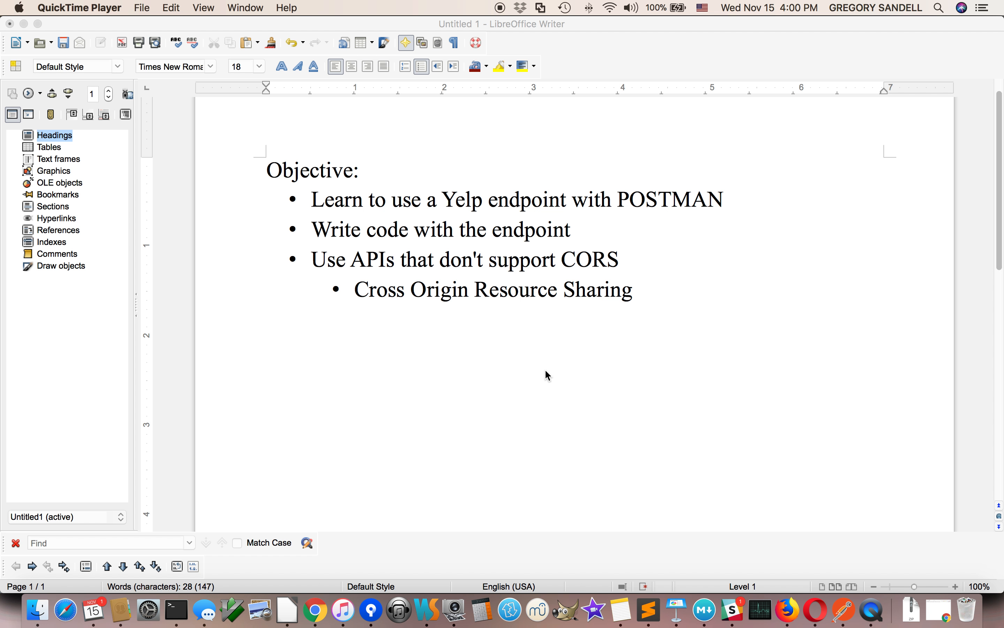
mouse_move(432, 385)
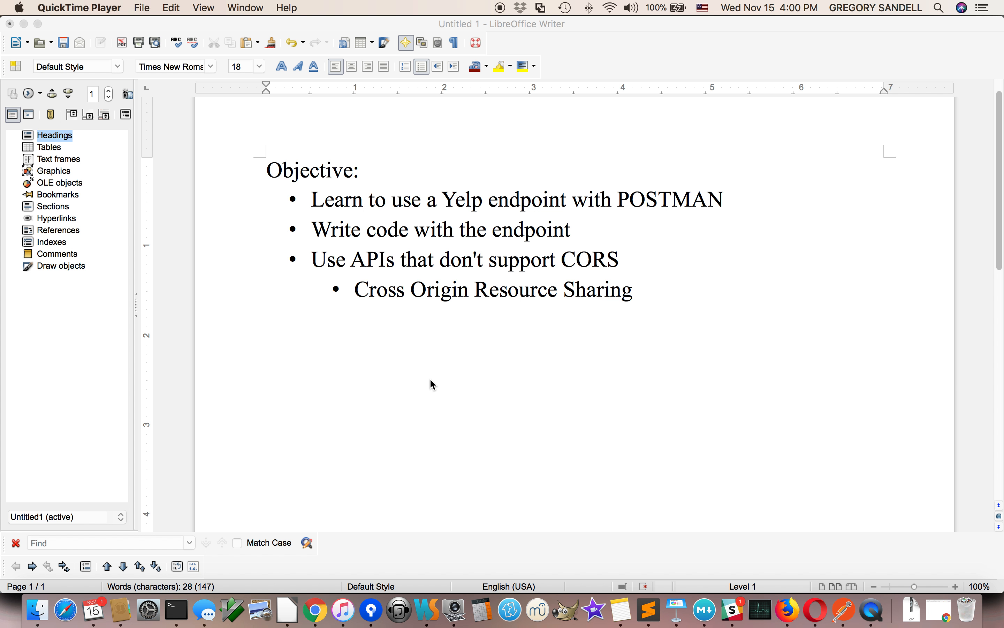
mouse_move(704, 345)
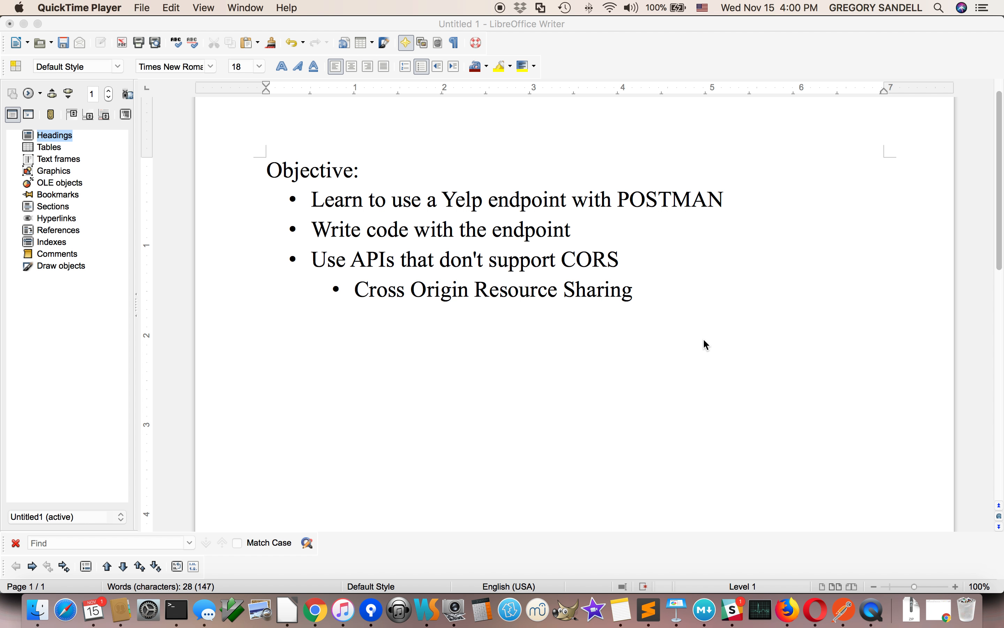
mouse_move(354, 331)
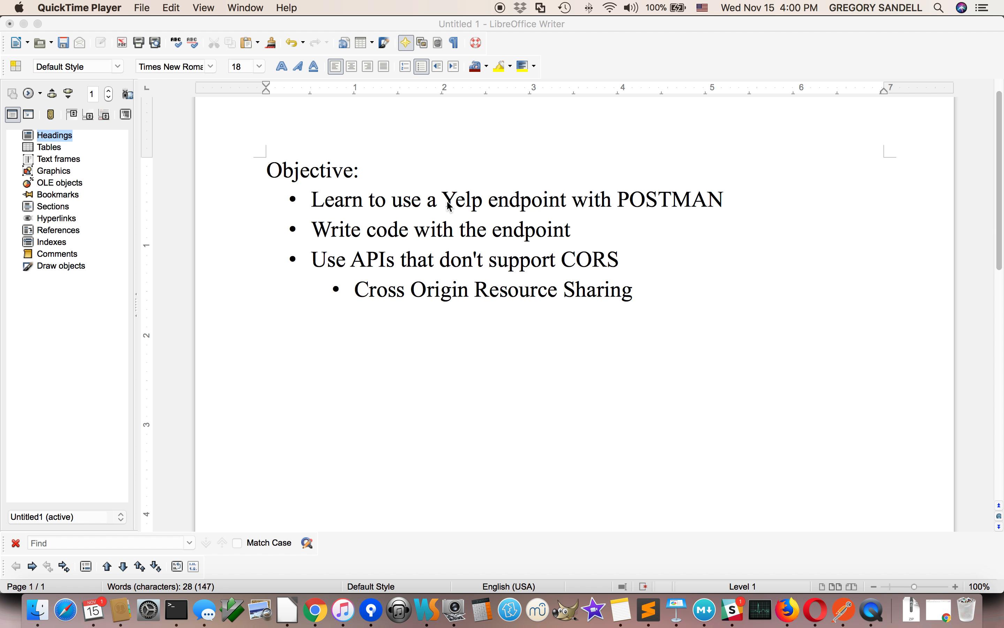
mouse_move(297, 399)
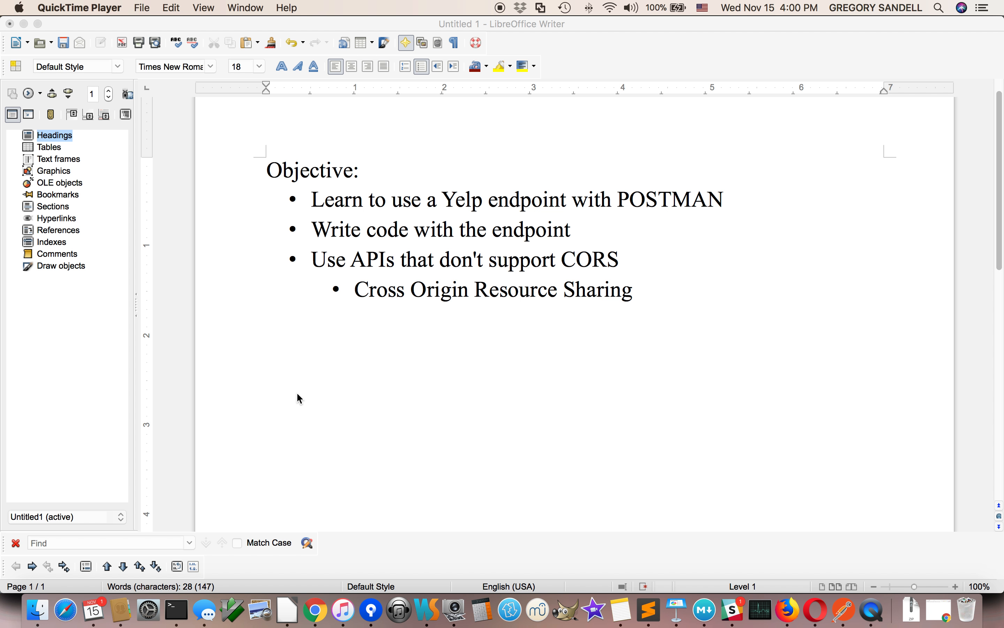
mouse_move(232, 384)
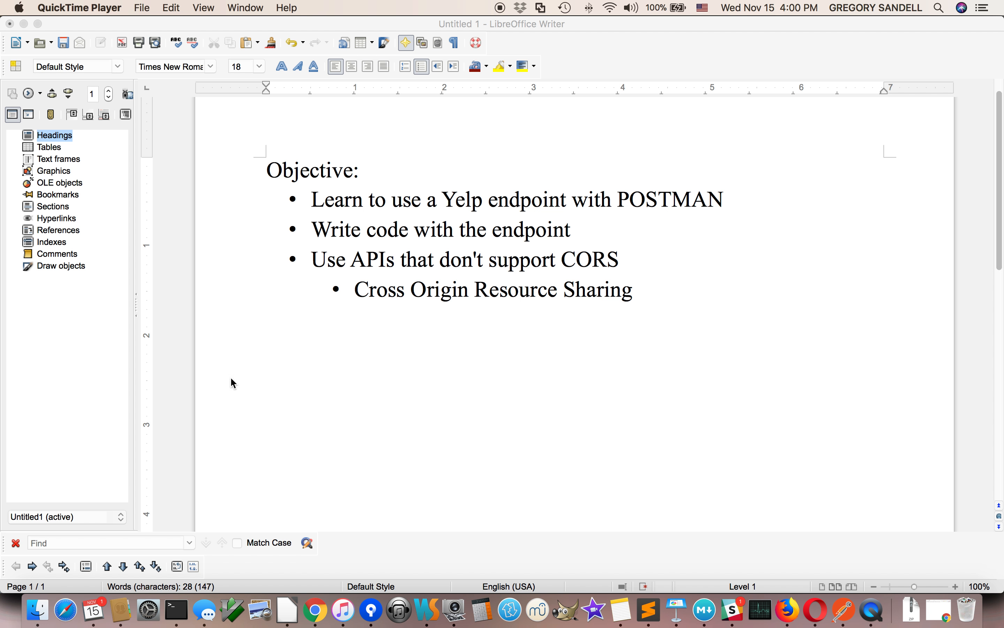
mouse_move(648, 610)
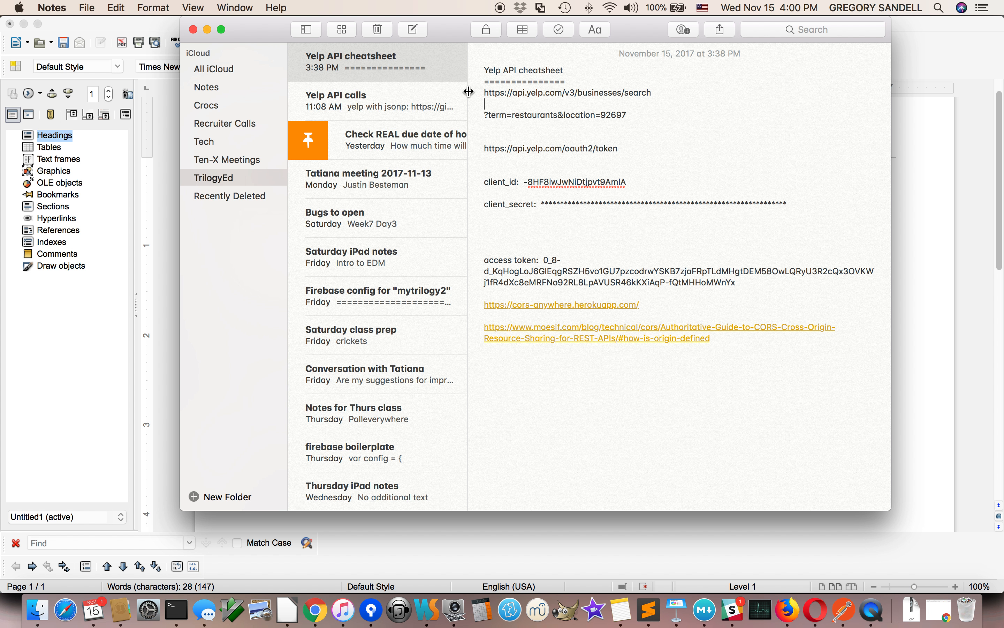
- Delete everything below the title in the Yelp API cheatsheet note
left_click_drag(485, 92, 710, 339)
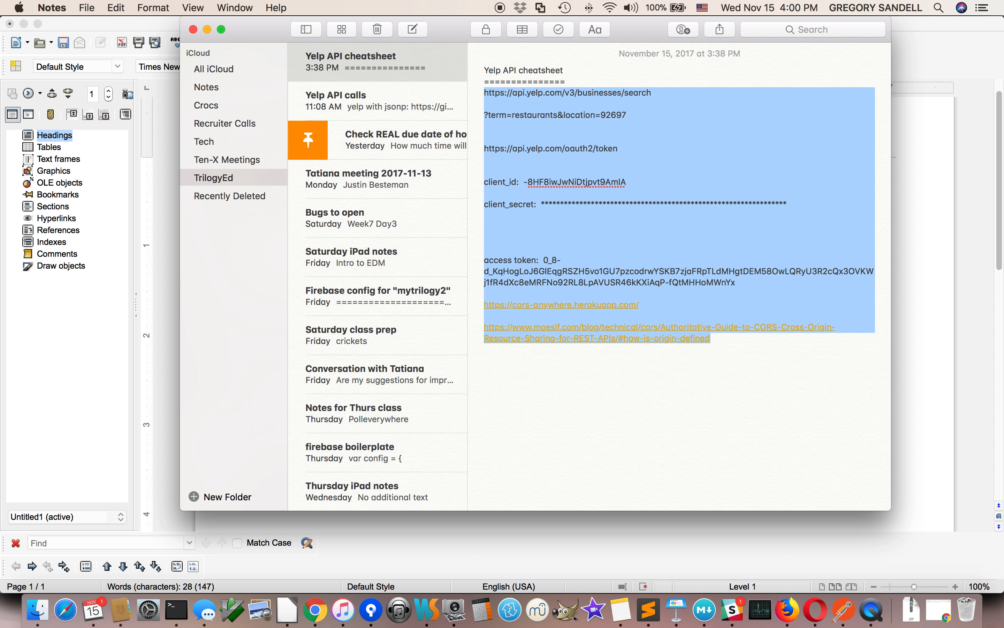
key("delete")
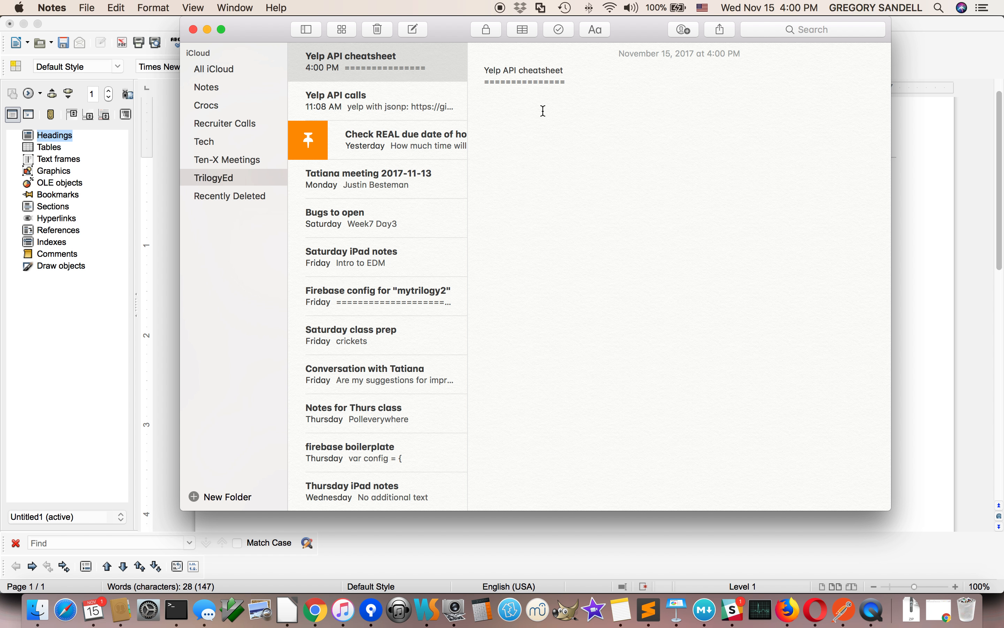
mouse_move(601, 267)
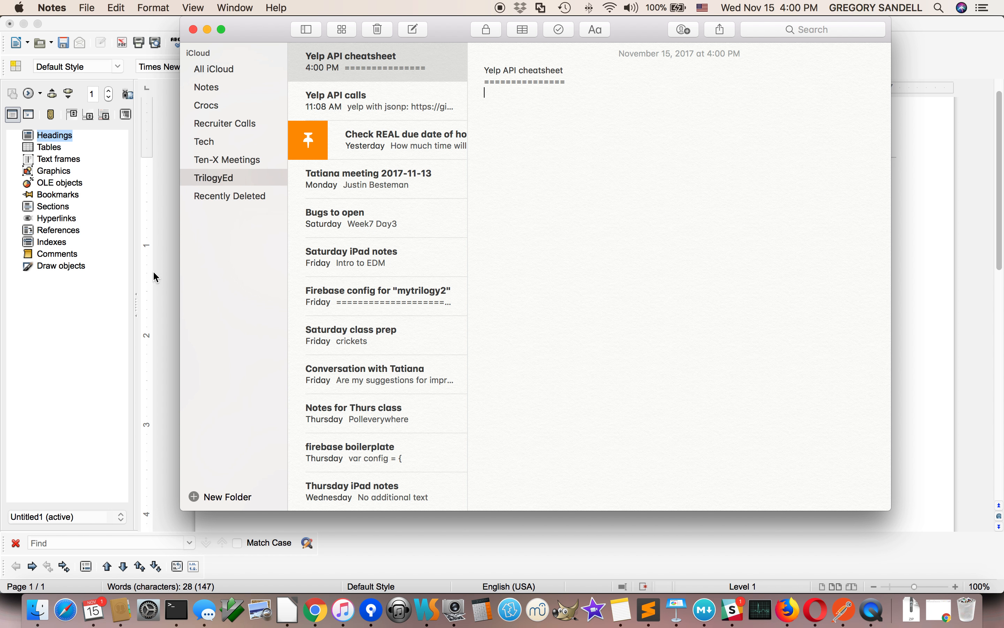
mouse_move(954, 392)
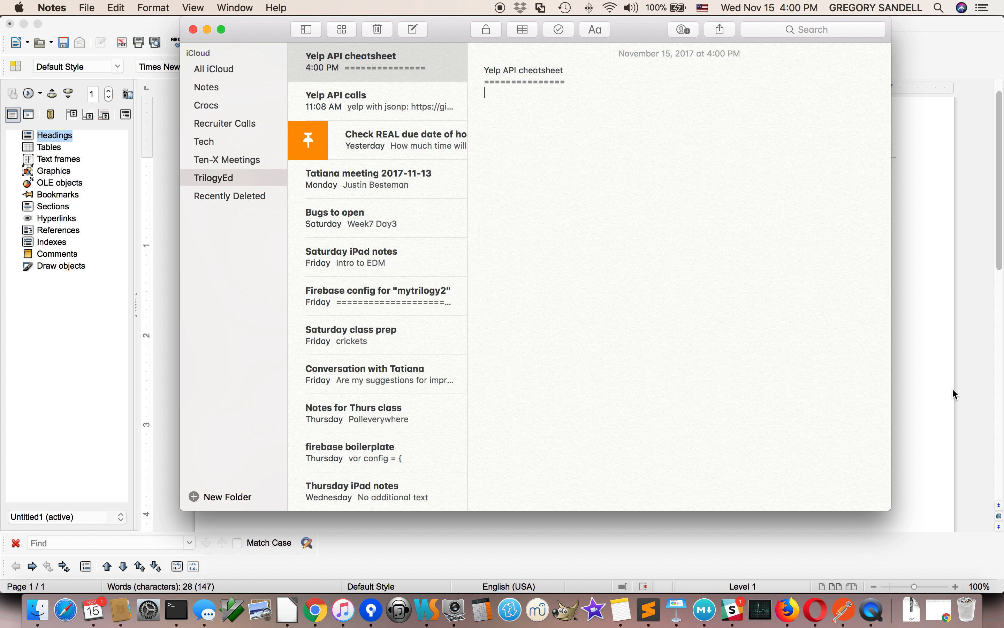
mouse_move(210, 346)
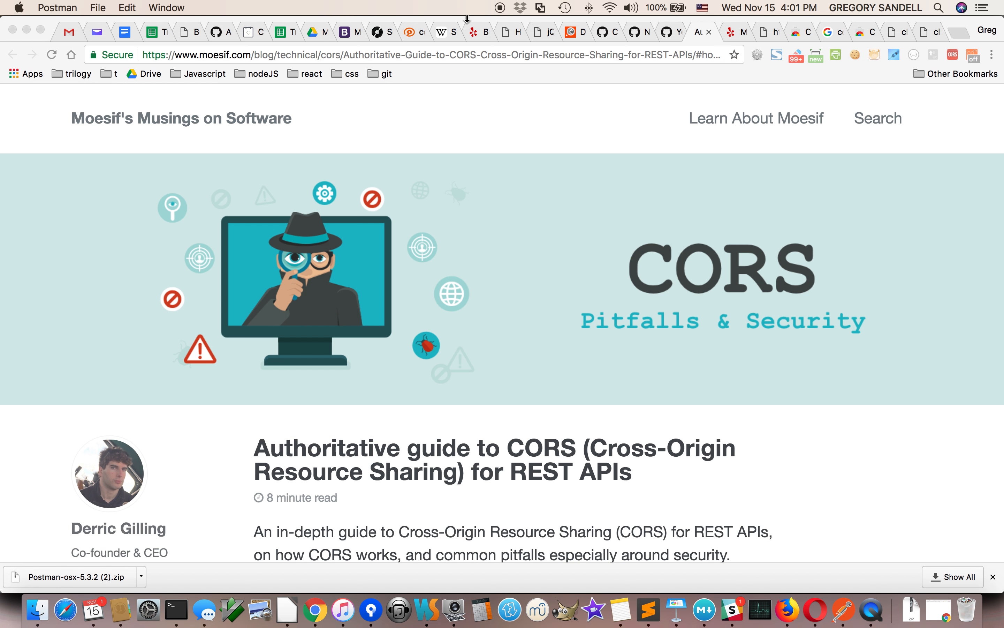
- Search 'yelp api' and reach the Yelp Fusion /businesses/search documentation, selecting the GET URL
left_click(475, 32)
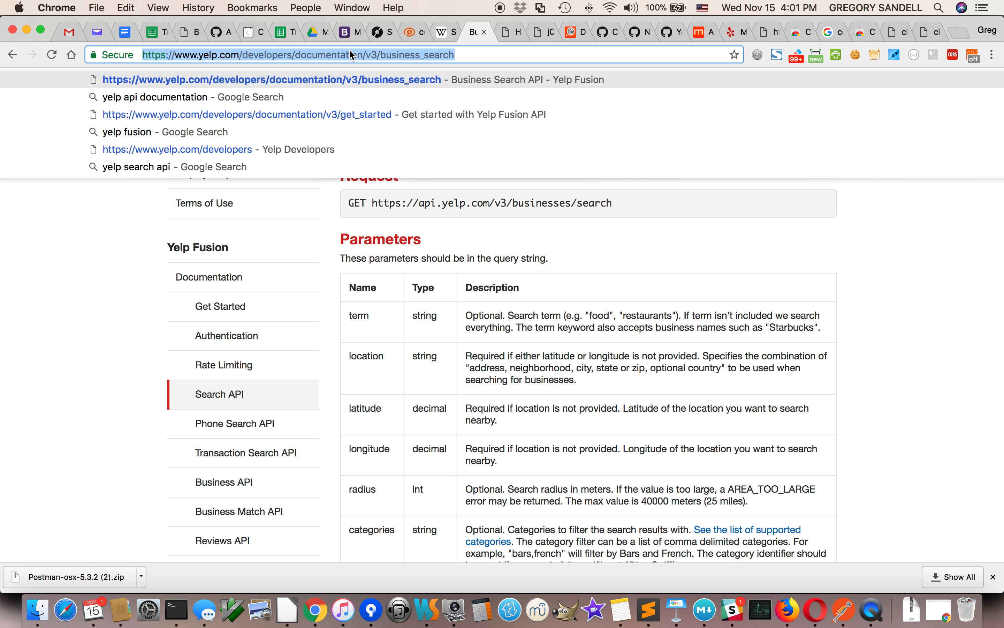
type("yelp api")
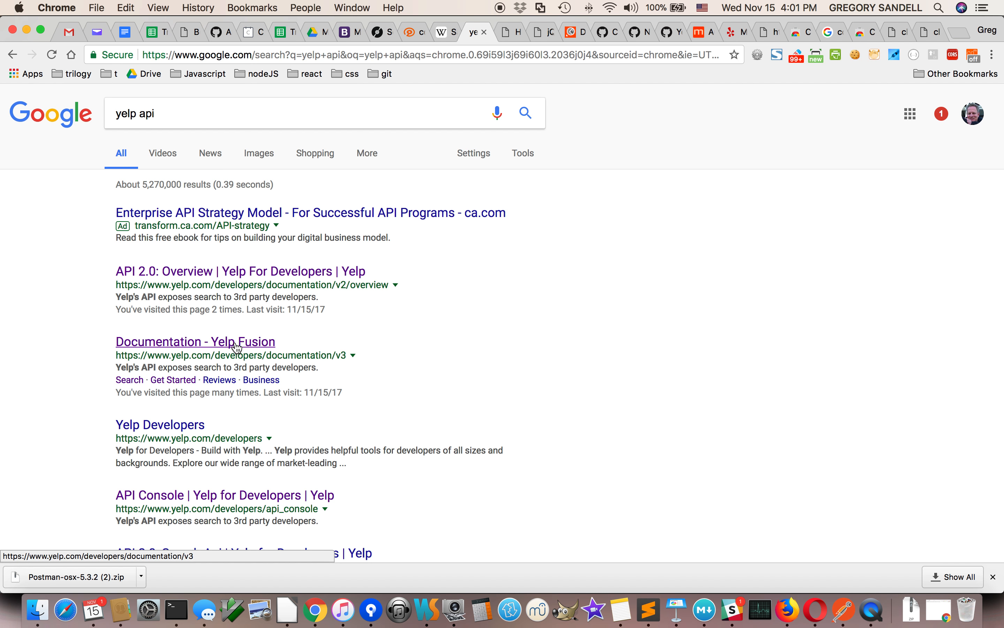
left_click(194, 342)
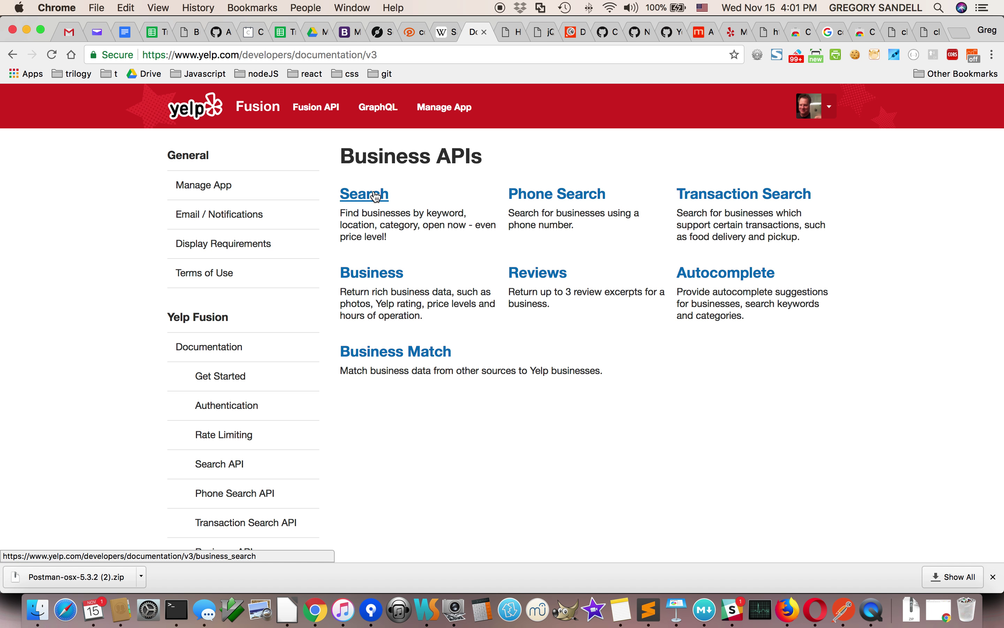
mouse_move(437, 274)
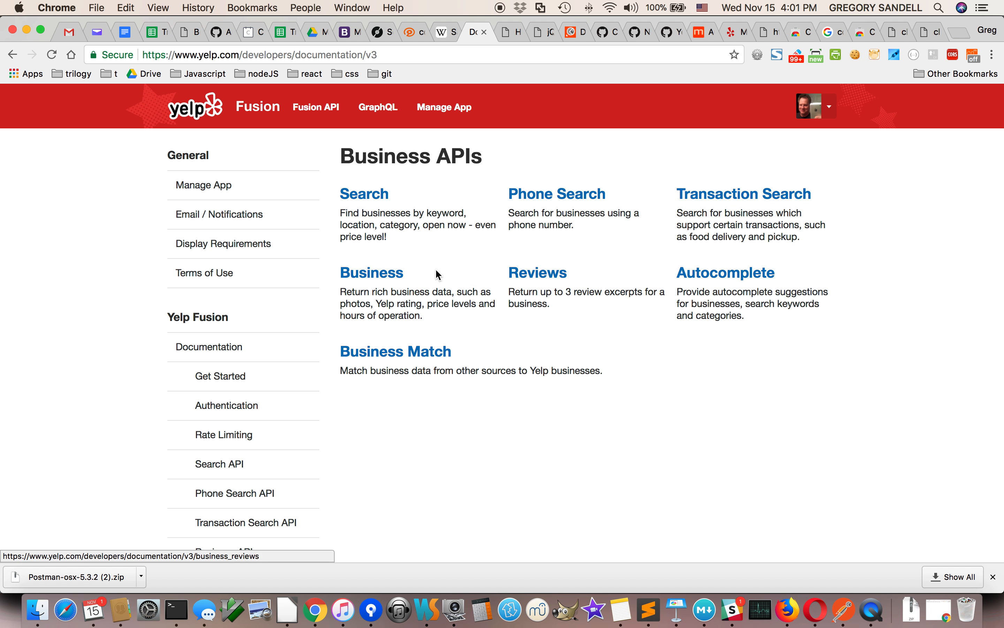
left_click(364, 193)
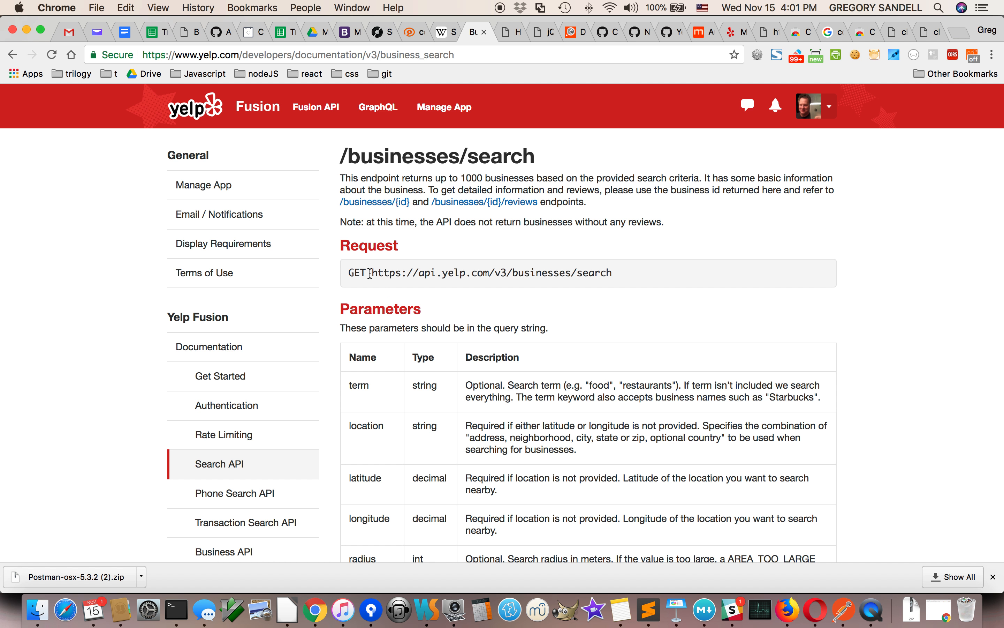
double_click(494, 272)
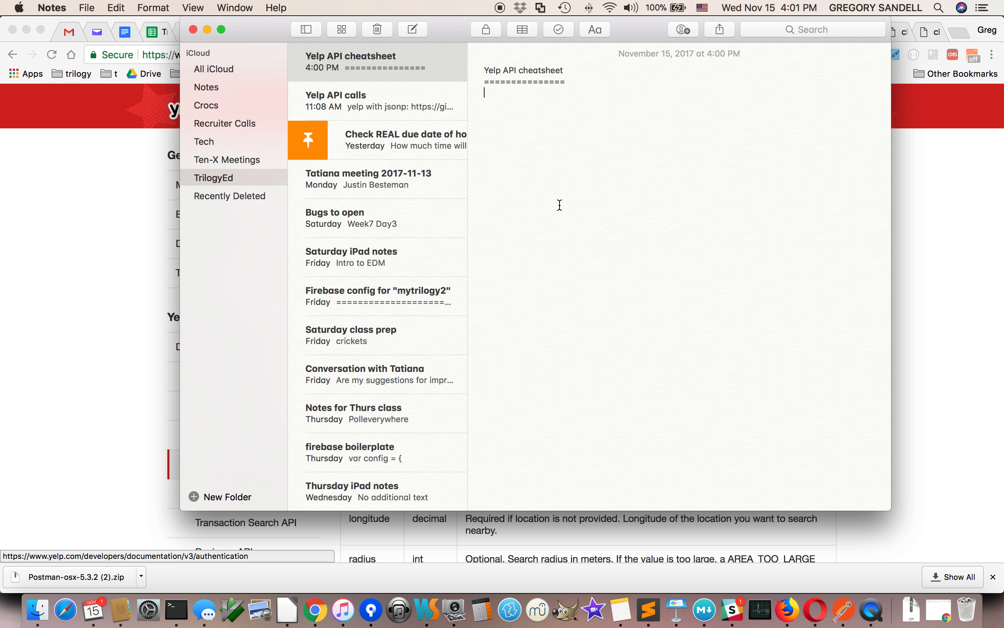
type("Search endpoint url")
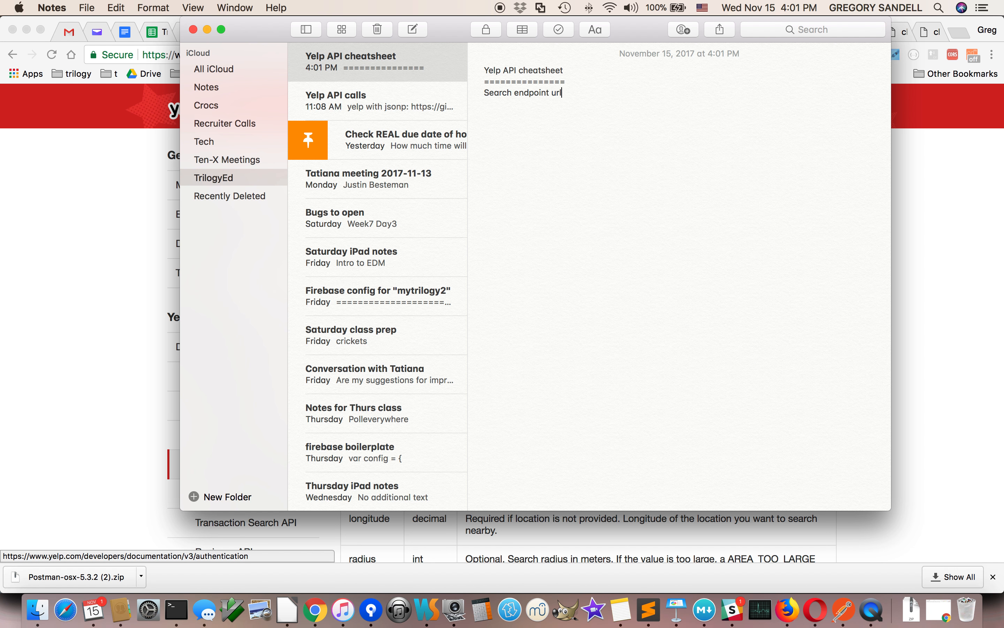
type("https://api.yelp.com/v3/businesses/search")
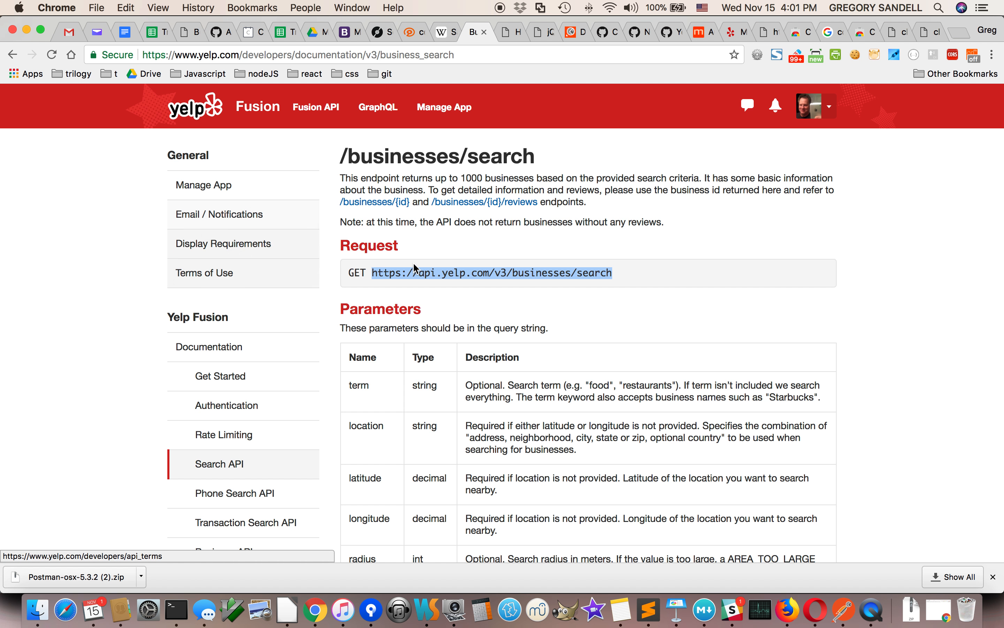
scroll("down", 3)
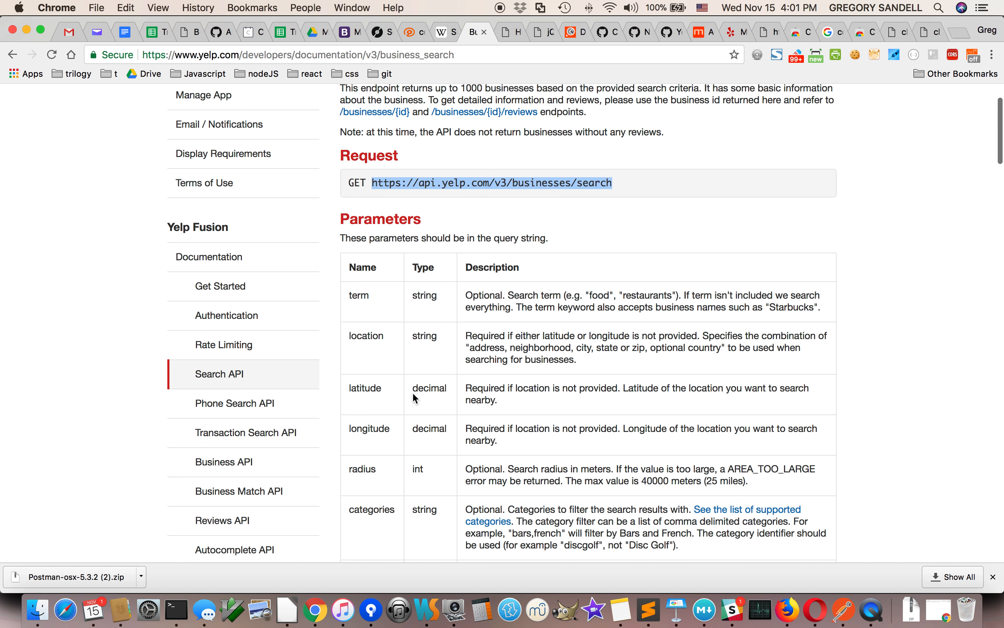
scroll("down", 3)
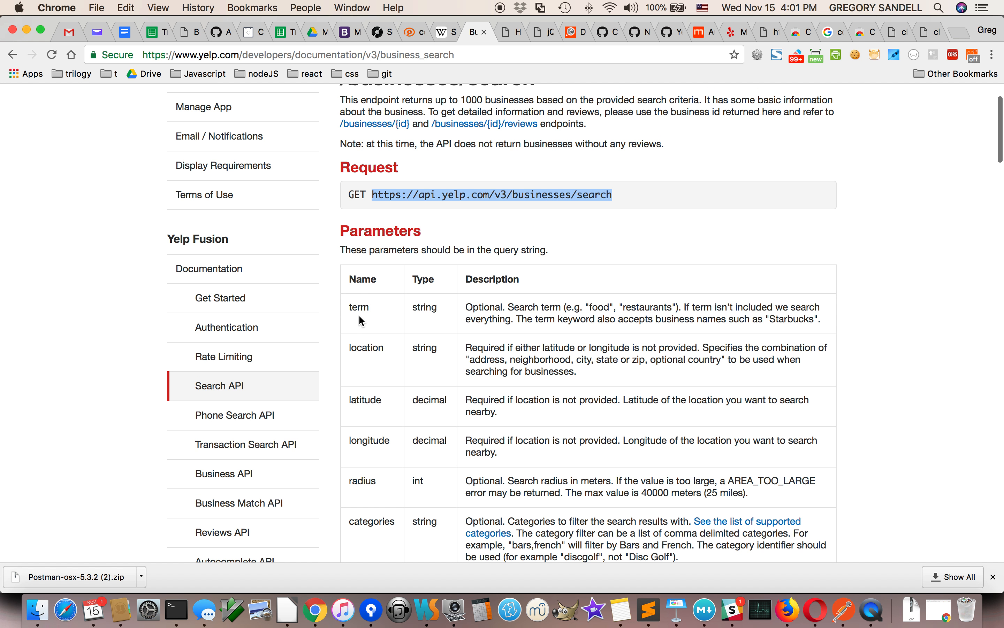
mouse_move(361, 307)
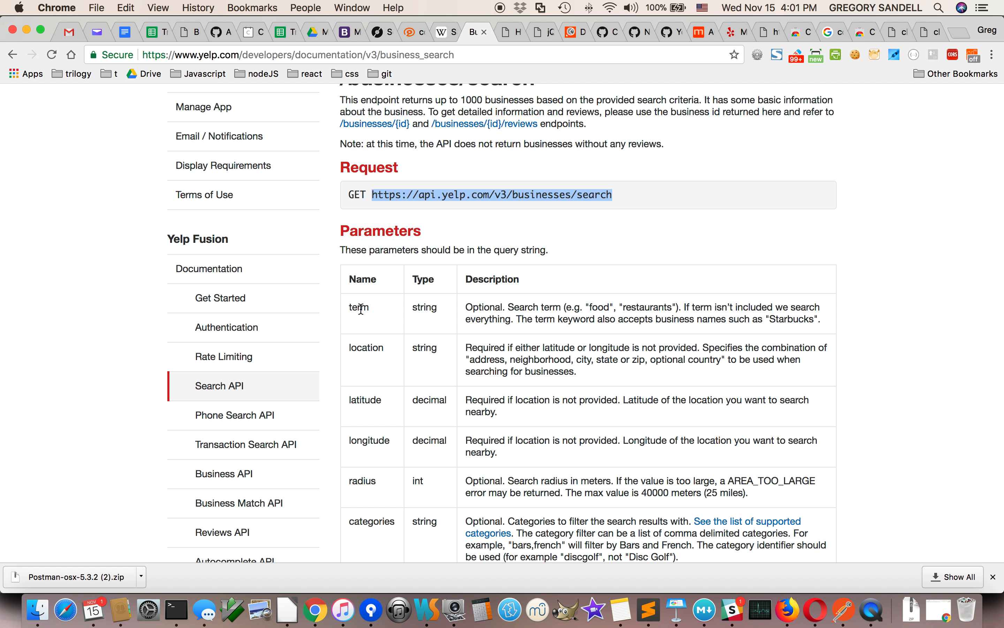
double_click(358, 307)
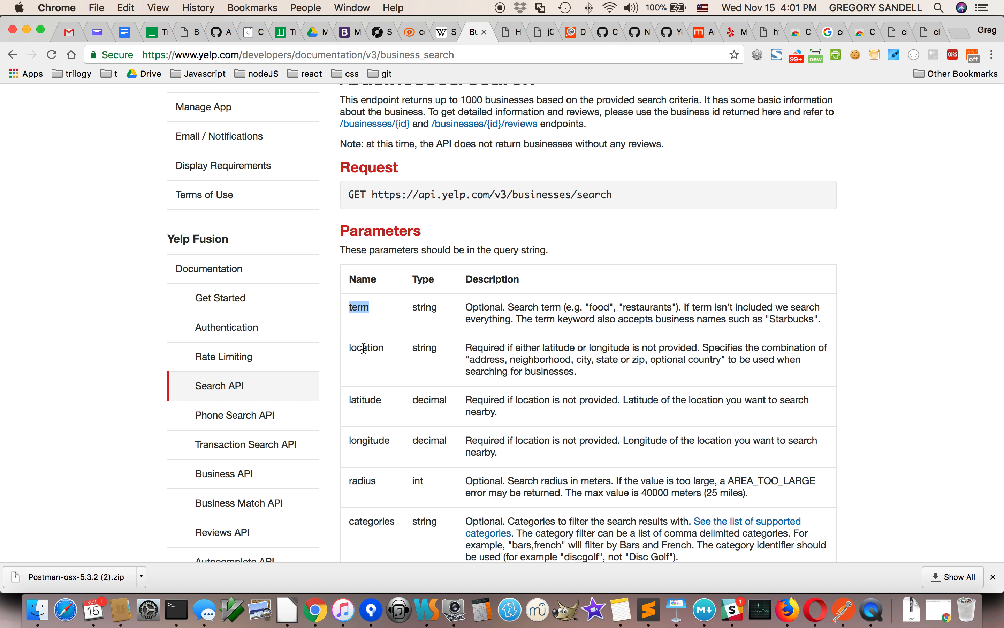
double_click(365, 347)
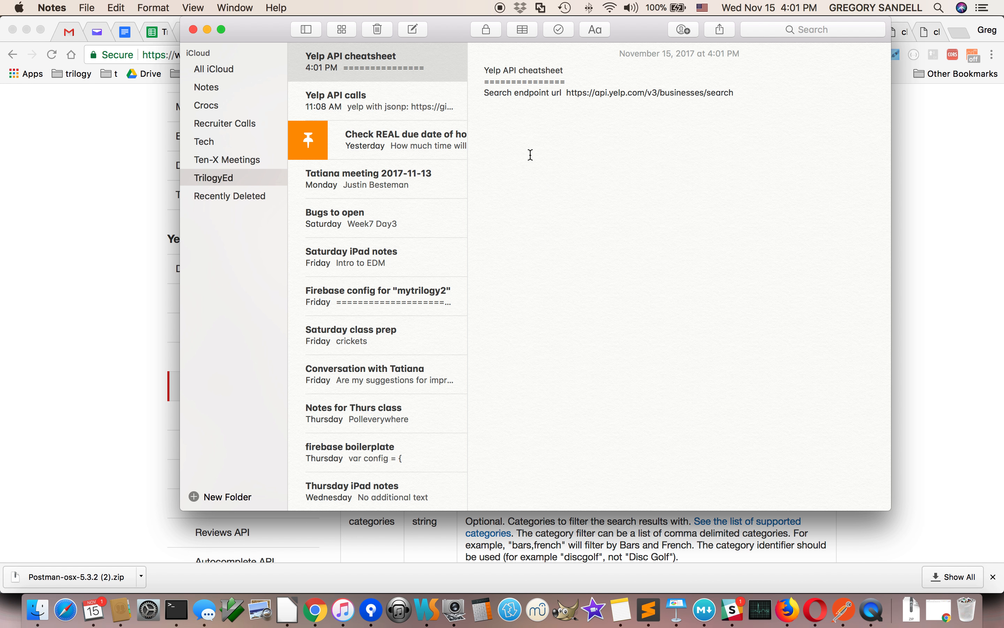
- Add the query string line ?term=restaurants&location=92697 below the endpoint URL
left_click(513, 114)
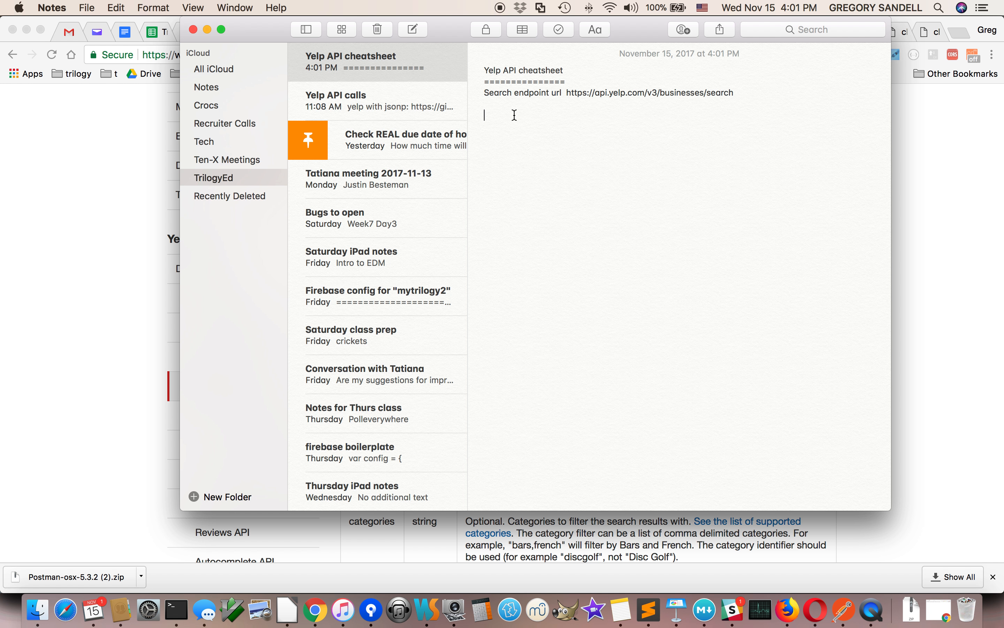
type("?t")
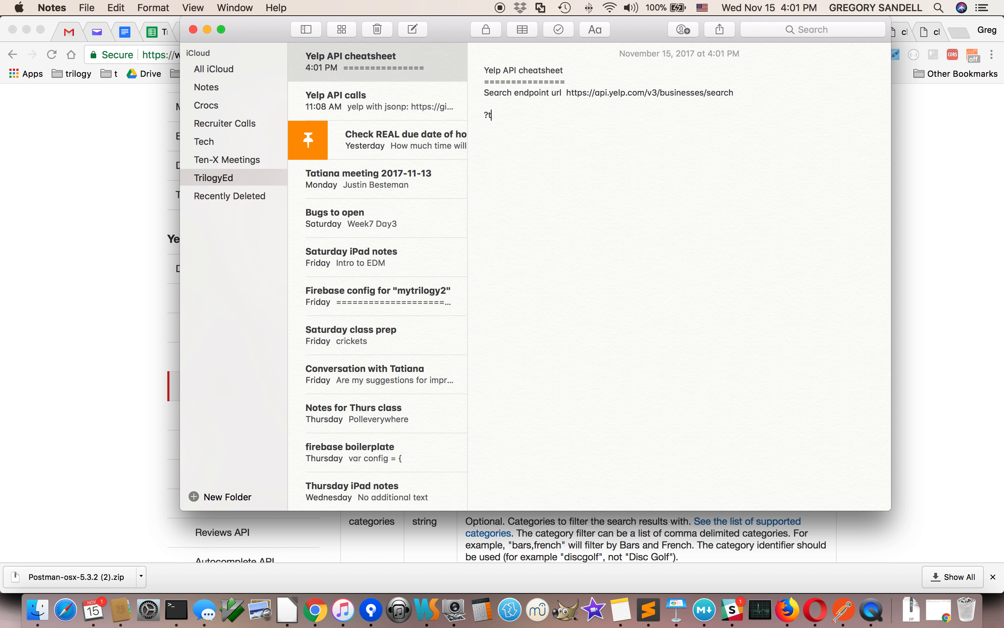
type("term=restaurants")
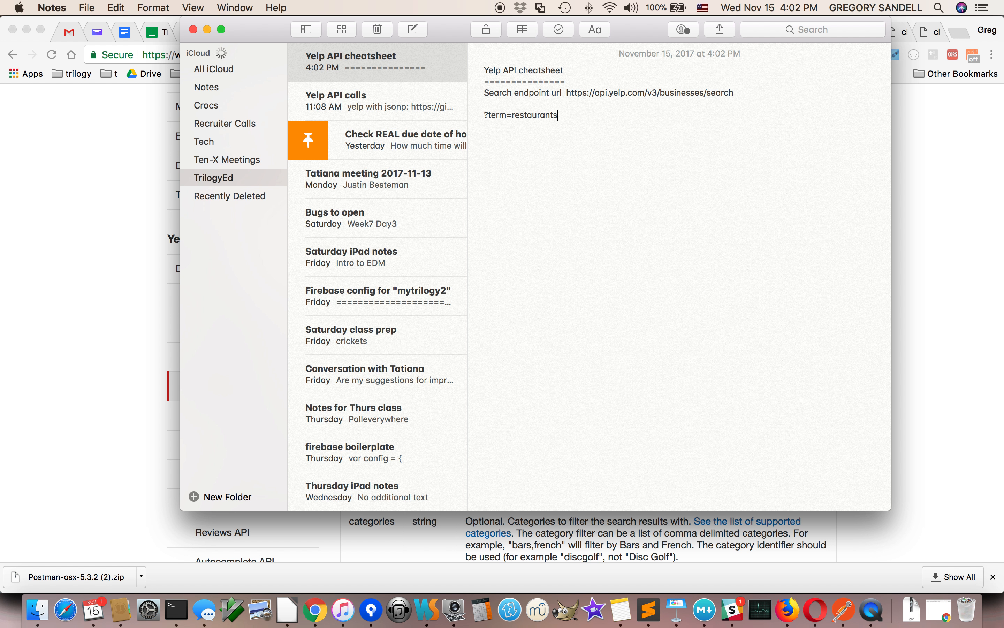
type("&")
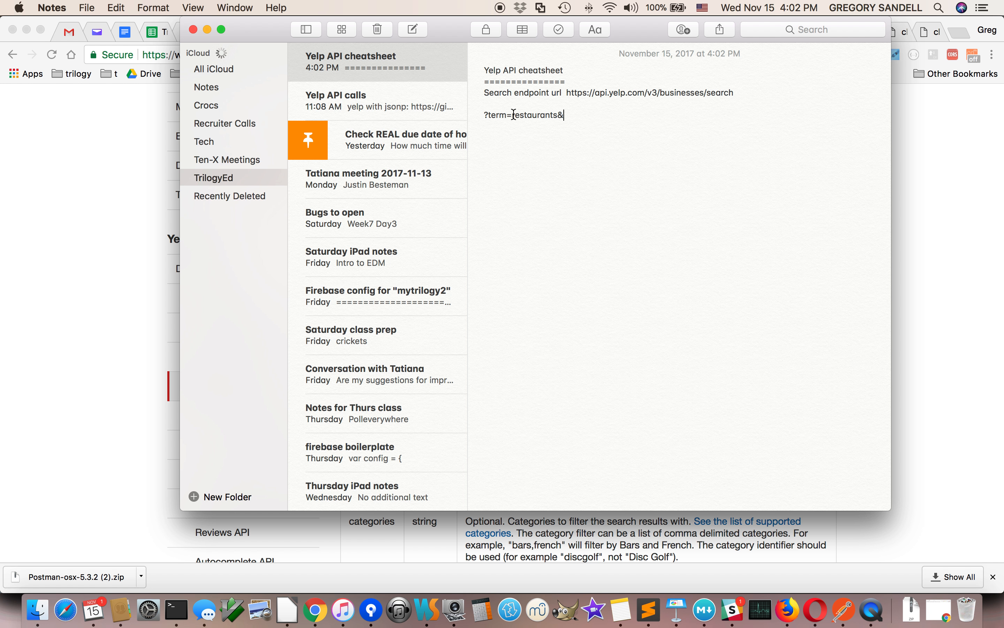
type("locatiopn")
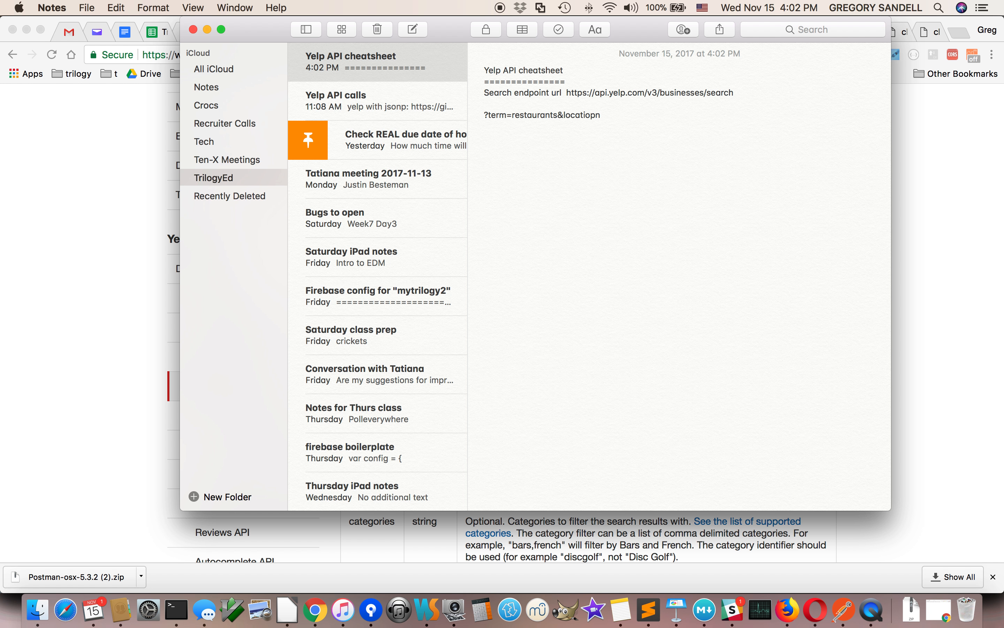
type("=")
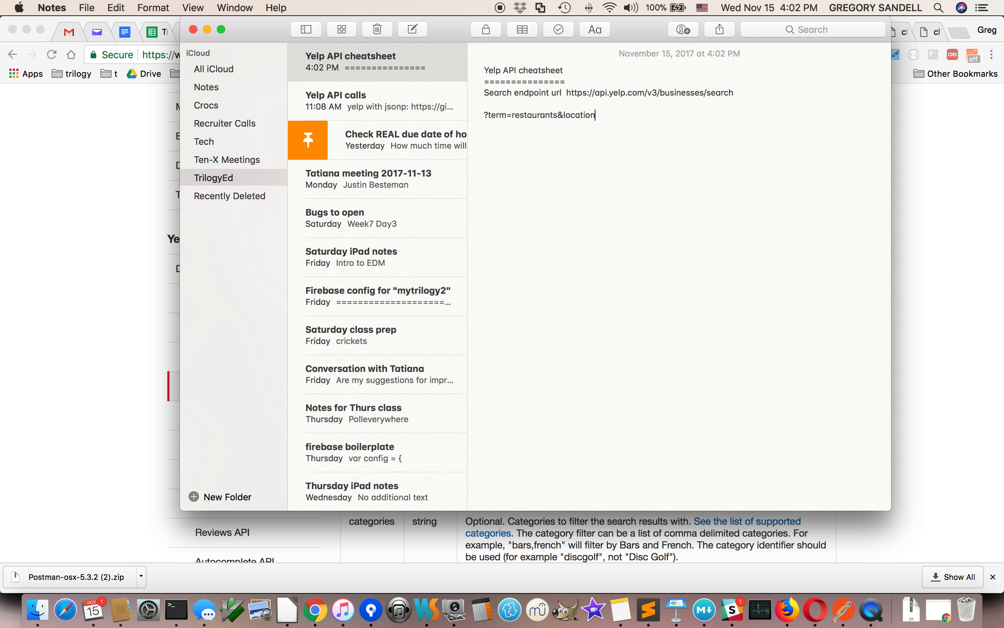
type("=926")
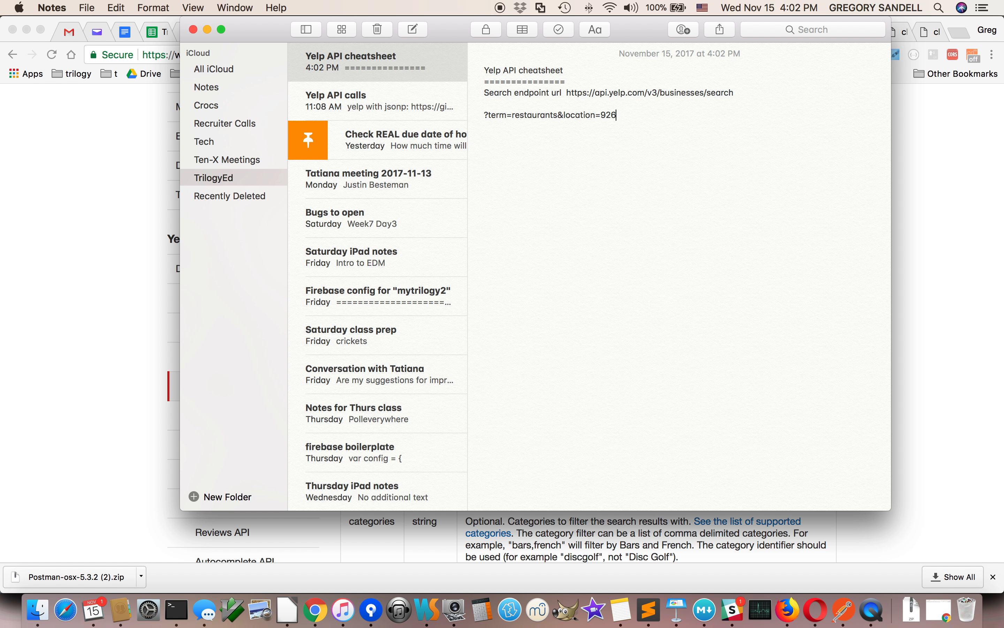
type("97")
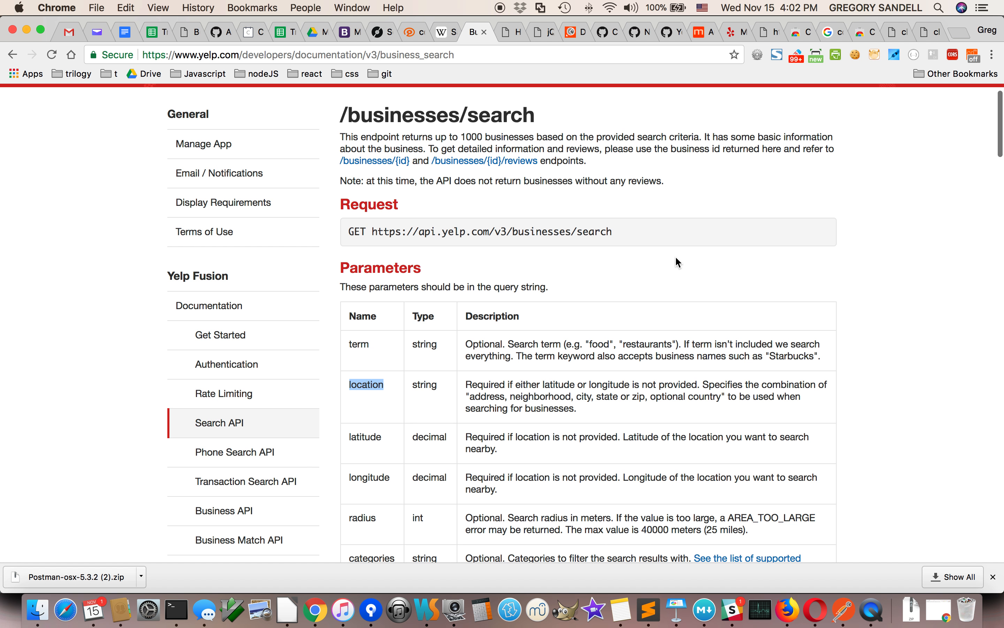
mouse_move(520, 45)
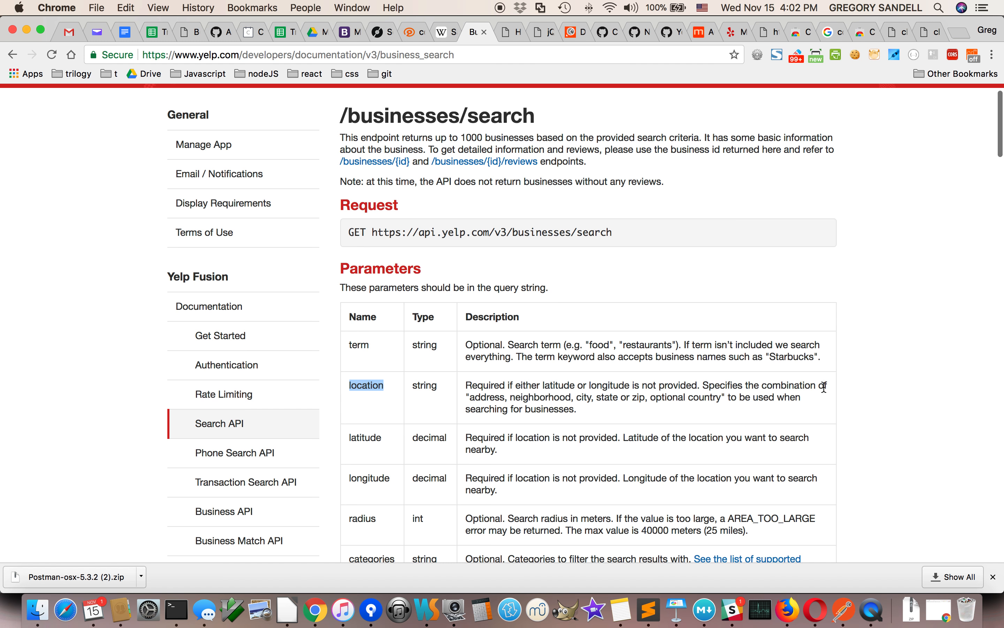
- Search the Chrome Web Store for 'postman' and scroll to the Apps results
left_click(928, 31)
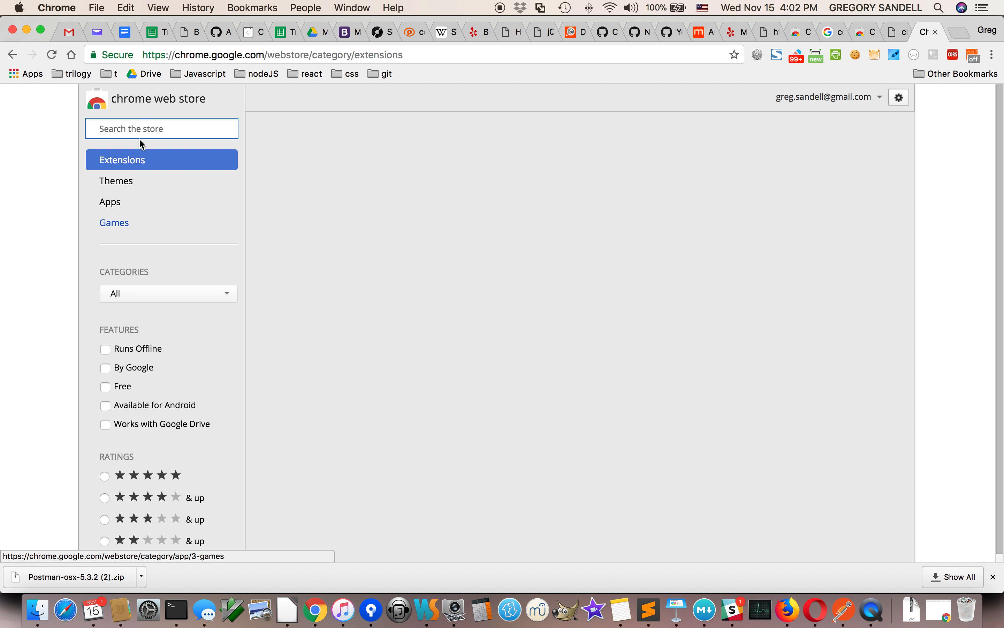
type("postman")
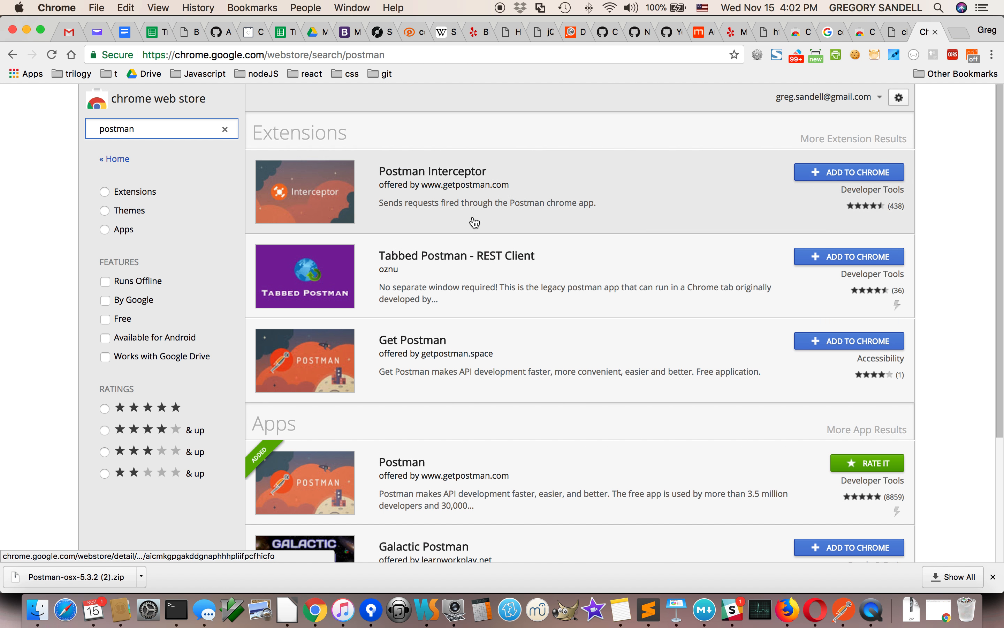
scroll("down", 3)
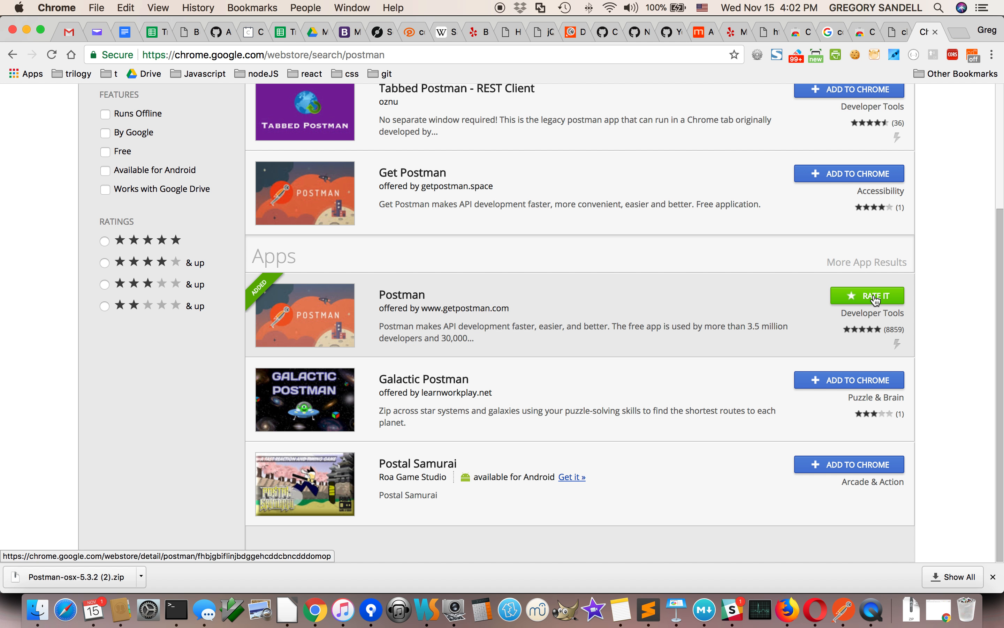
mouse_move(664, 431)
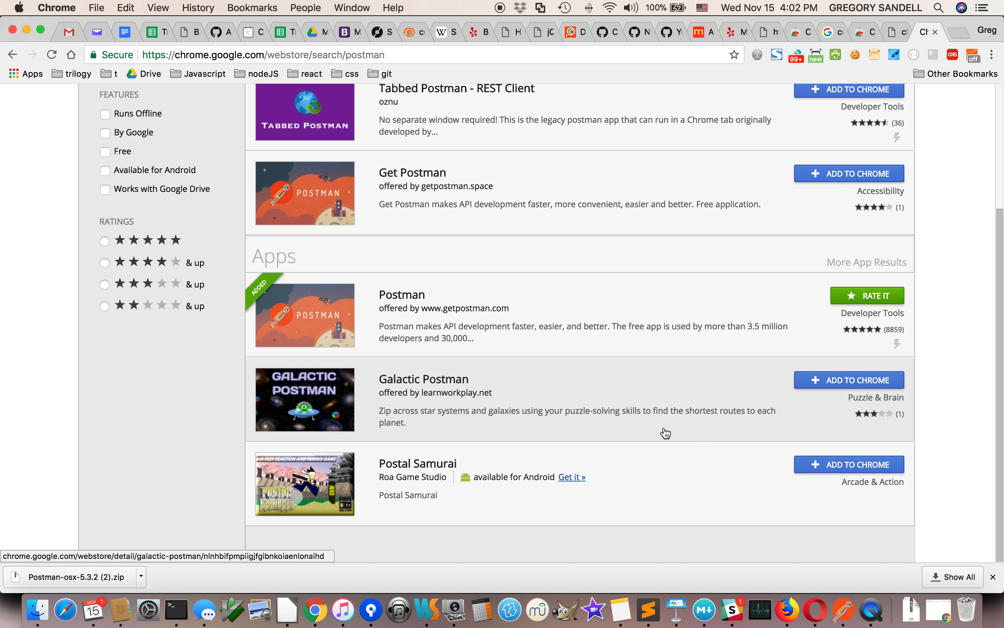
mouse_move(802, 606)
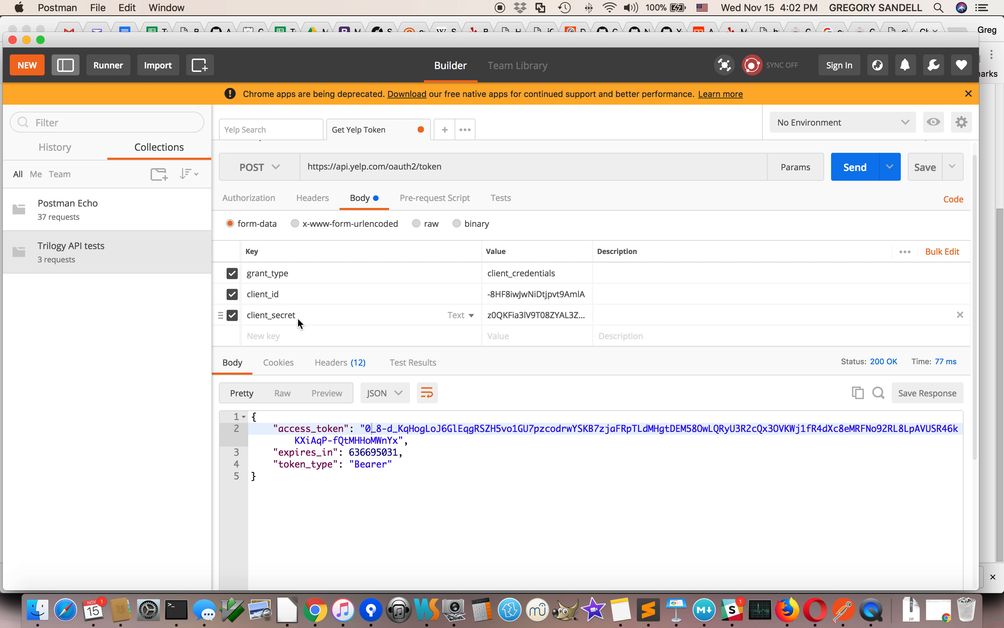
mouse_move(516, 319)
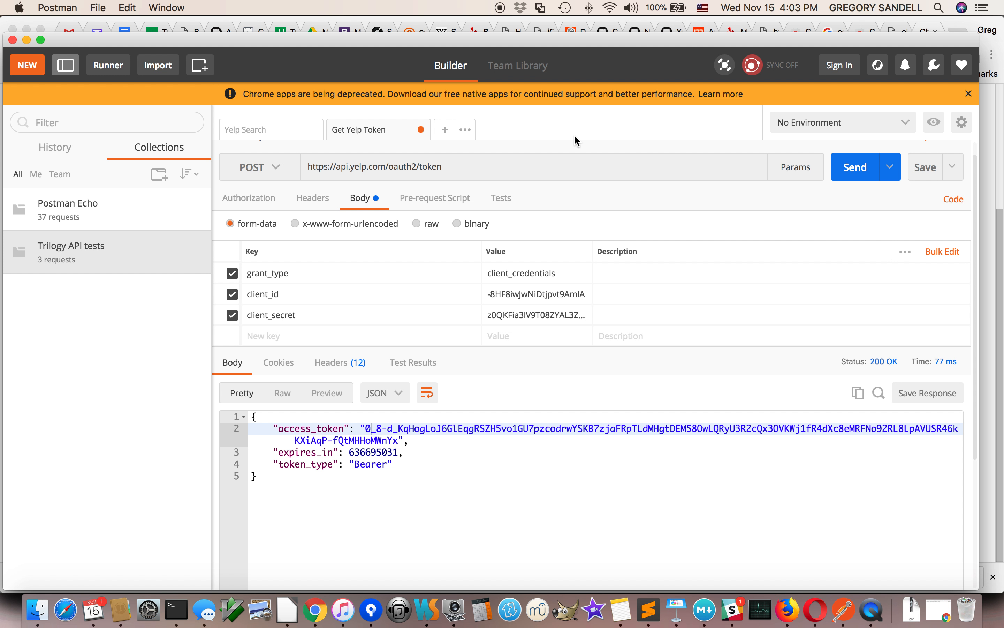
mouse_move(444, 128)
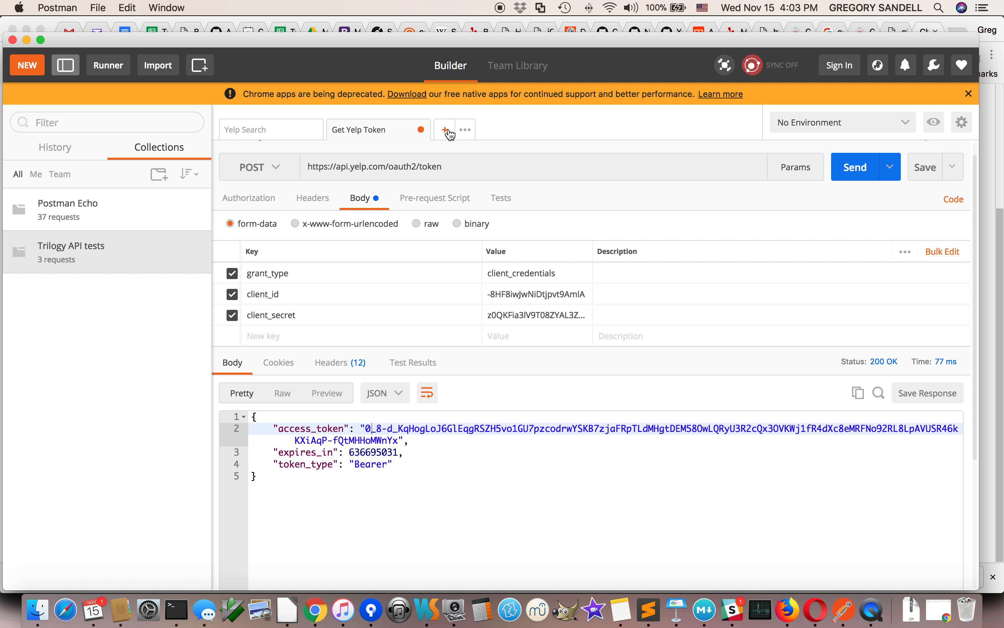
left_click(447, 130)
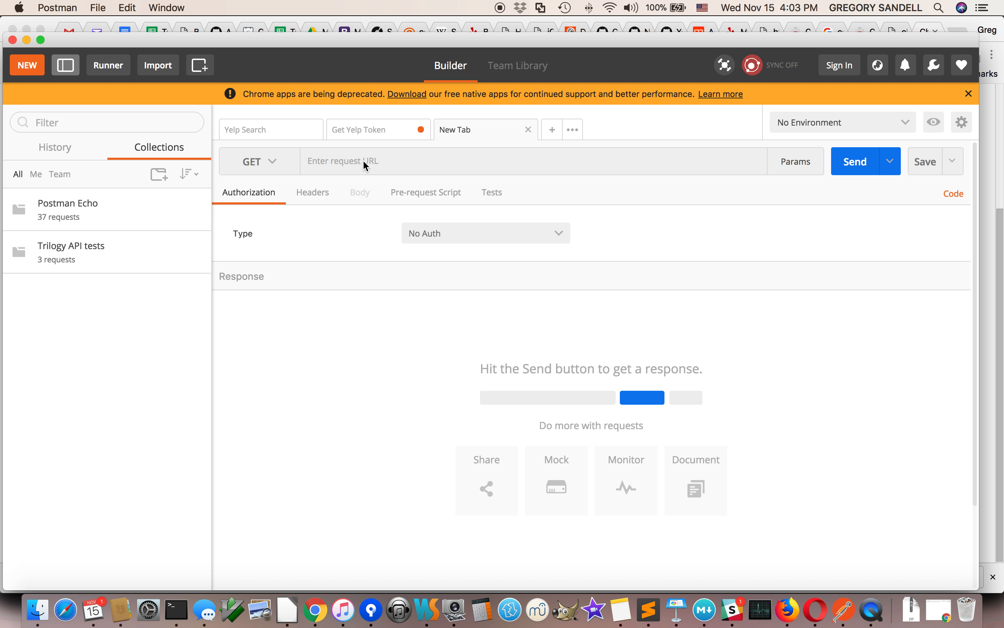
mouse_move(376, 318)
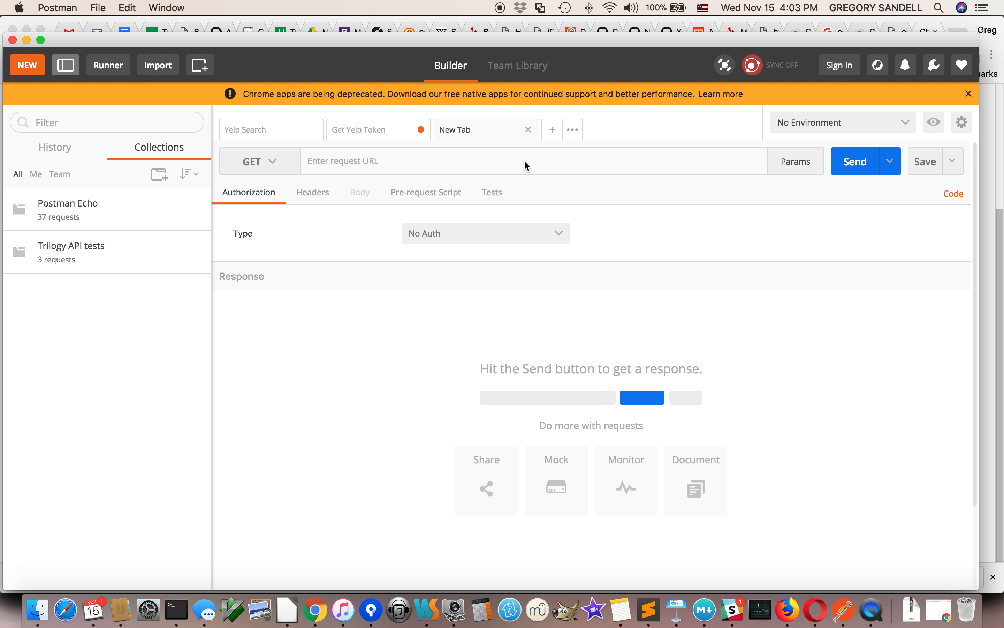
type("https://api.yelp.com/v3/businesses/search")
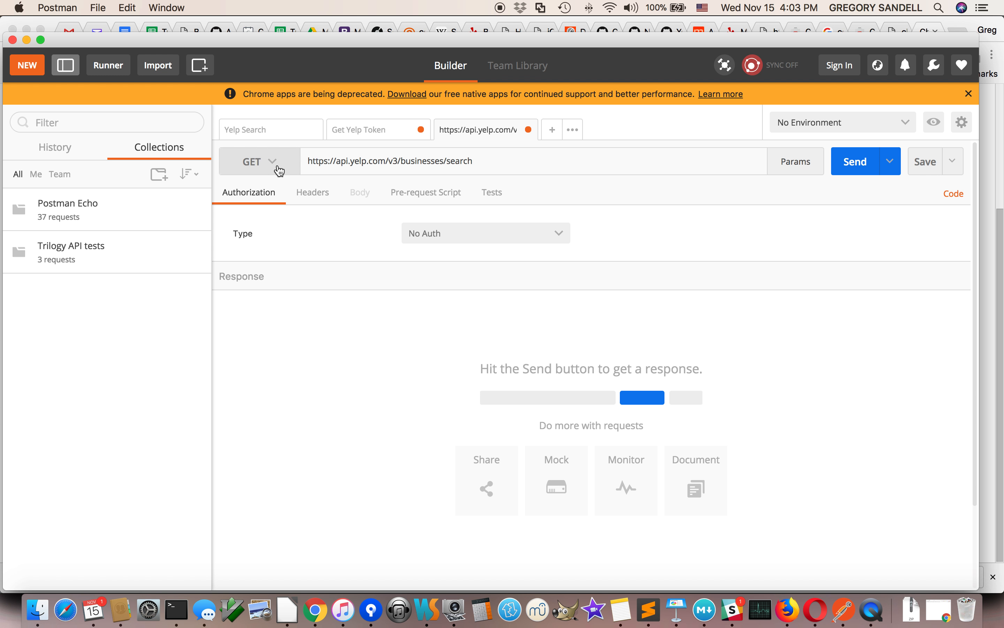
left_click(272, 161)
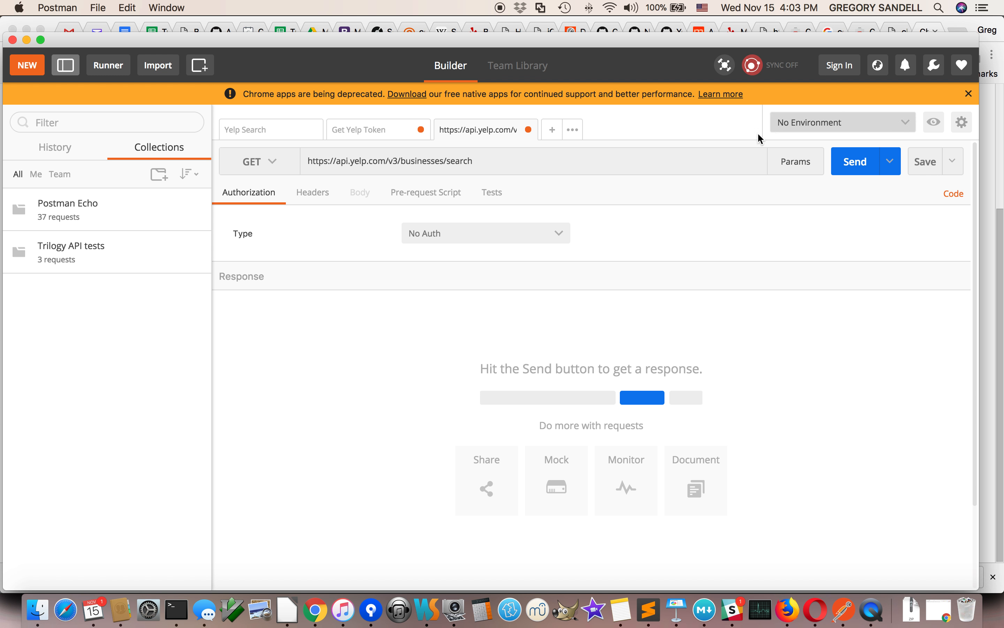
mouse_move(792, 168)
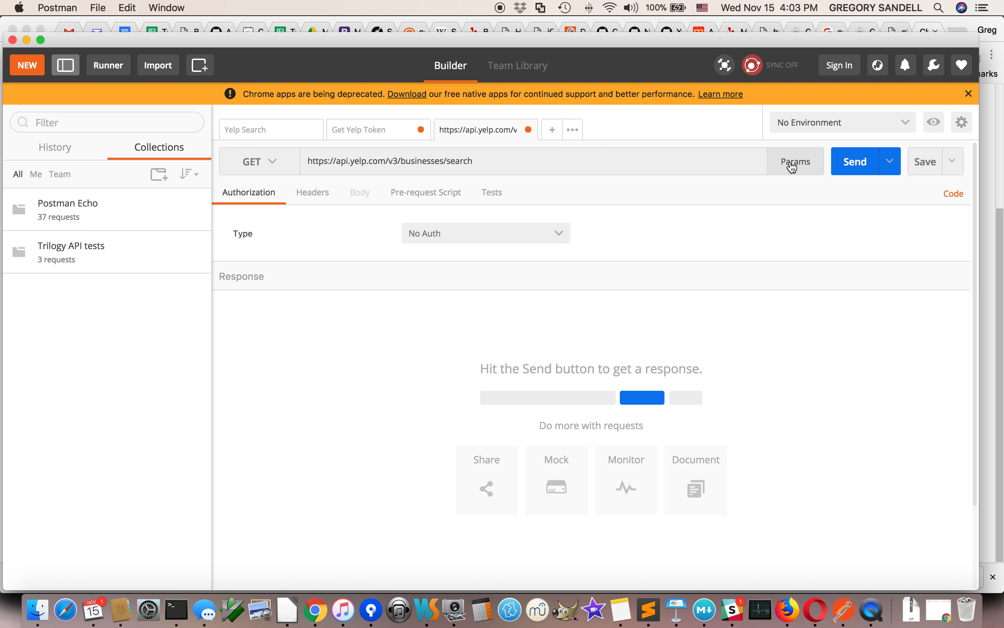
- Add query parameters term=restaurants and location=92697 to the search request
left_click(795, 162)
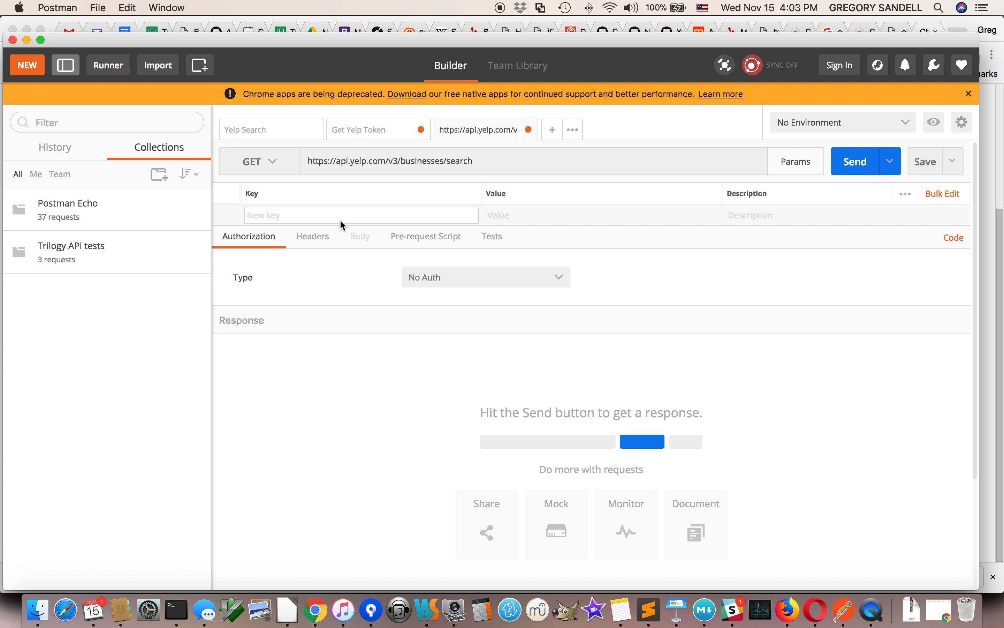
type("term")
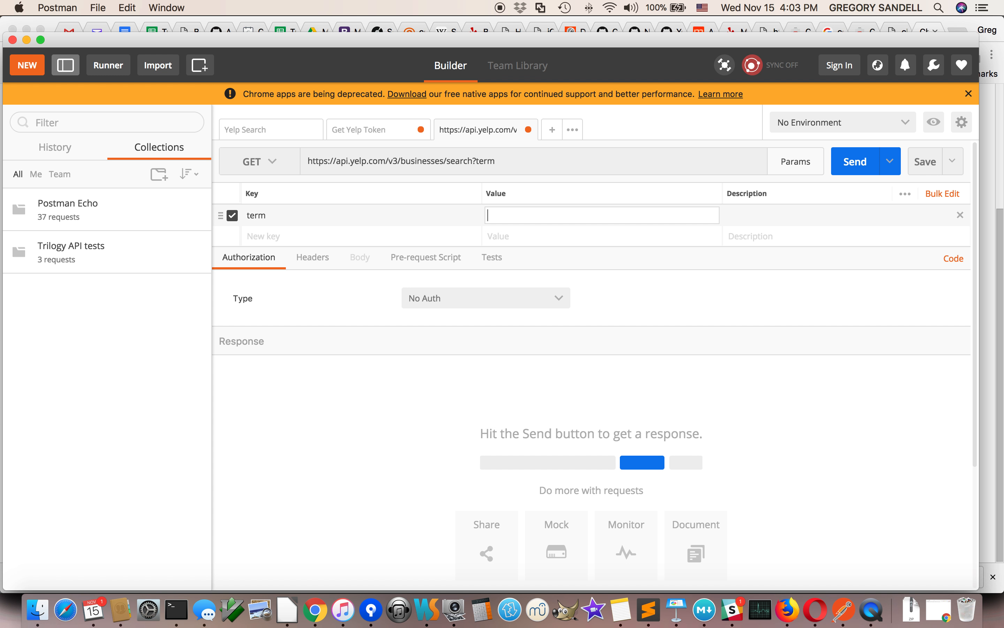
type("restaurants")
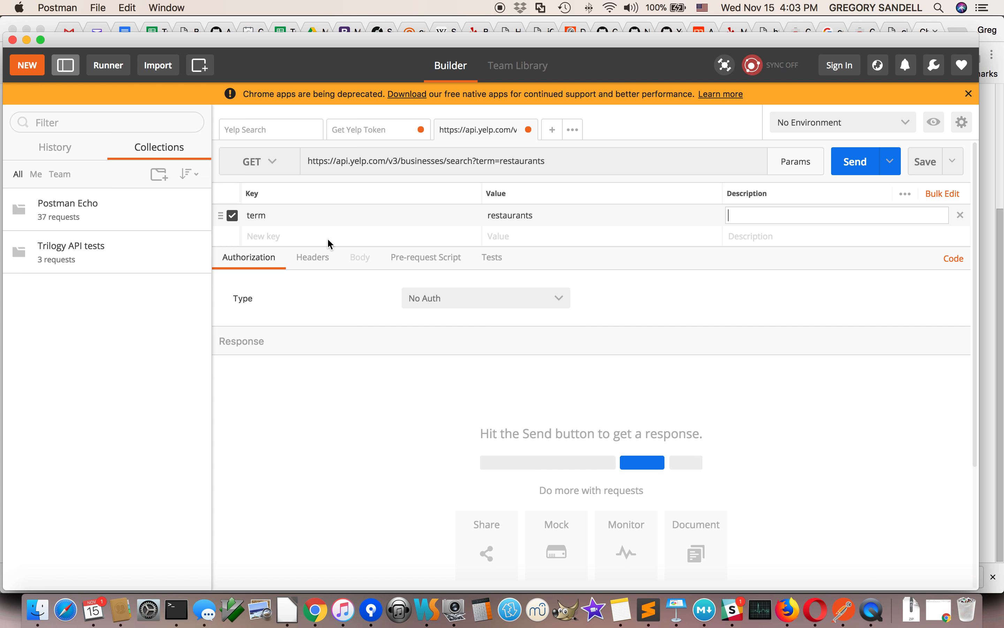
type("location")
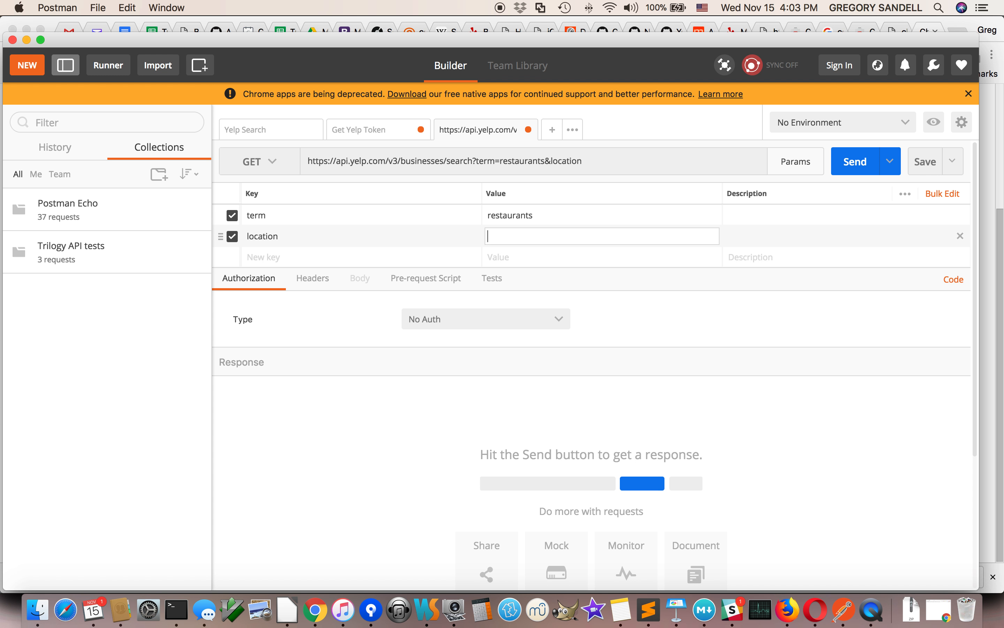
type("92")
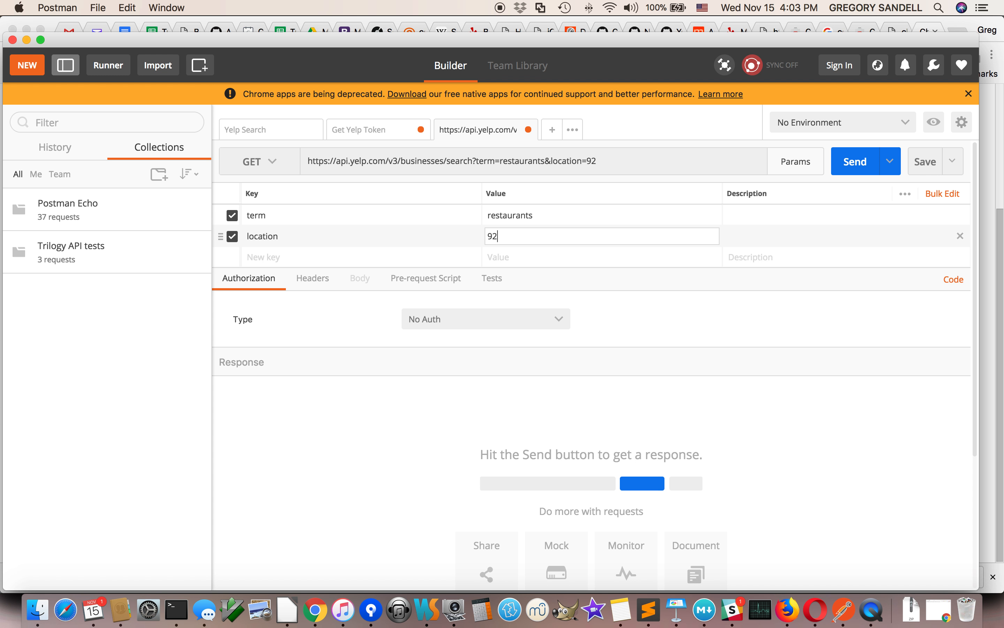
mouse_move(529, 201)
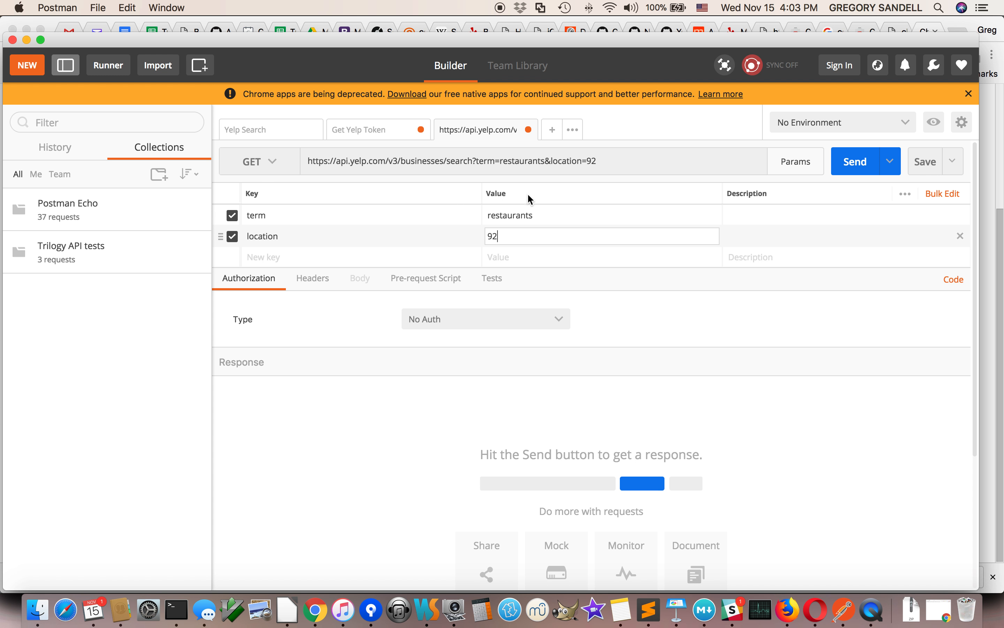
mouse_move(449, 165)
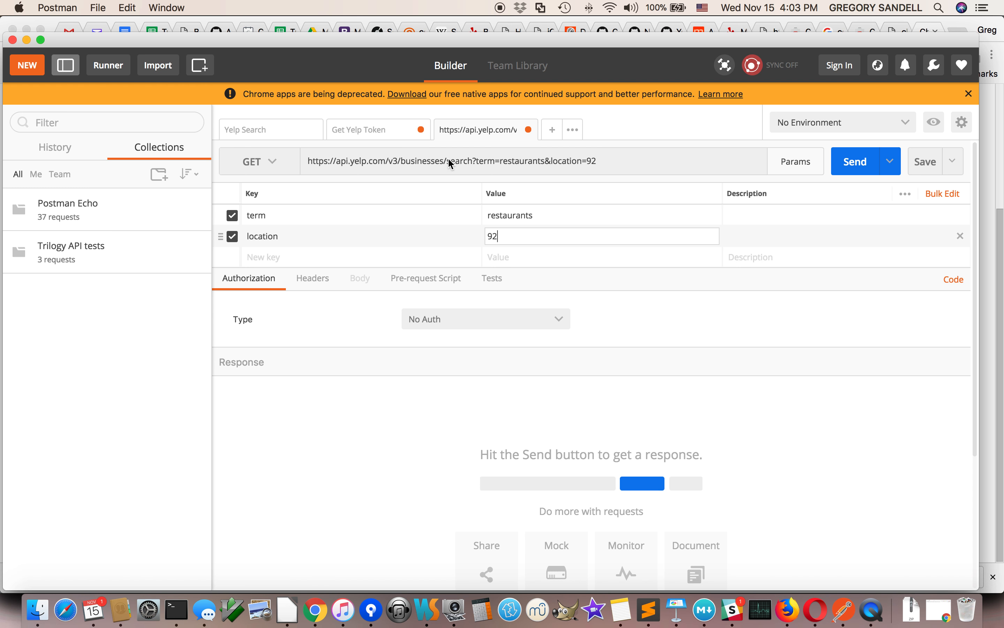
mouse_move(563, 244)
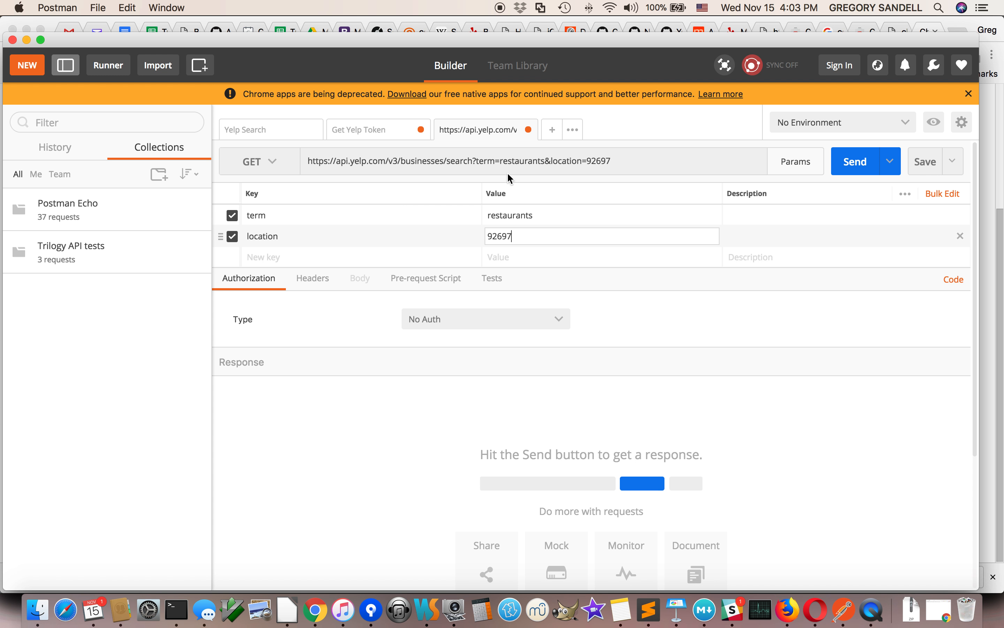
mouse_move(674, 288)
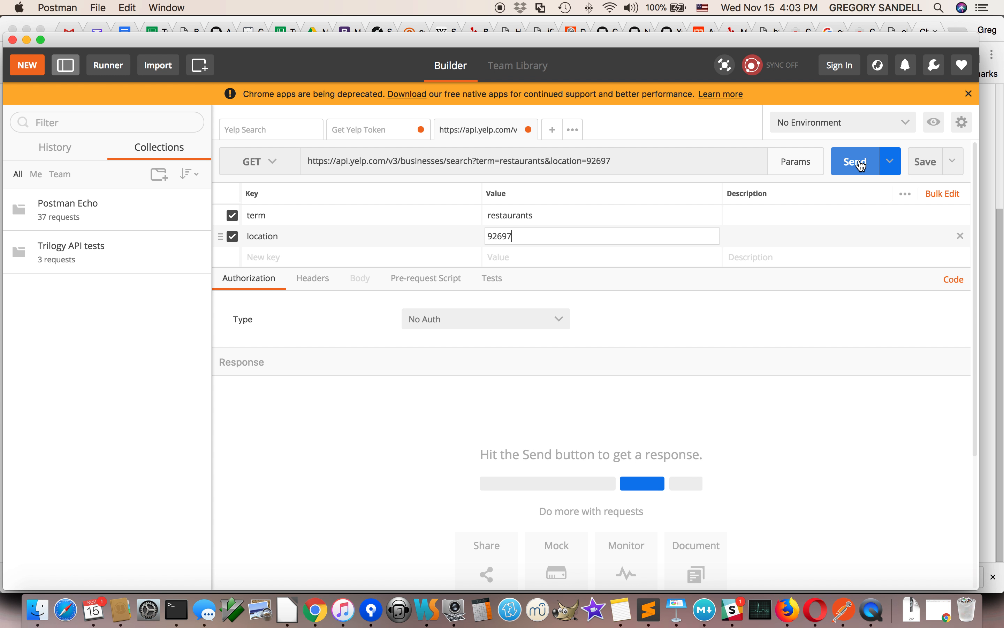
- Send the search request, getting 401 Unauthorized with TOKEN_MISSING
left_click(855, 161)
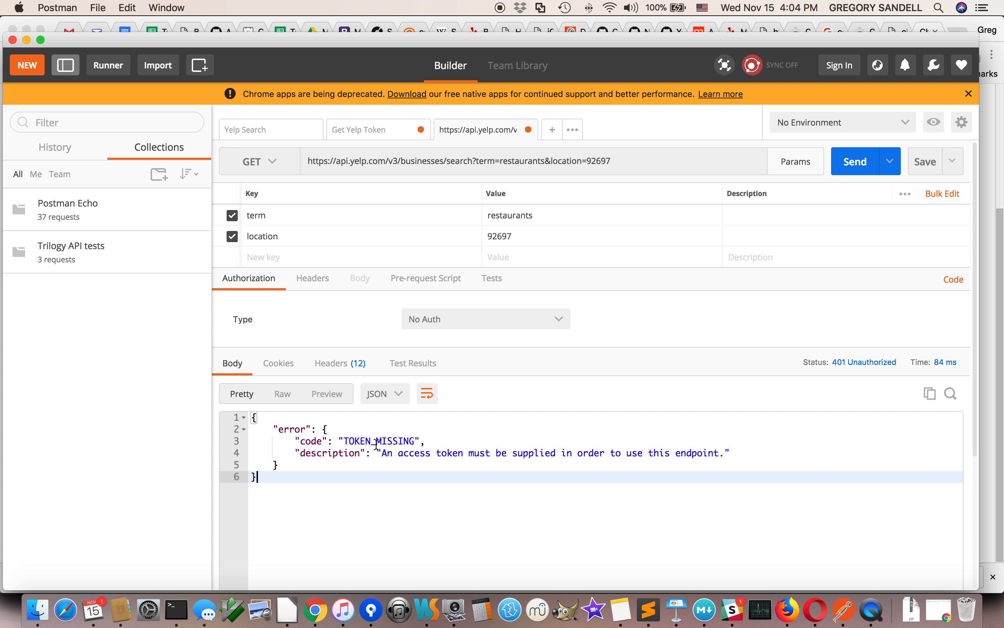
mouse_move(343, 439)
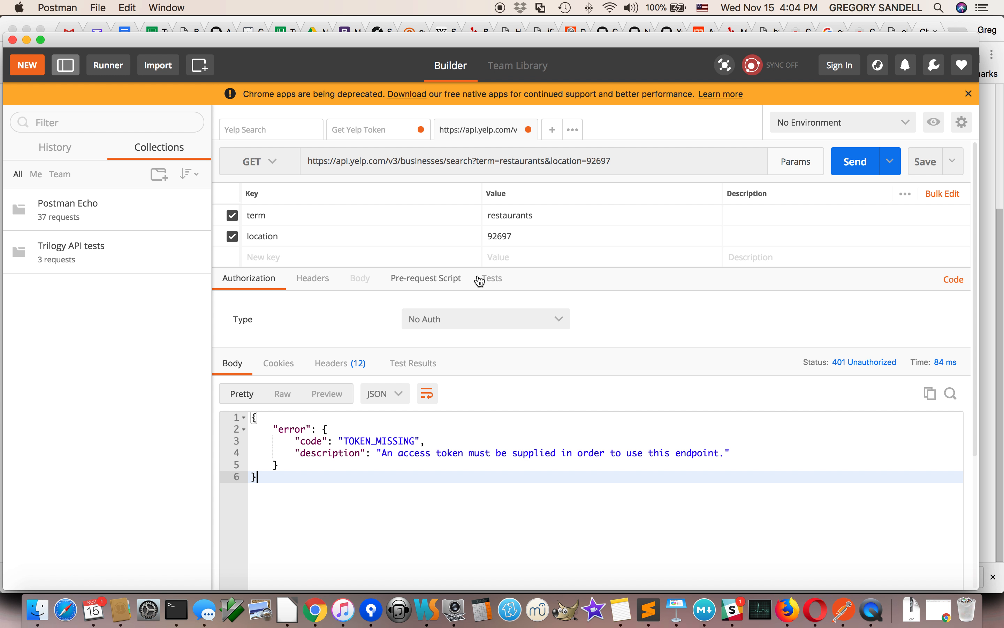
mouse_move(513, 284)
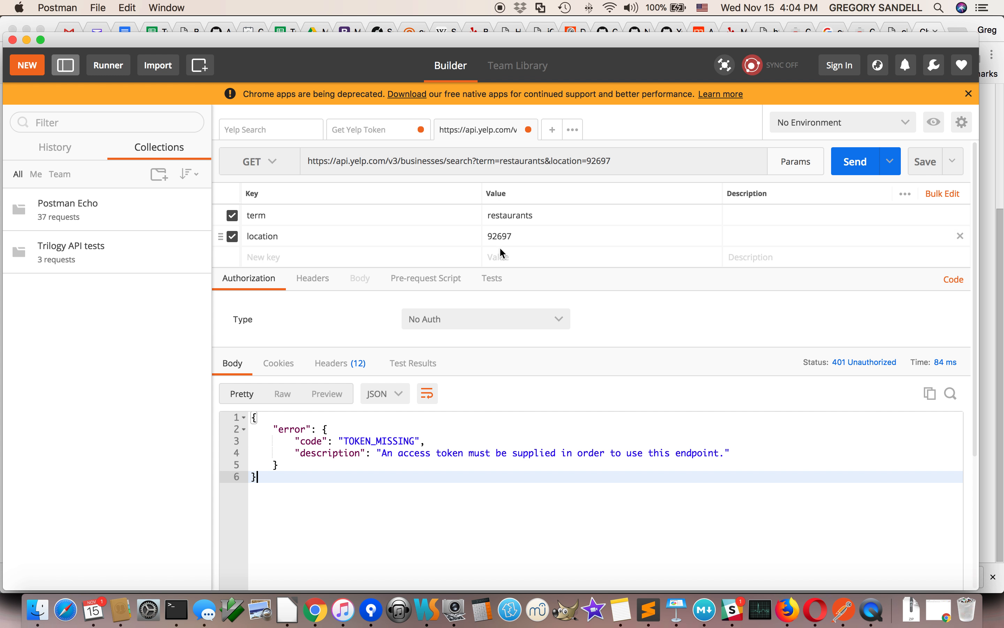
mouse_move(701, 31)
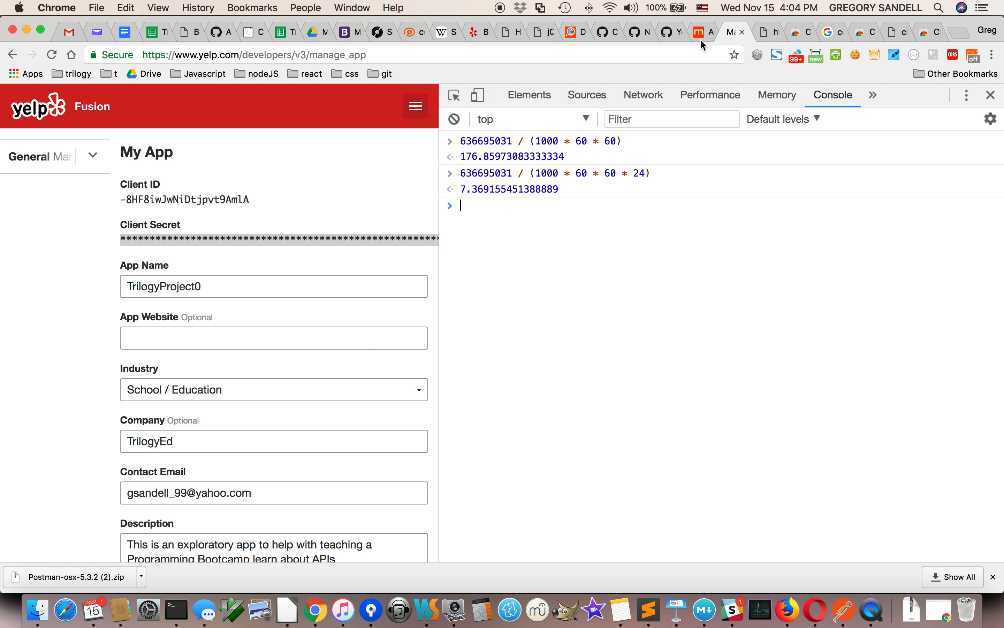
mouse_move(760, 170)
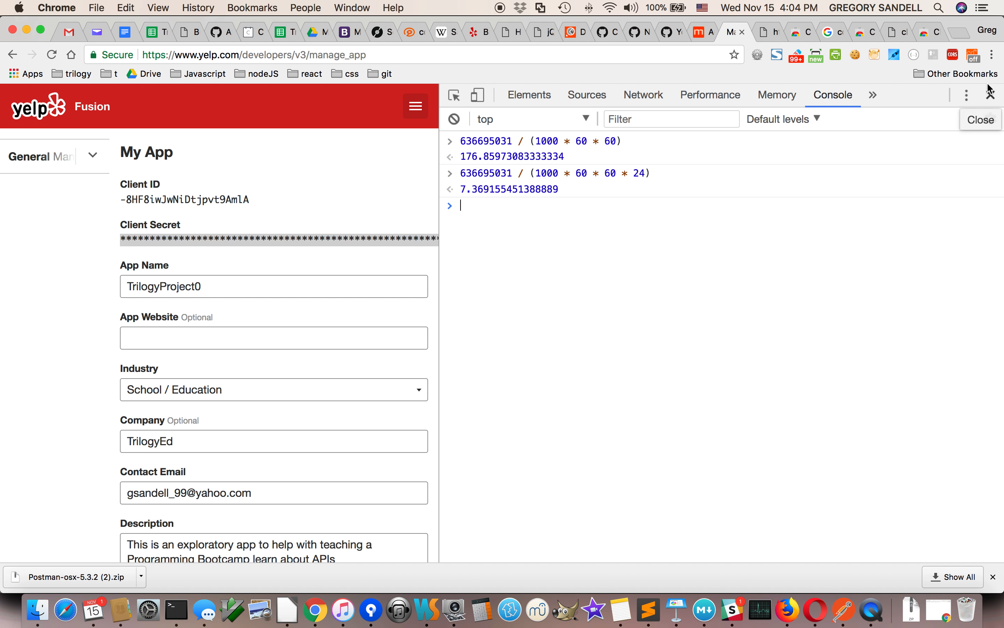
- Navigate from Yelp developers to the Fusion API Authentication documentation page
left_click(980, 120)
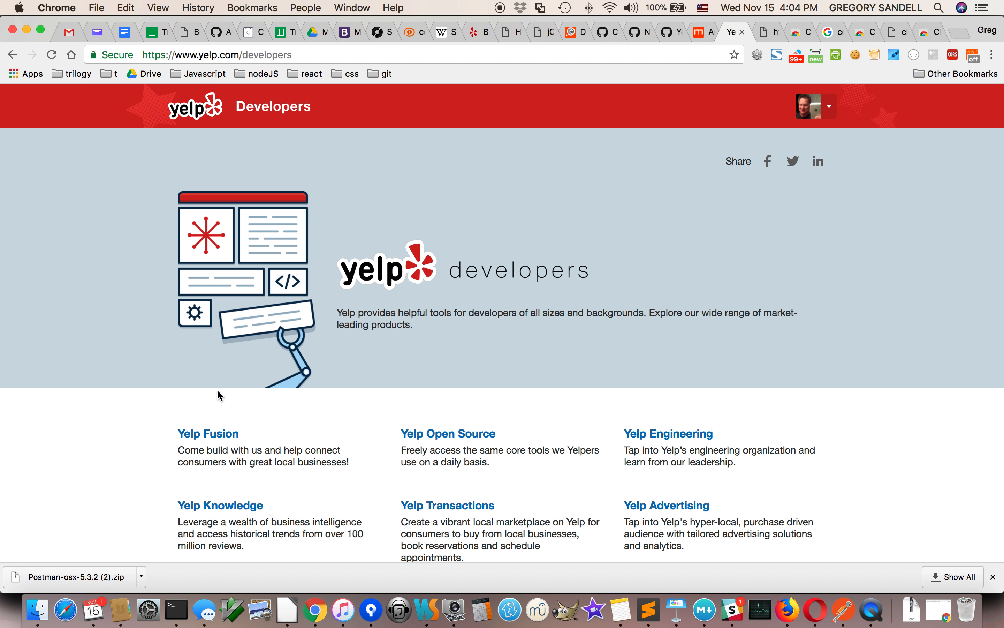
left_click(208, 433)
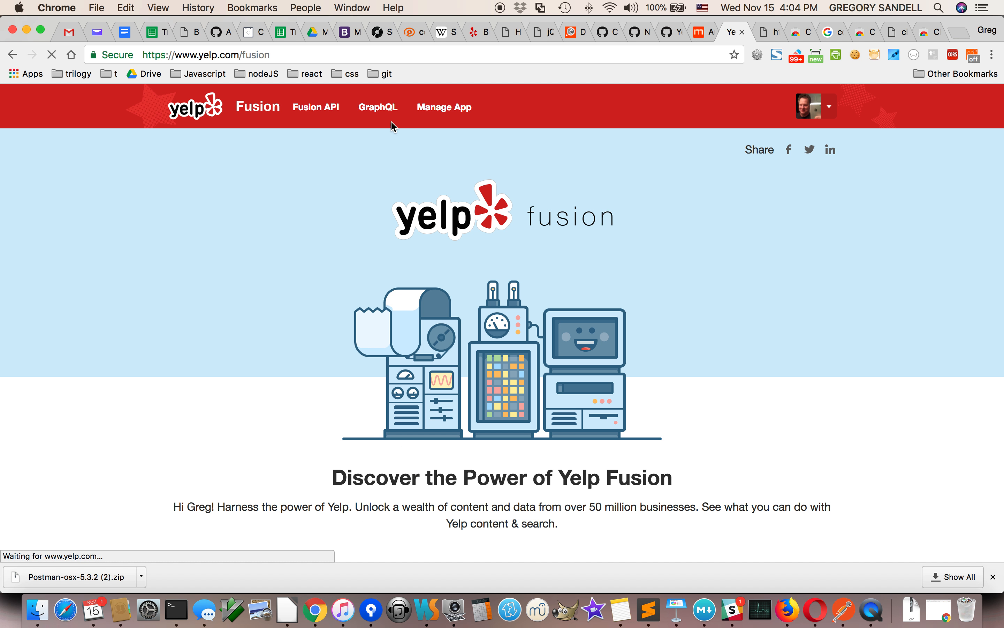
left_click(315, 107)
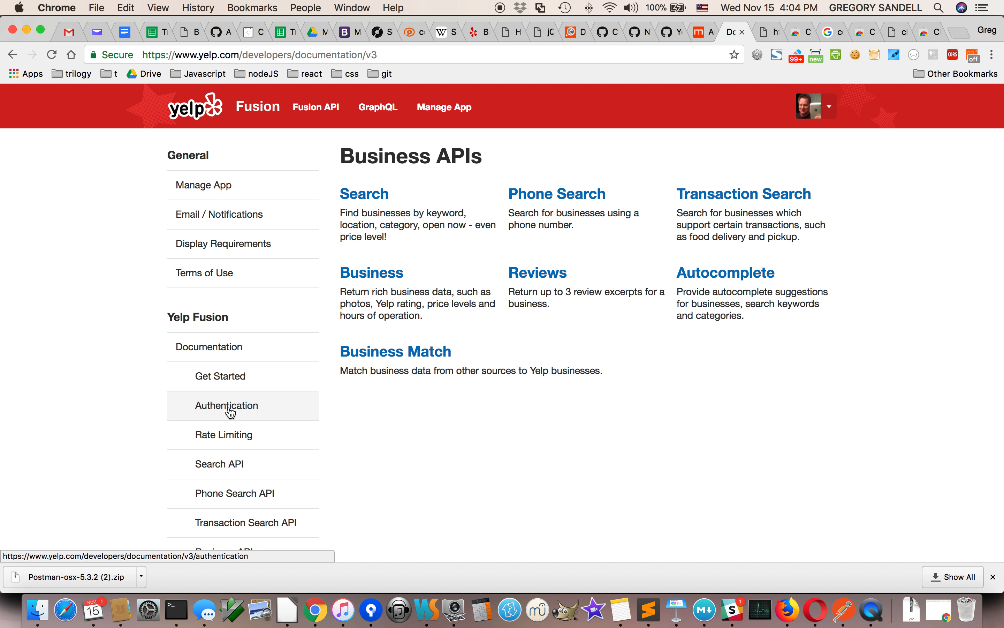
left_click(229, 411)
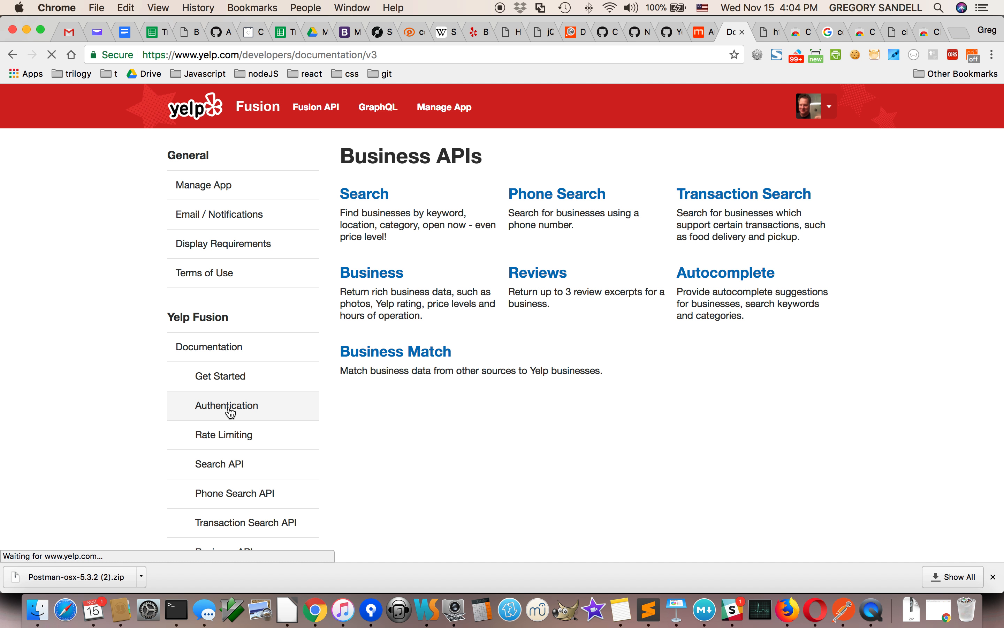
left_click(226, 406)
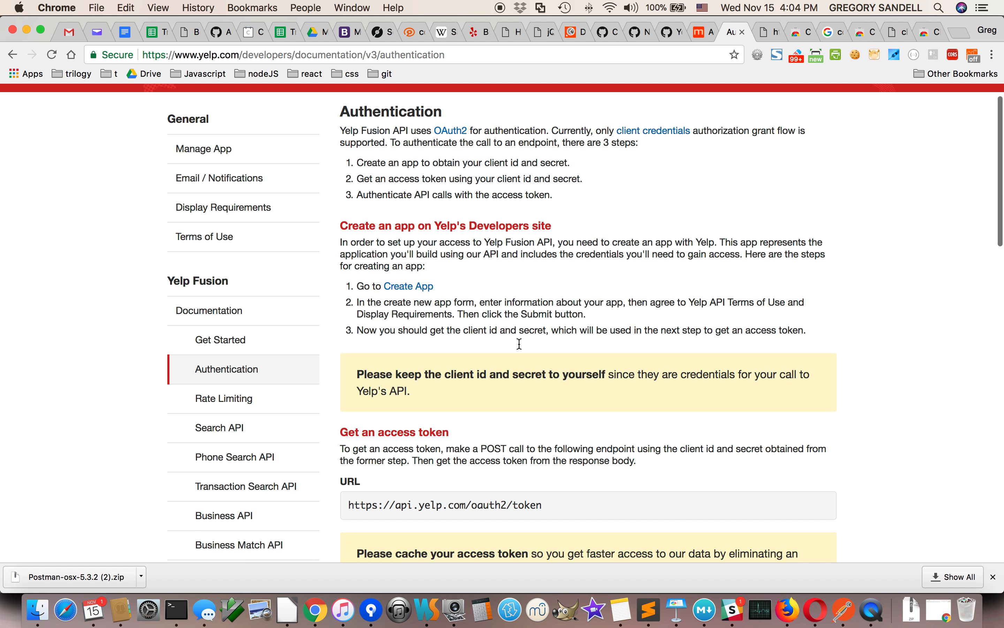
scroll("down", 3)
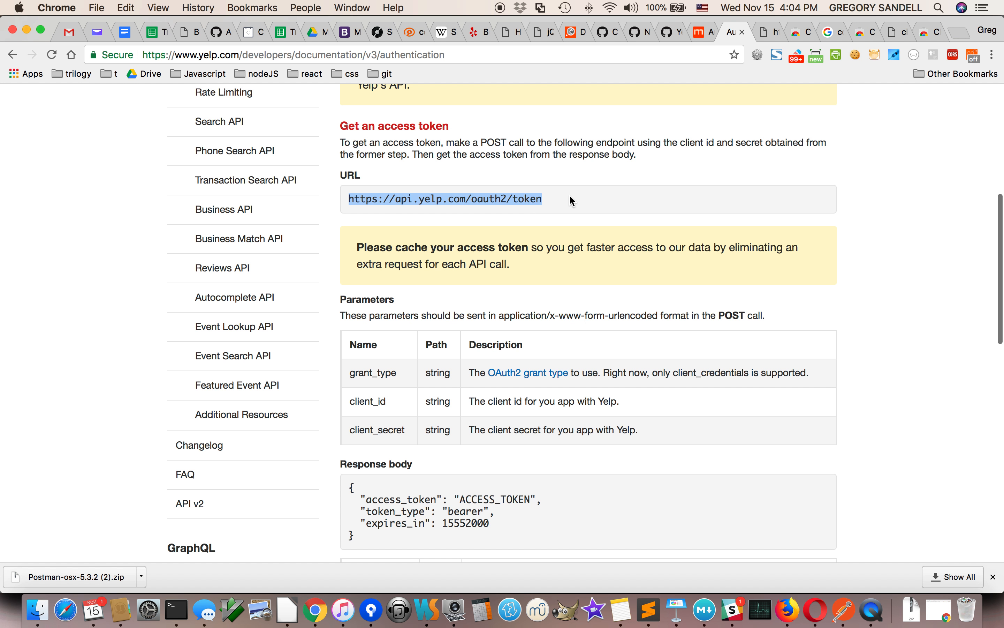
mouse_move(578, 207)
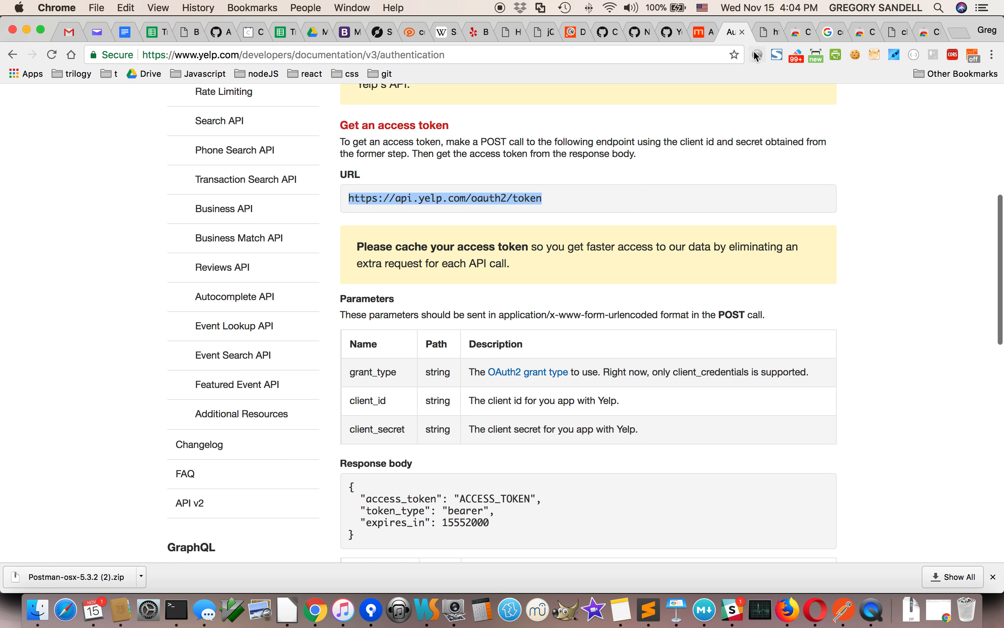
mouse_move(92, 329)
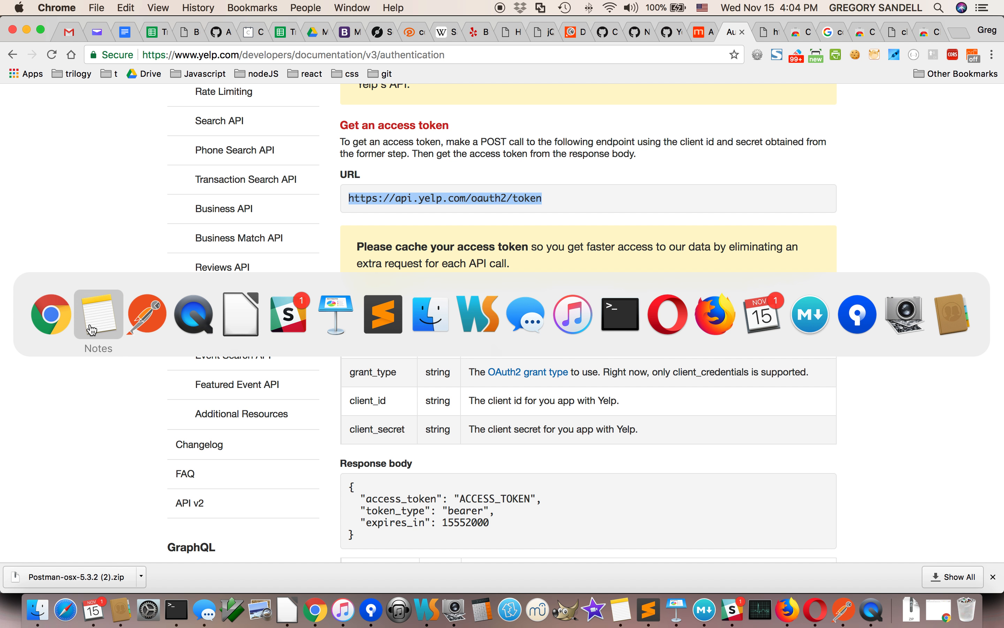
left_click(98, 314)
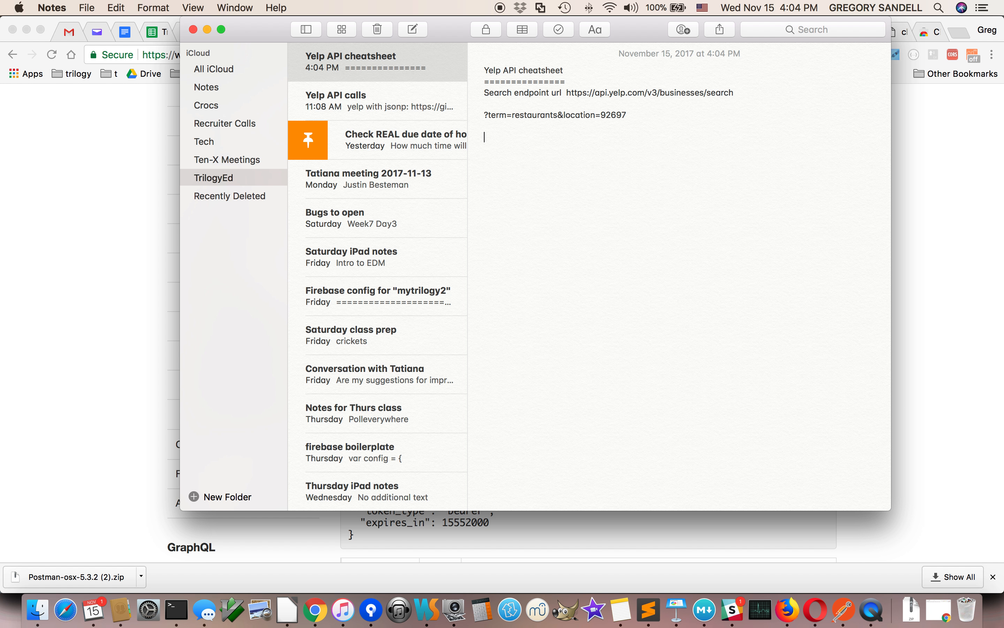
type("authentication")
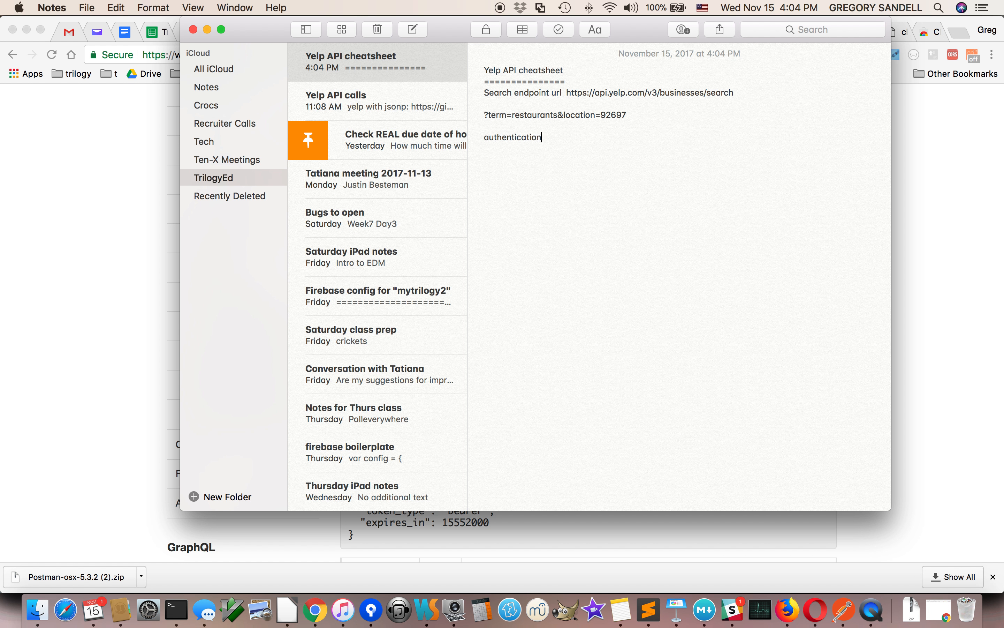
type("endpoint")
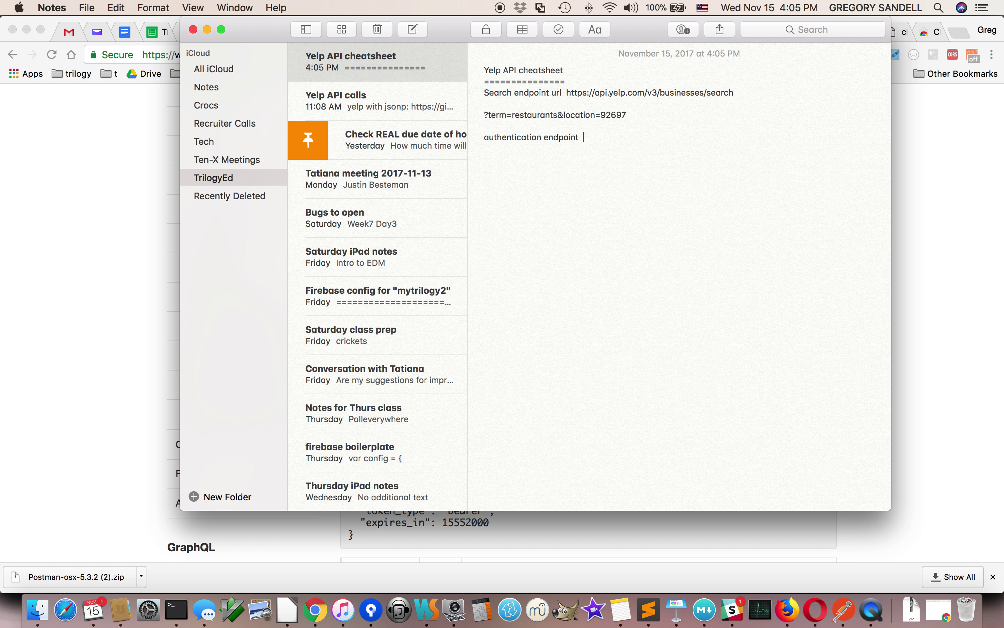
type("https://api.yelp.com/oauth2/token")
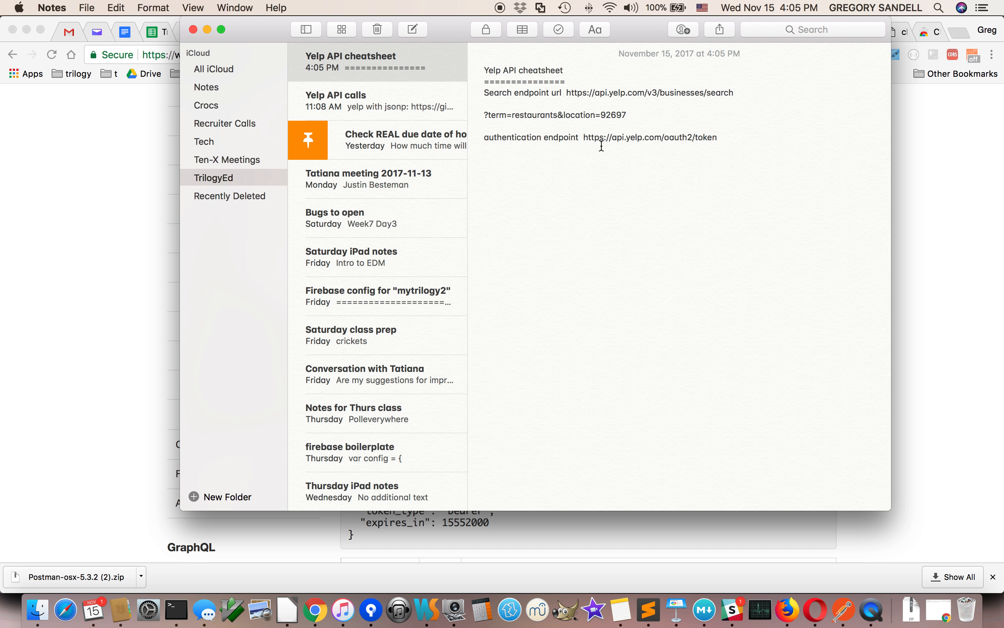
mouse_move(144, 314)
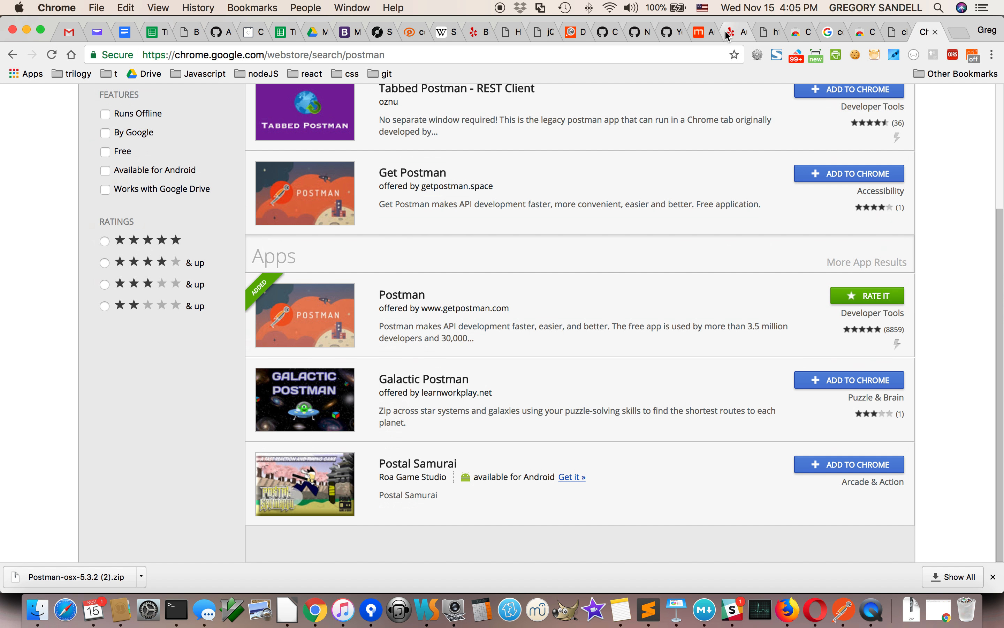
- Return to Yelp's Authentication docs and follow the Create App link to Manage App
left_click(730, 32)
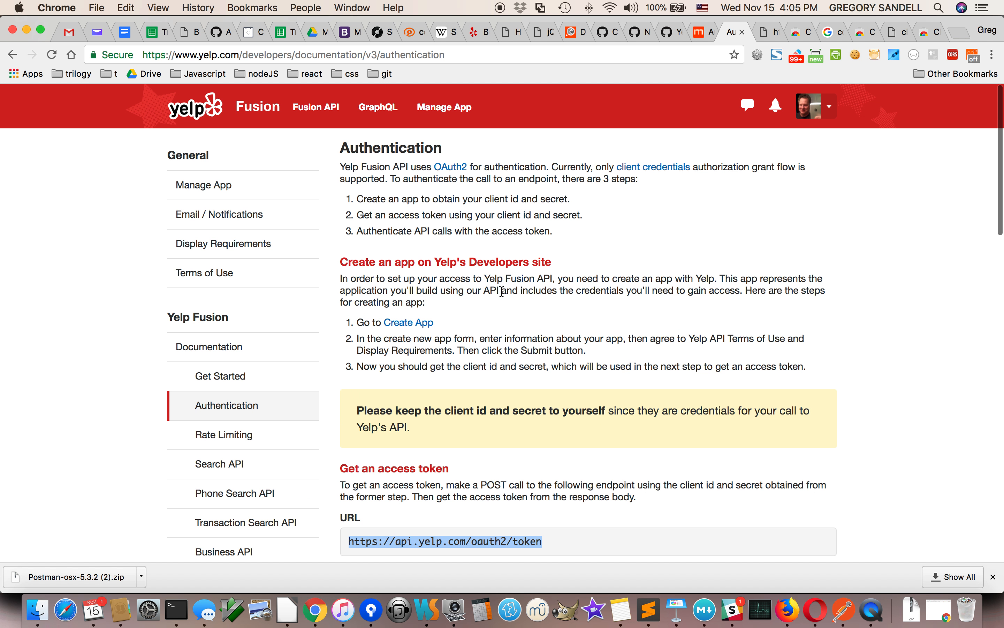
mouse_move(440, 359)
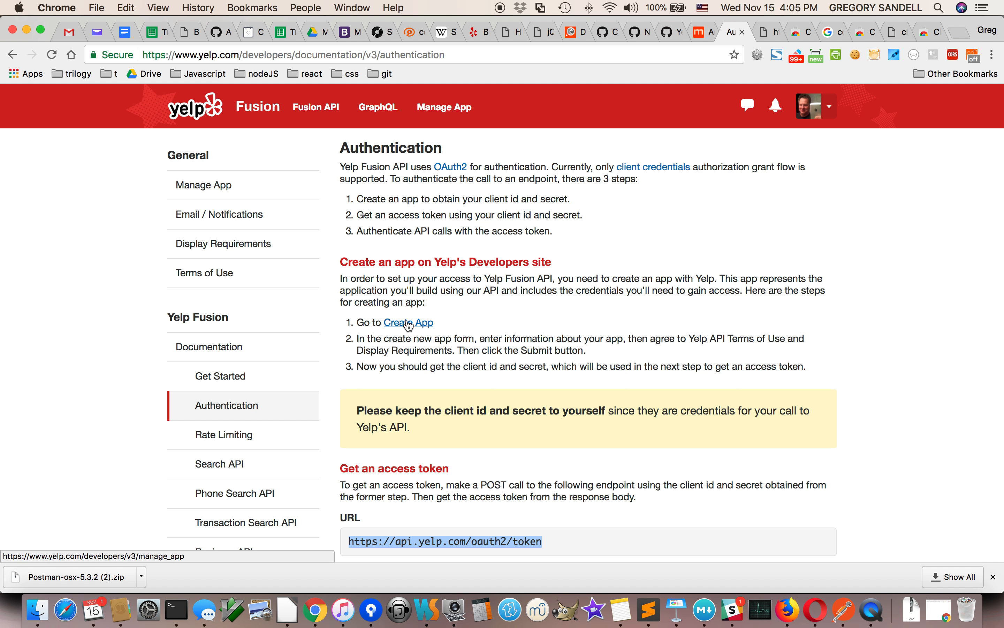
left_click(409, 322)
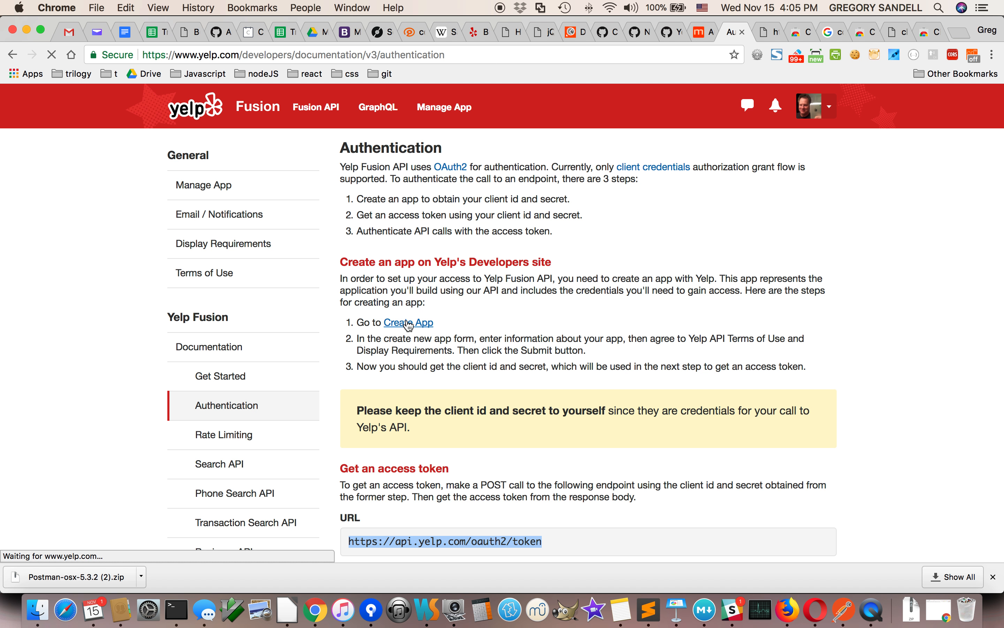
left_click(409, 322)
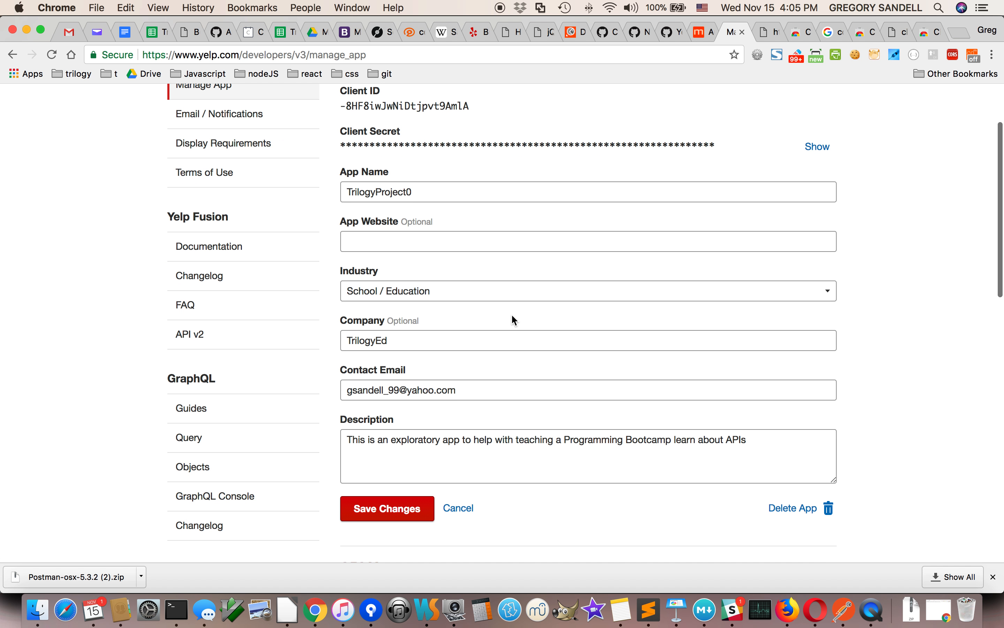
- Save the TrilogyProject0 app settings and copy its client ID
scroll("down", 3)
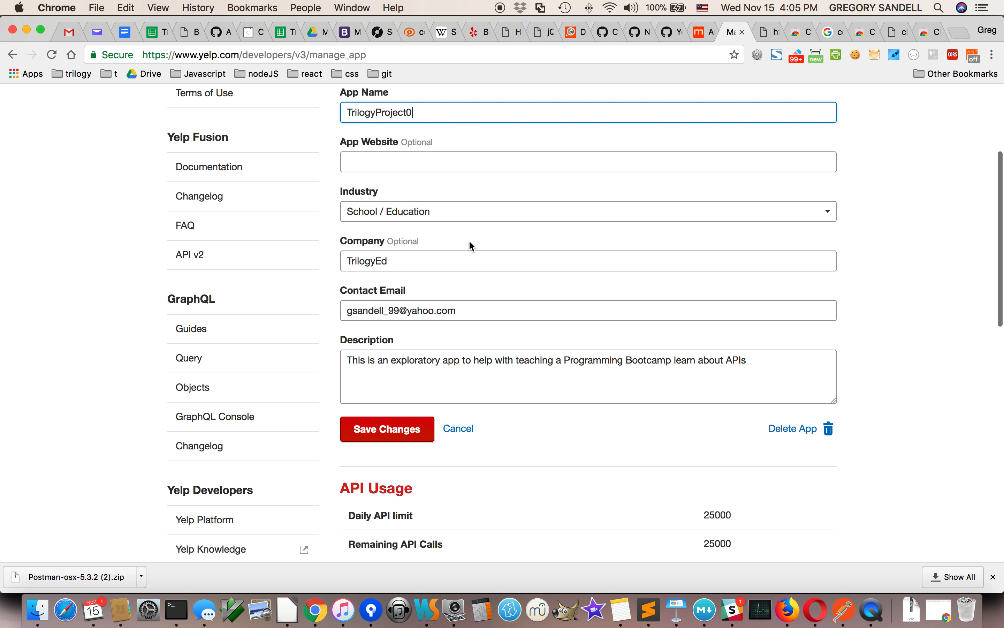
mouse_move(572, 385)
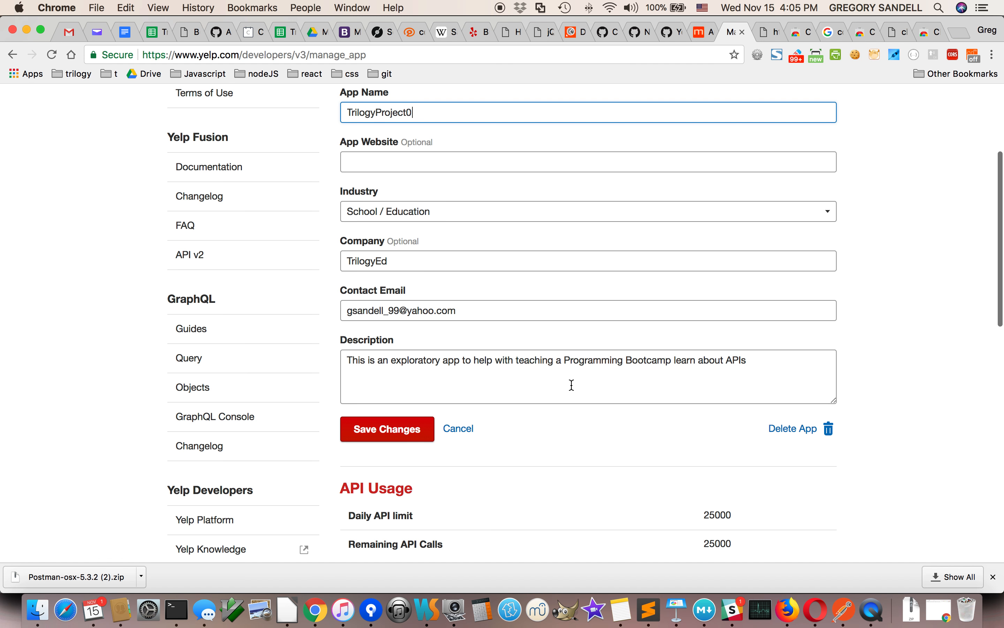
mouse_move(390, 438)
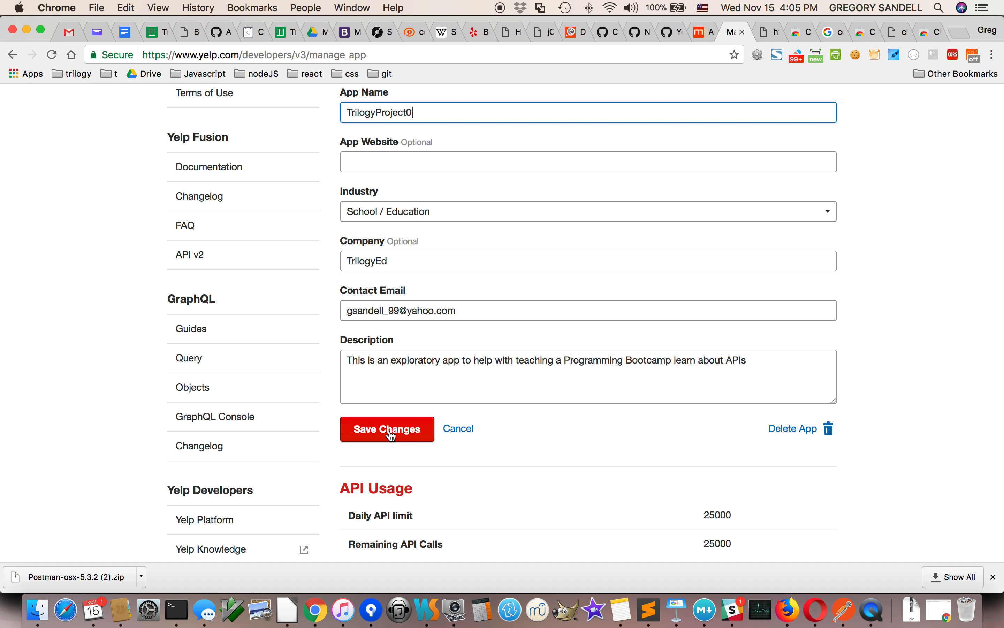
left_click(388, 429)
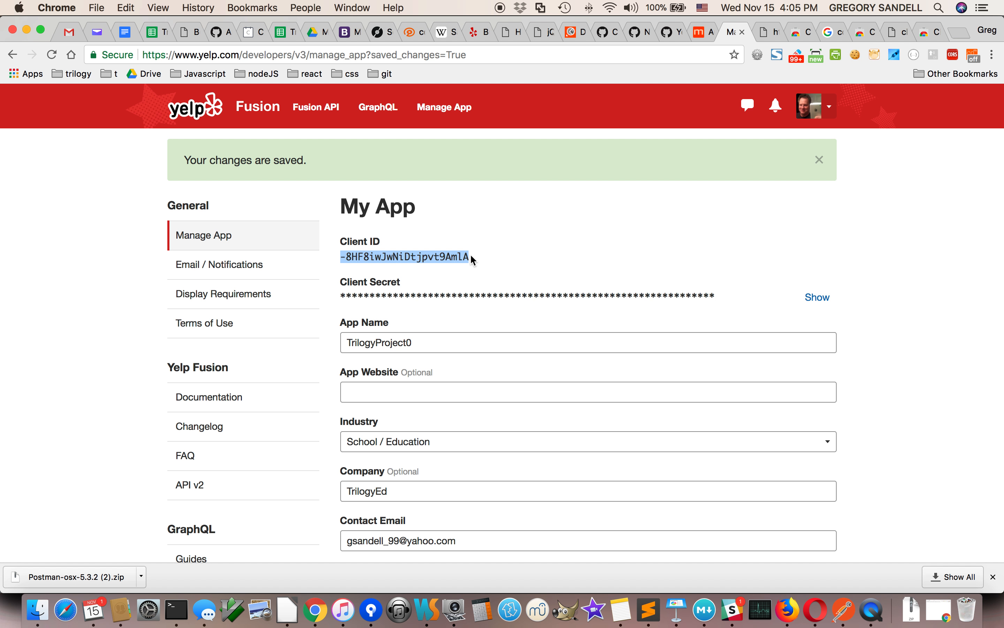
mouse_move(700, 224)
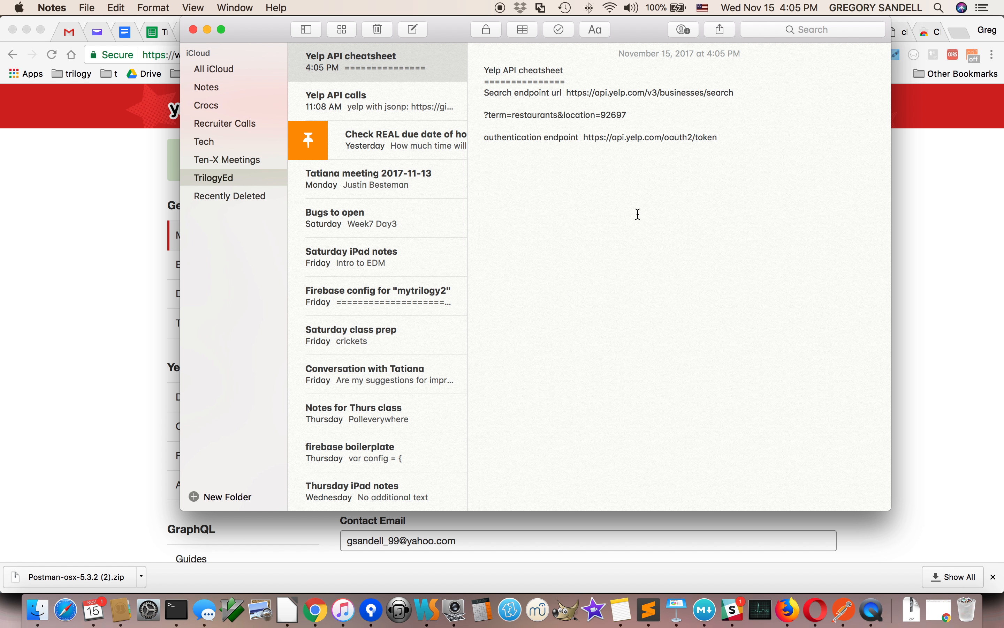
type("clie")
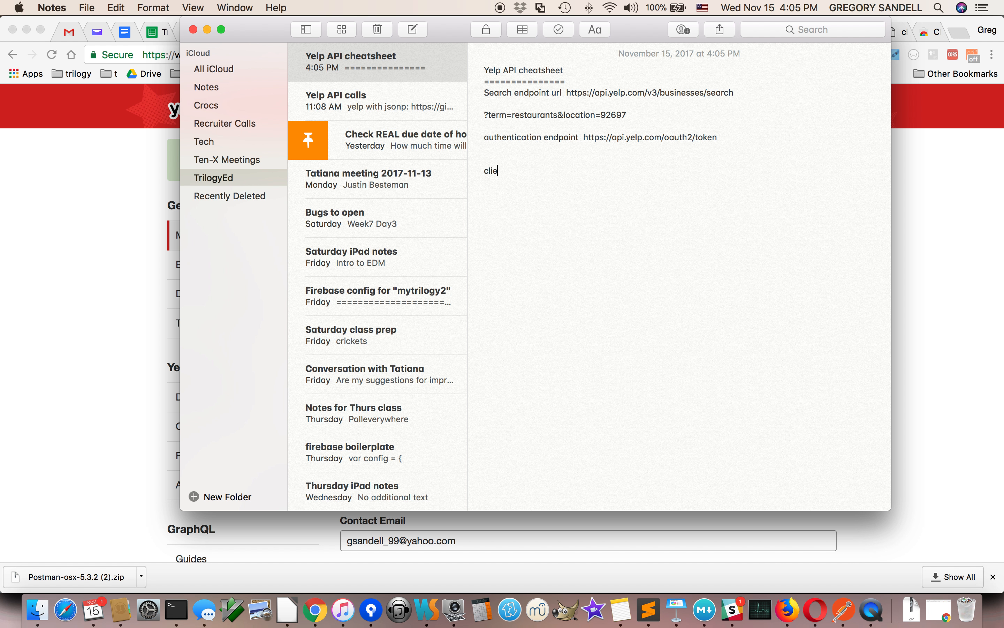
type("nt_id:")
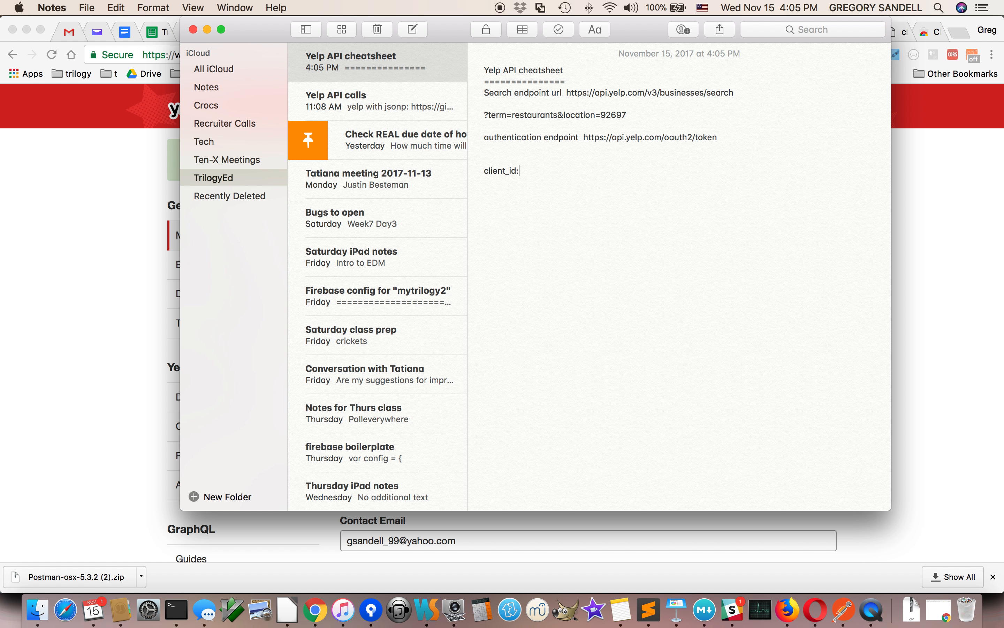
type("-8HF8iwJwNiDtjpvt9AmIA")
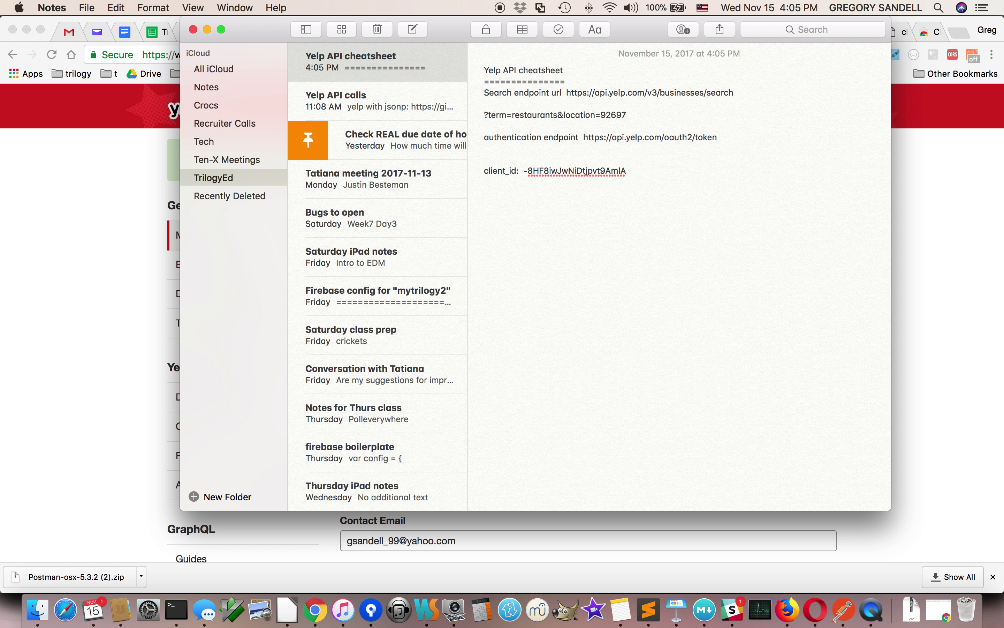
type("client_secr")
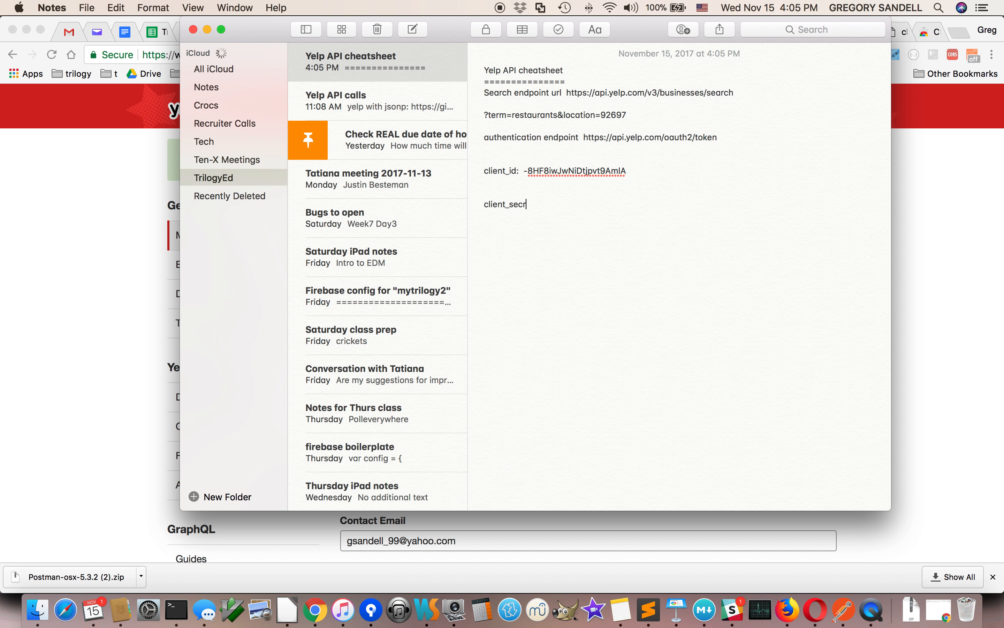
type("et:")
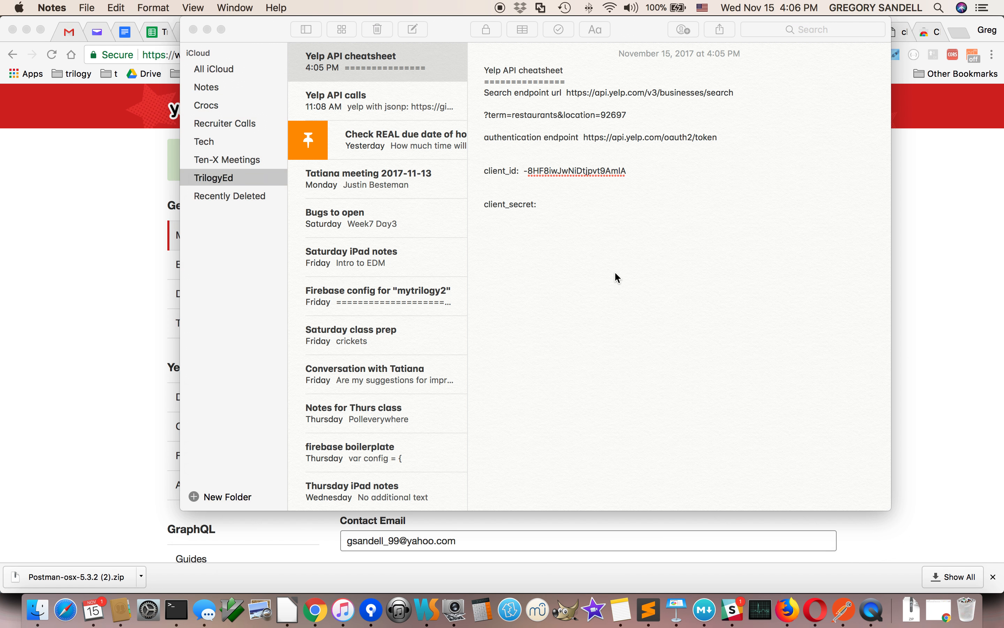
- Back on Yelp's Manage App page, select the masked client secret for copying
left_click(316, 613)
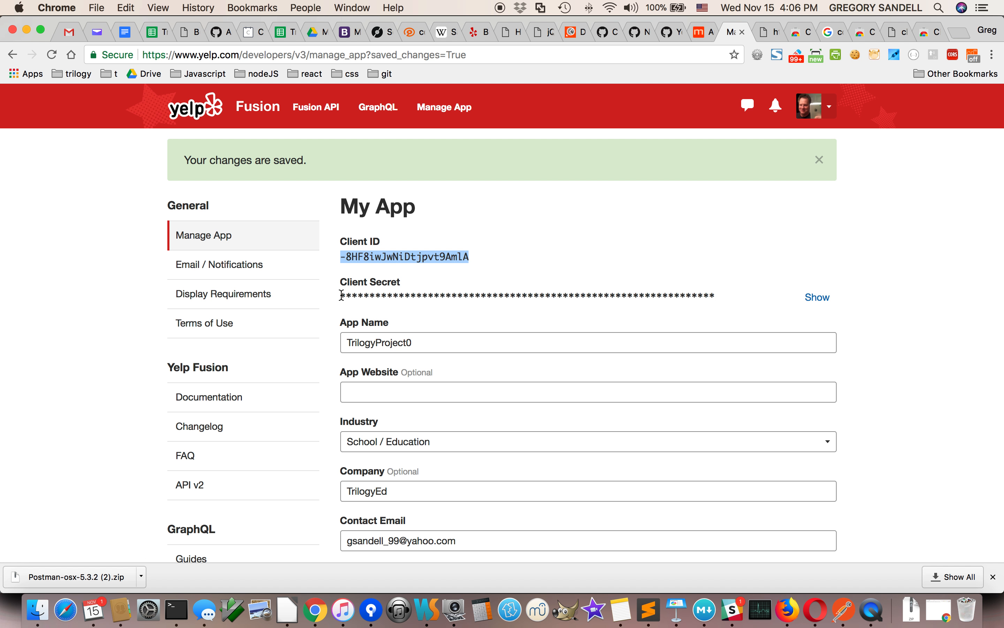
left_click(660, 247)
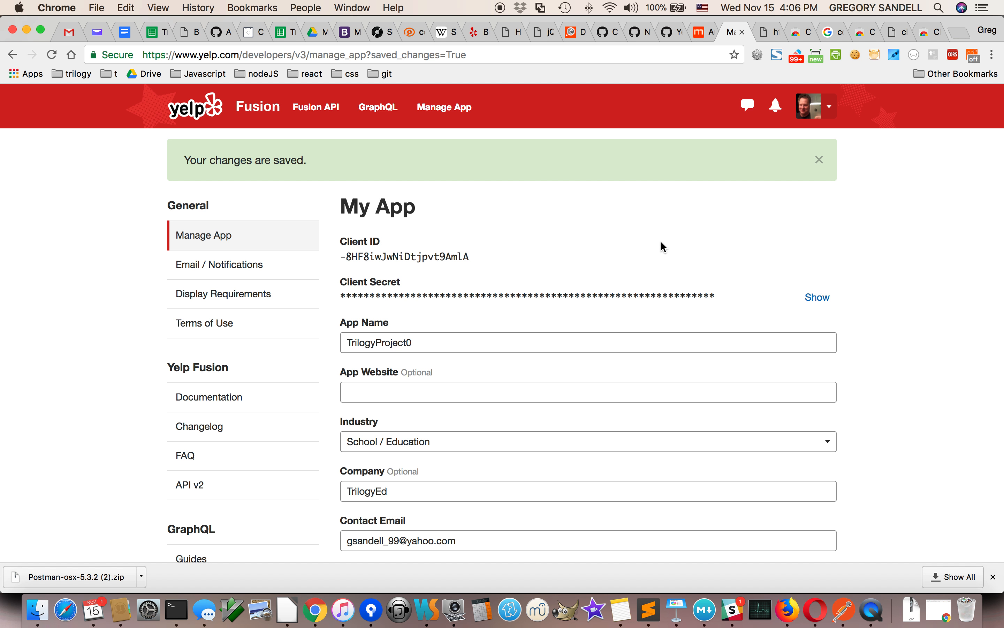
mouse_move(818, 300)
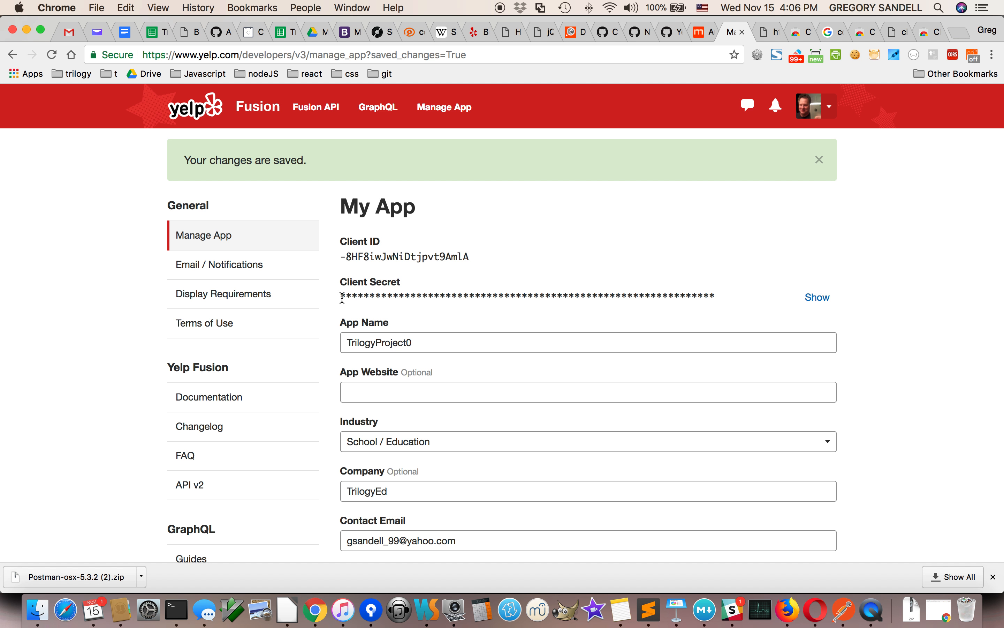
left_click_drag(341, 297, 714, 296)
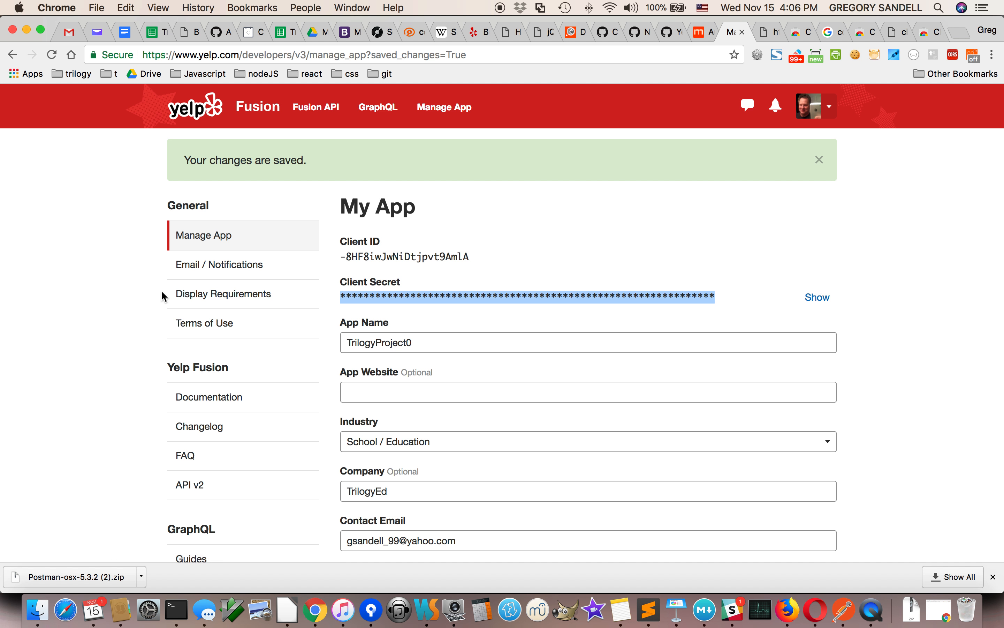
mouse_move(660, 239)
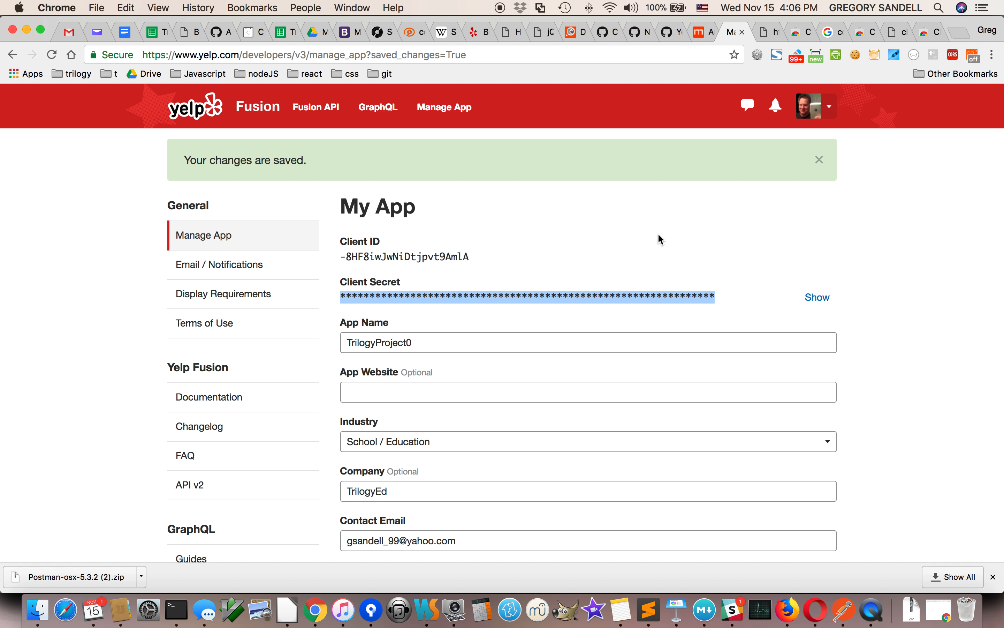
mouse_move(343, 276)
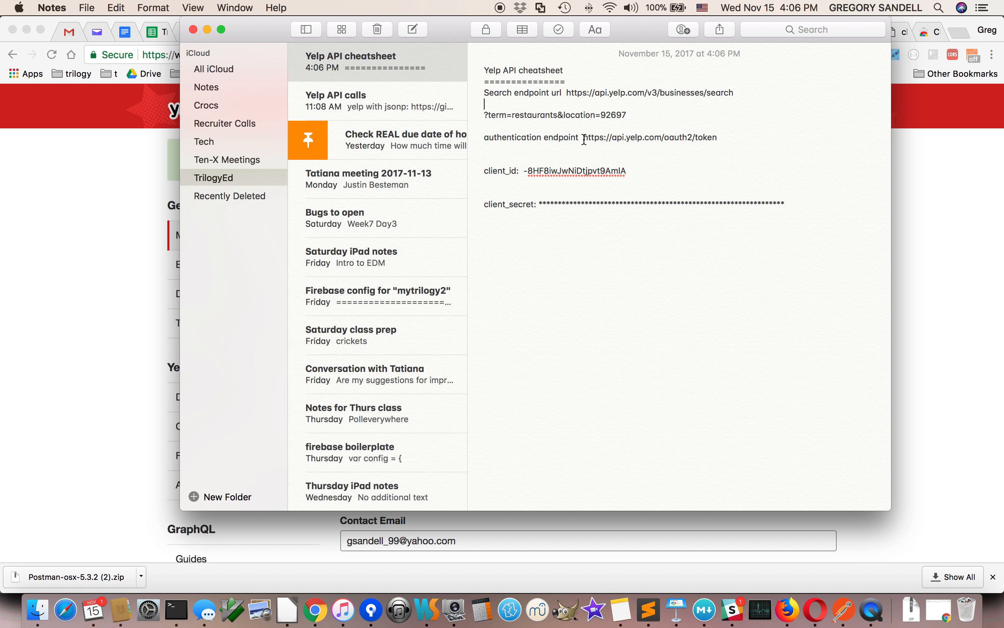
- Copy the authentication endpoint URL from the cheatsheet and bring Postman forward
double_click(647, 137)
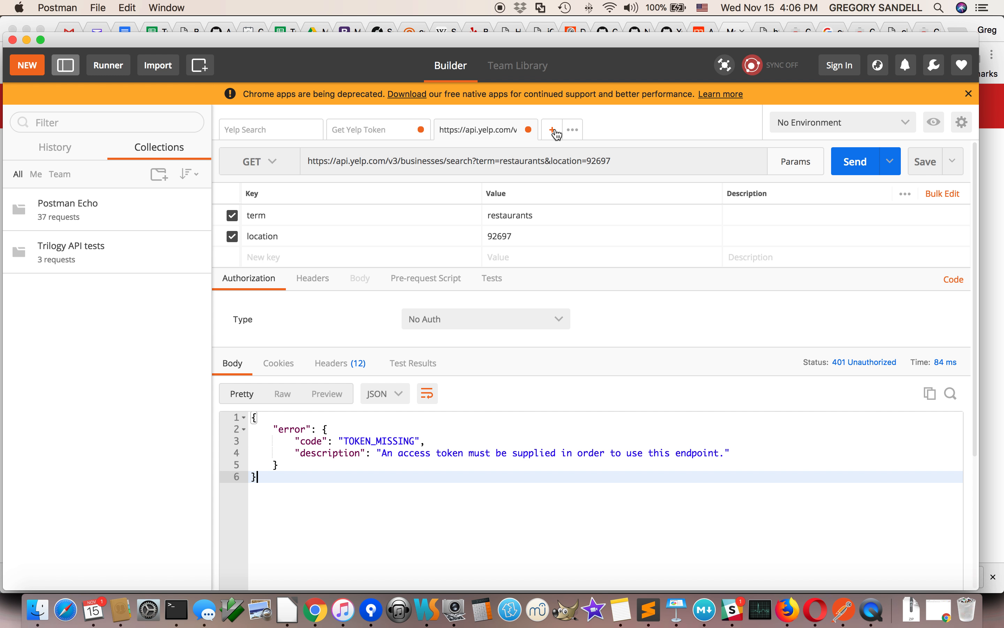
left_click(553, 130)
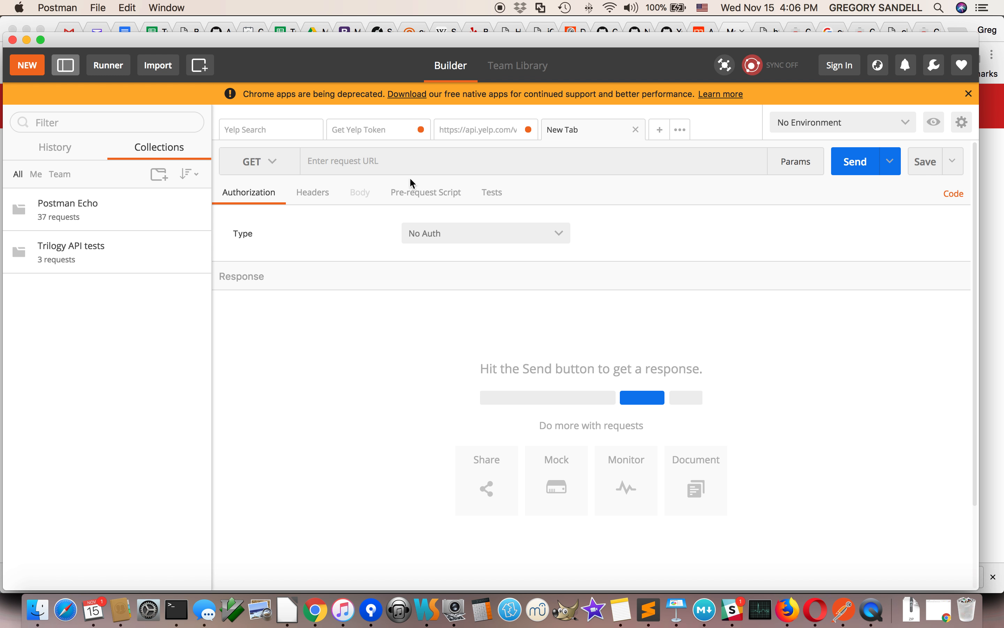
type("https://api.yelp.com/oauth2/token")
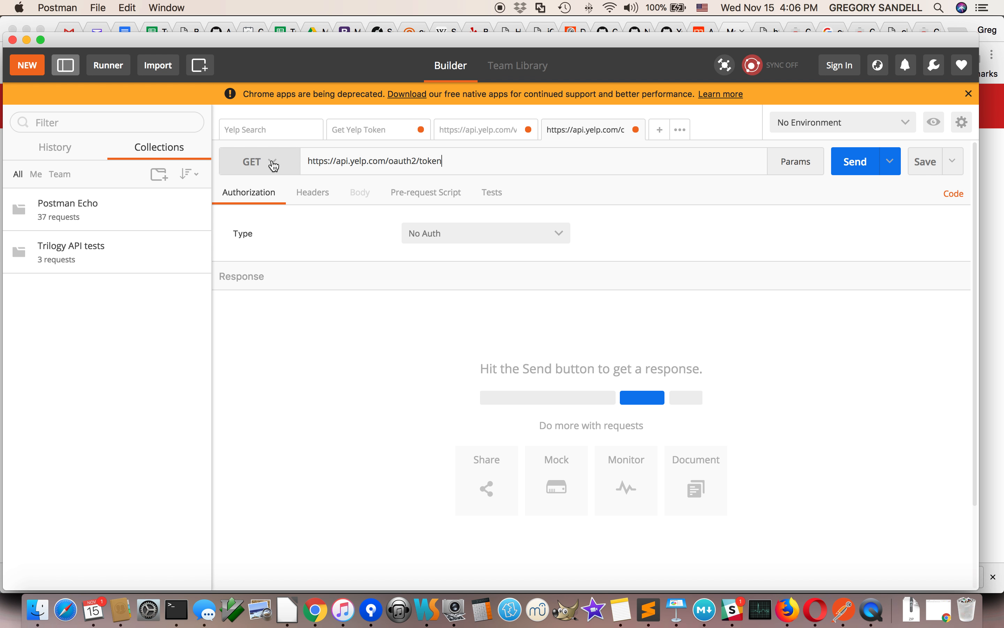
left_click(269, 162)
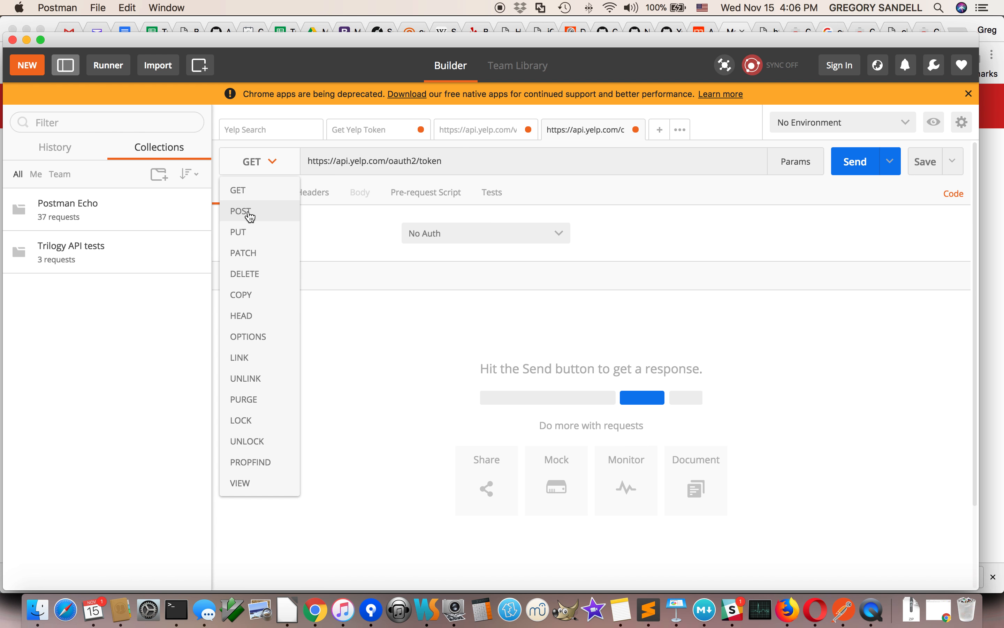
left_click(240, 211)
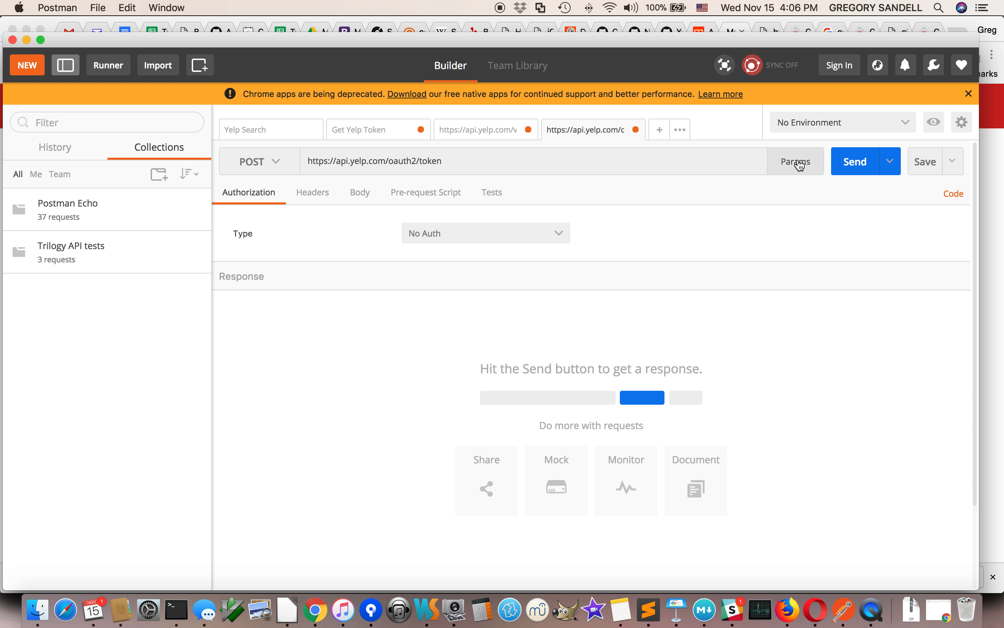
mouse_move(242, 200)
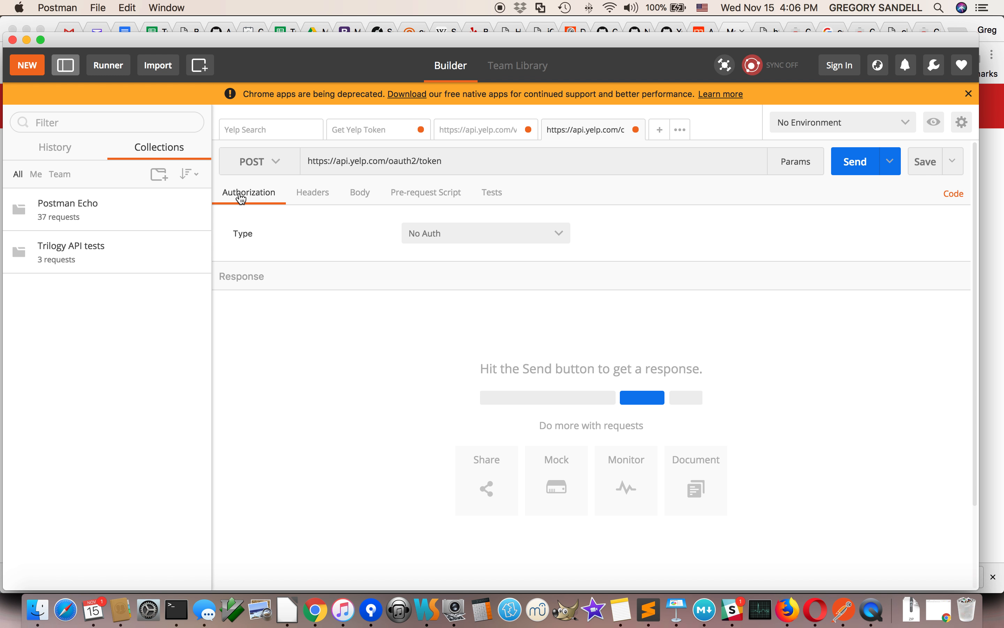
mouse_move(242, 198)
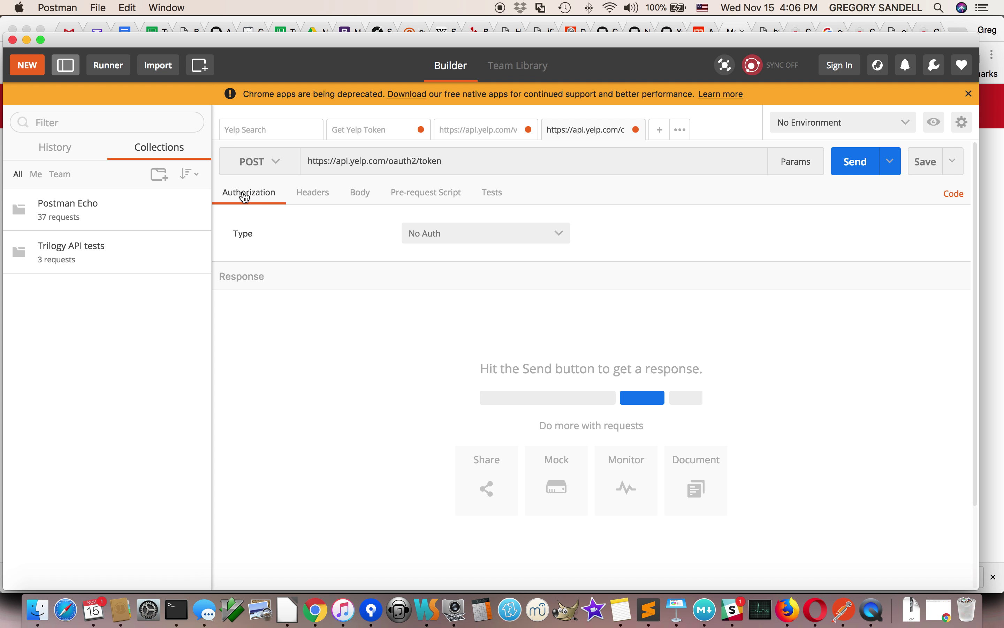
mouse_move(364, 196)
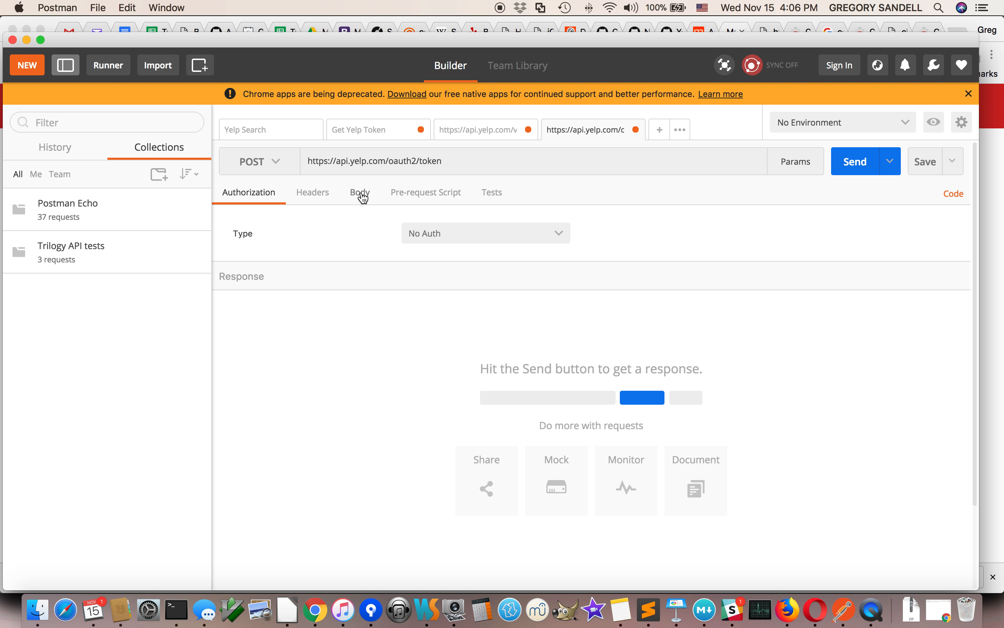
left_click(360, 193)
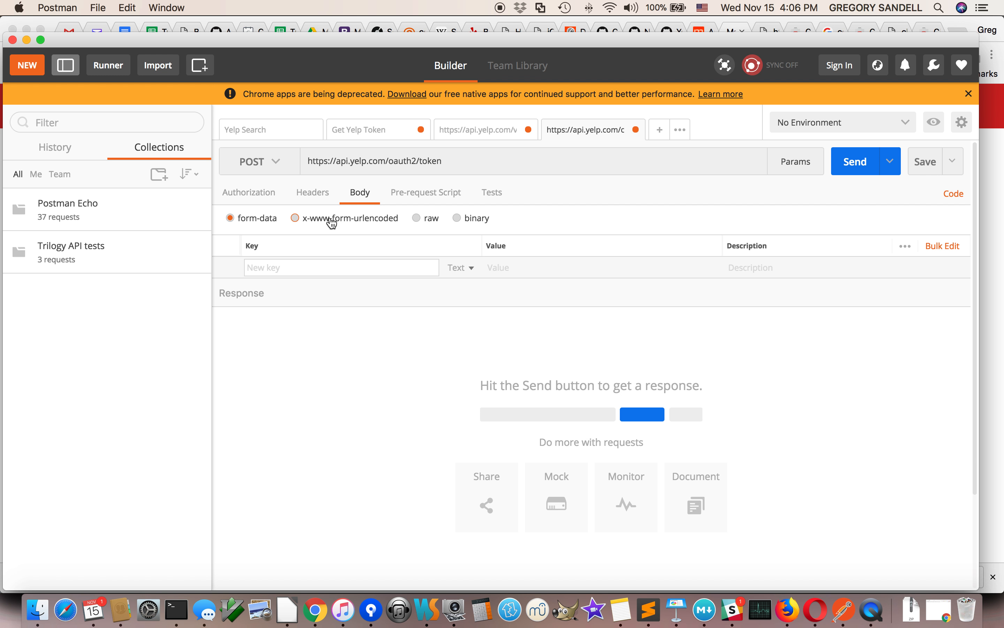
left_click(295, 218)
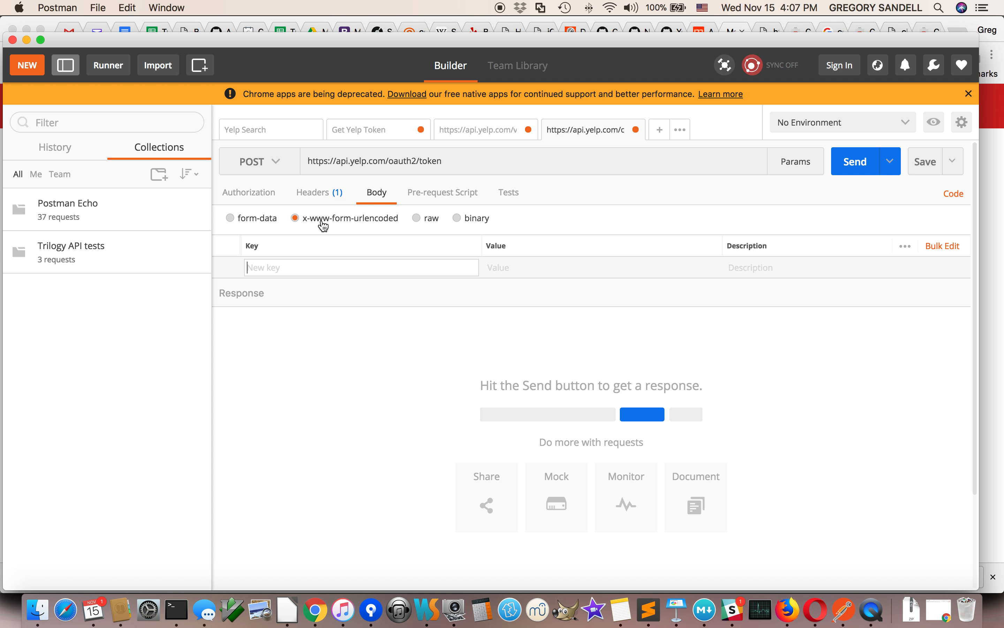
mouse_move(326, 289)
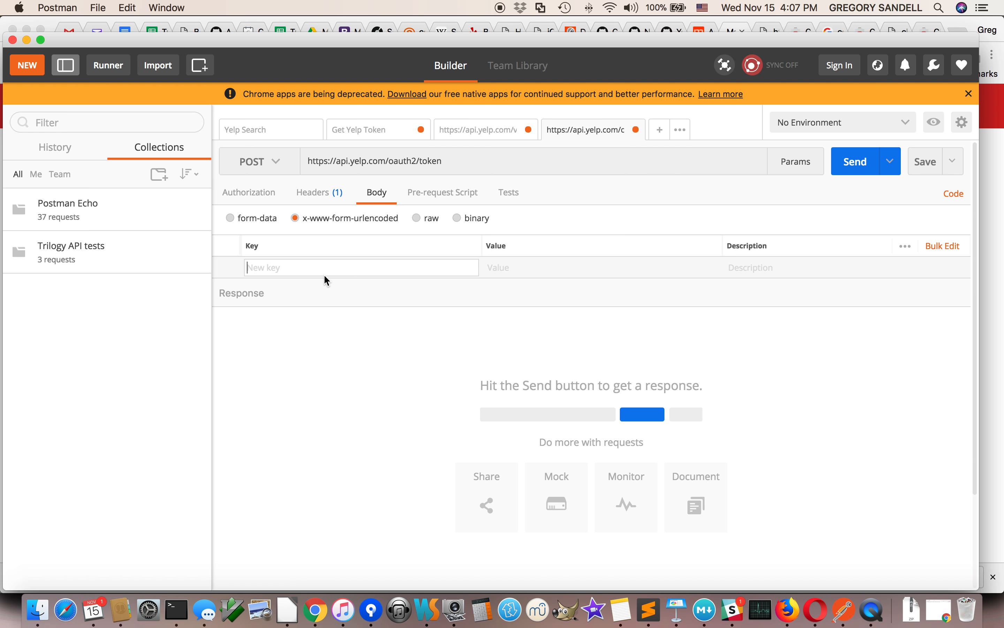
mouse_move(453, 271)
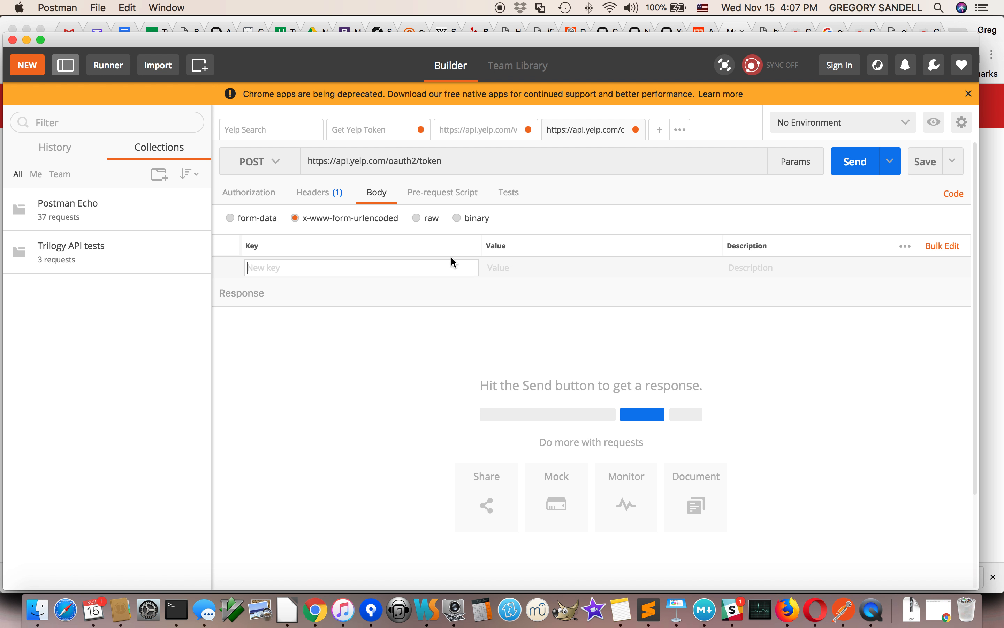
mouse_move(392, 283)
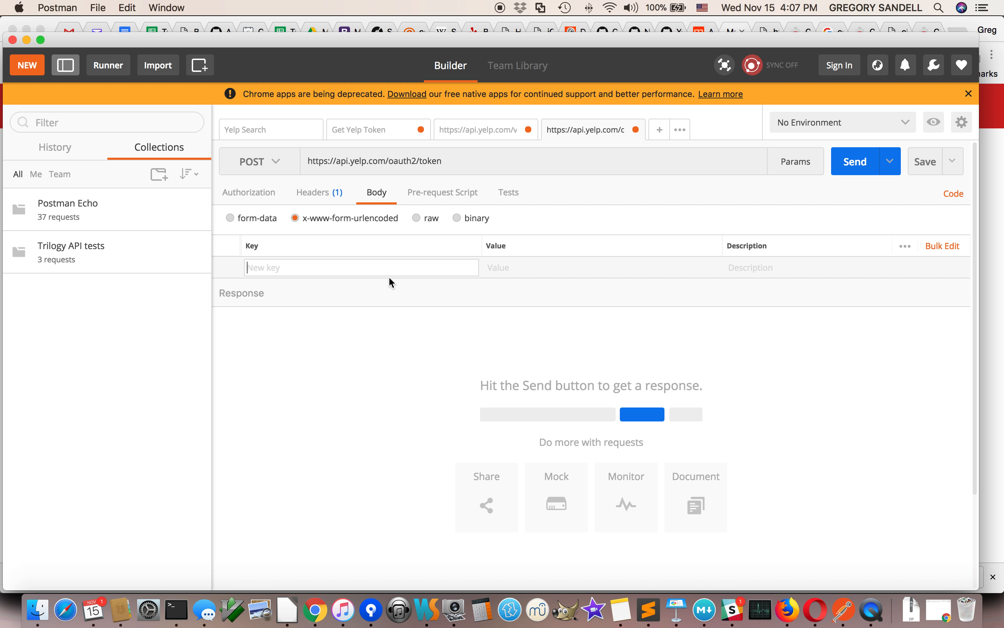
mouse_move(377, 270)
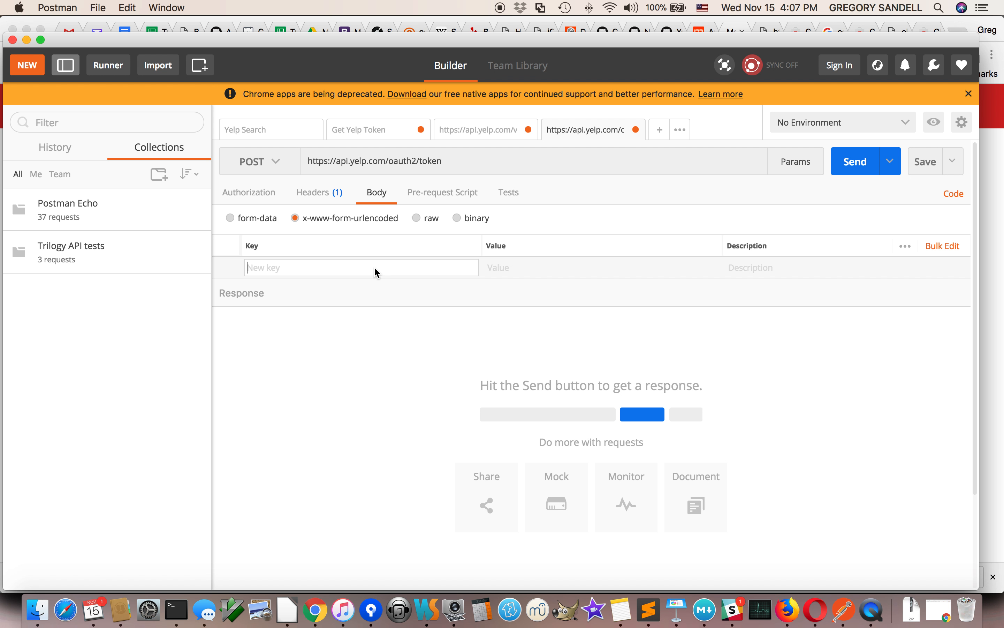
- Add body key grant_type with value client_credentials
type("gra")
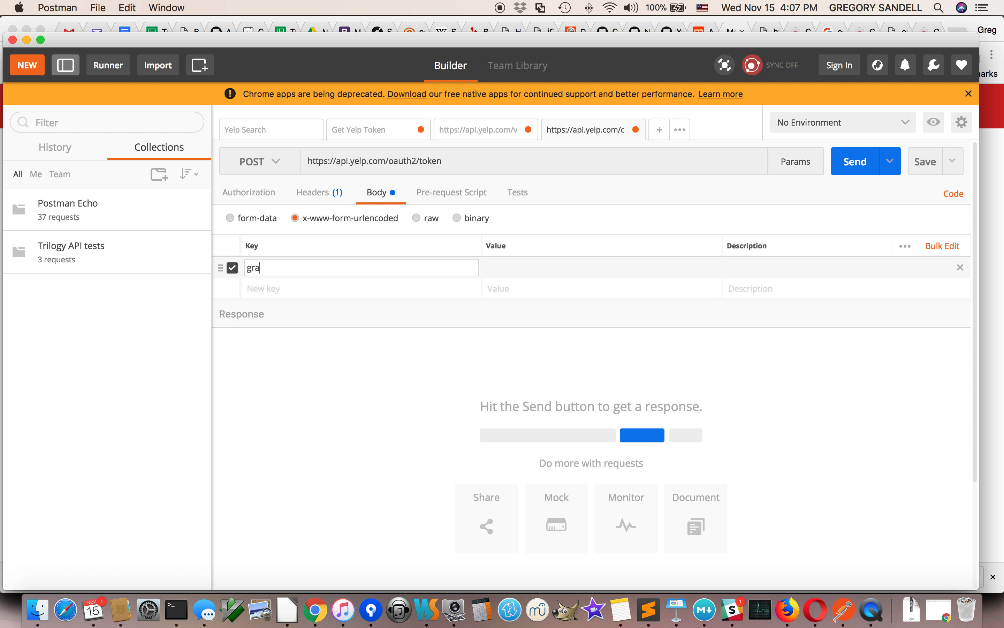
type("nt_type")
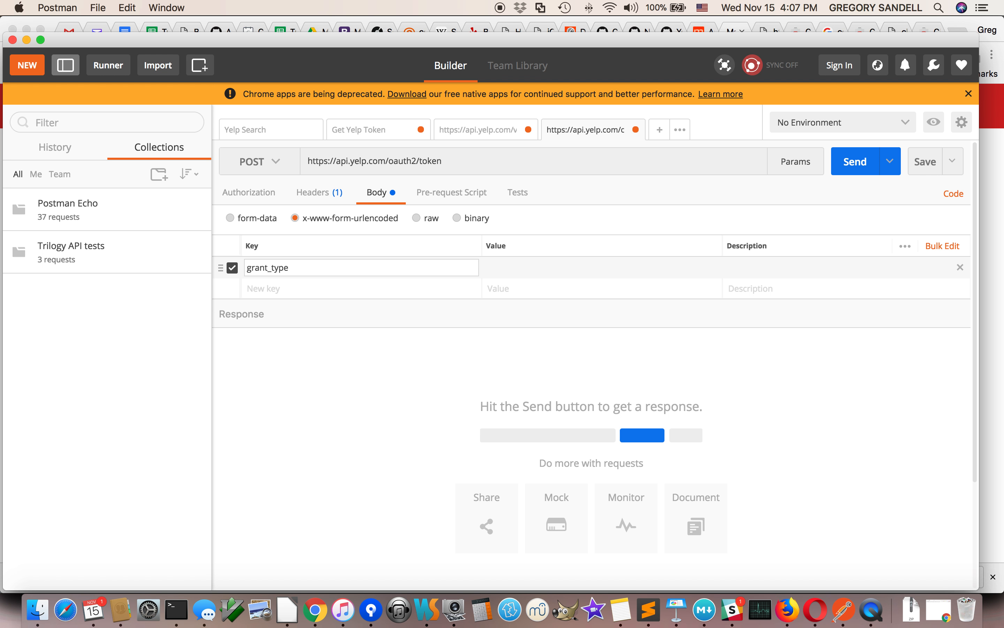
type("c")
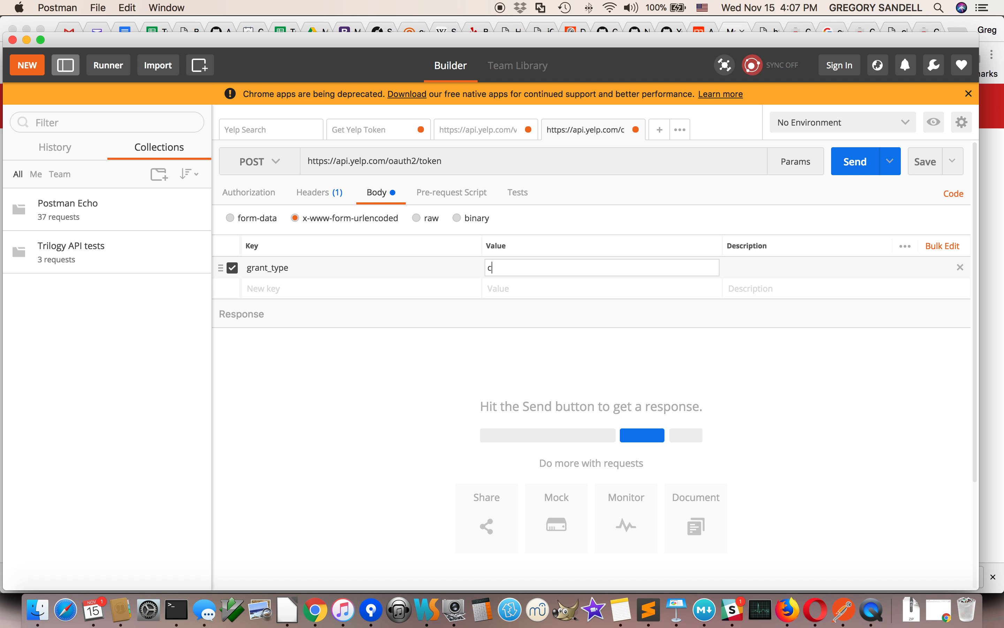
type("lient_")
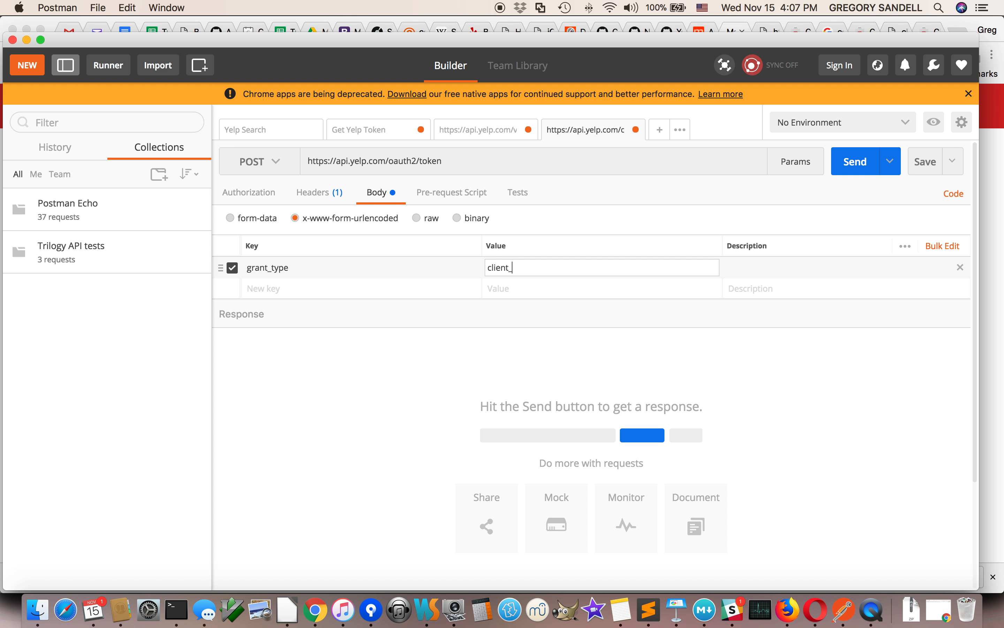
type("credentials")
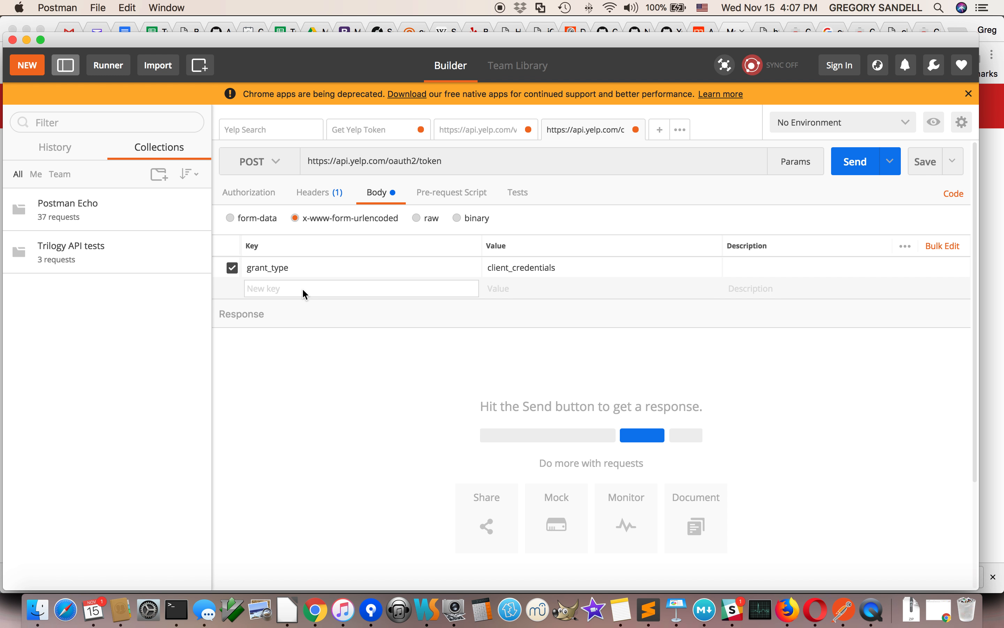
- Add client_id with the app's ID and client_secret with the masked secret
type("client_i")
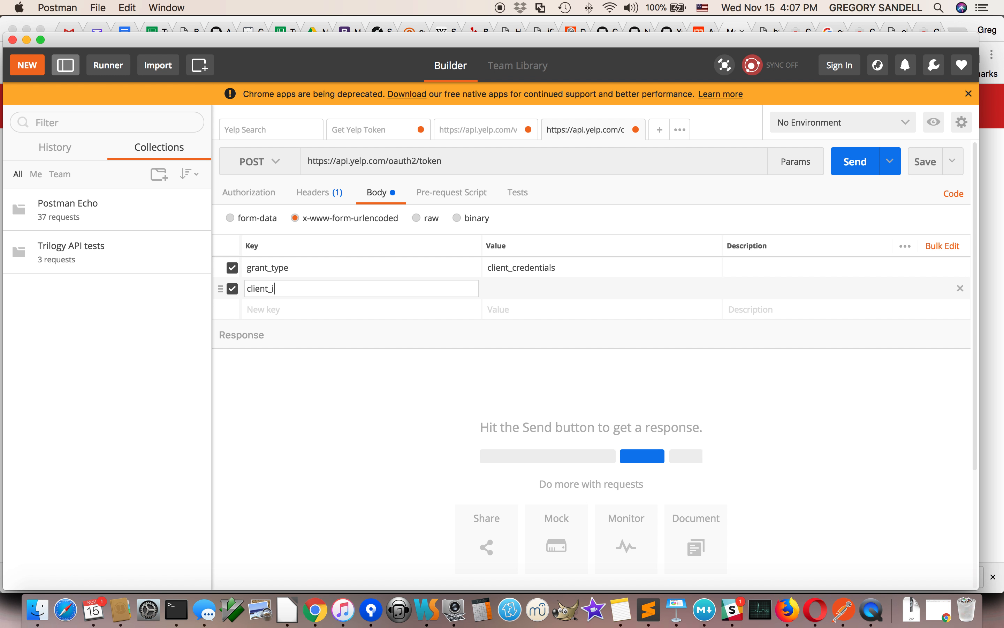
left_click(600, 289)
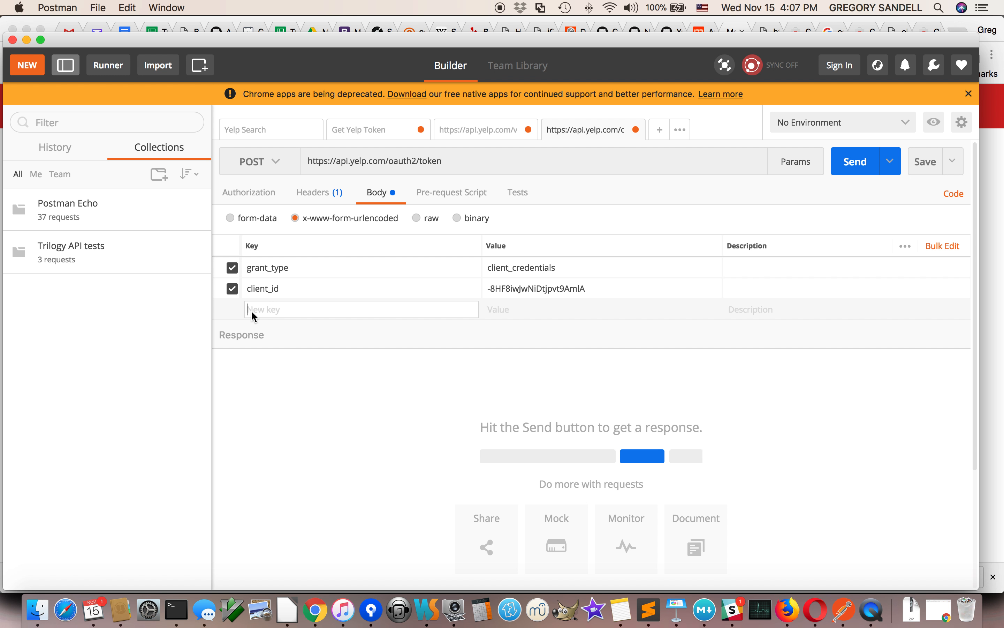
type("client_")
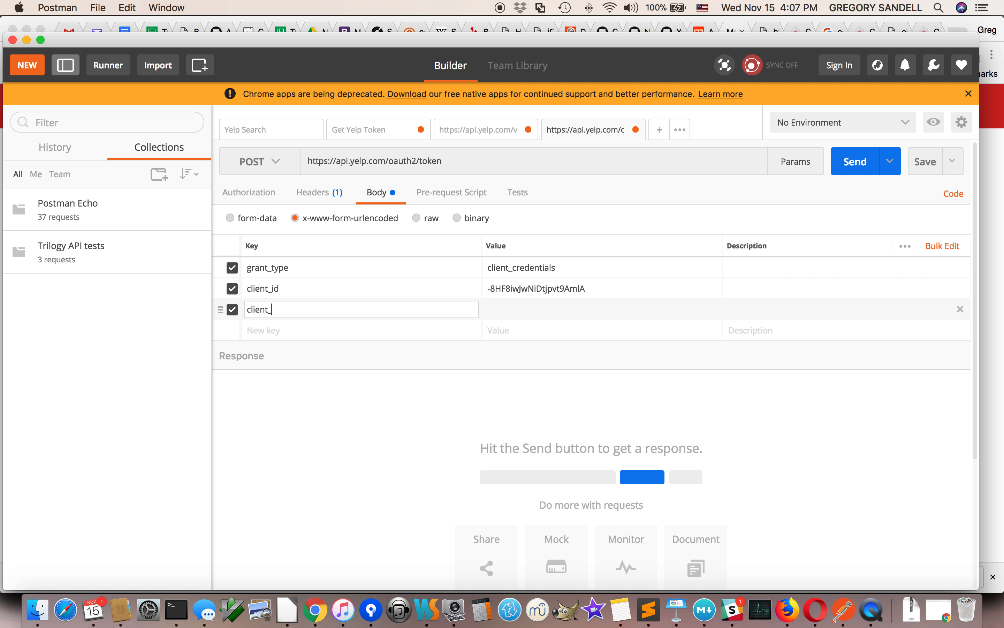
type("secret")
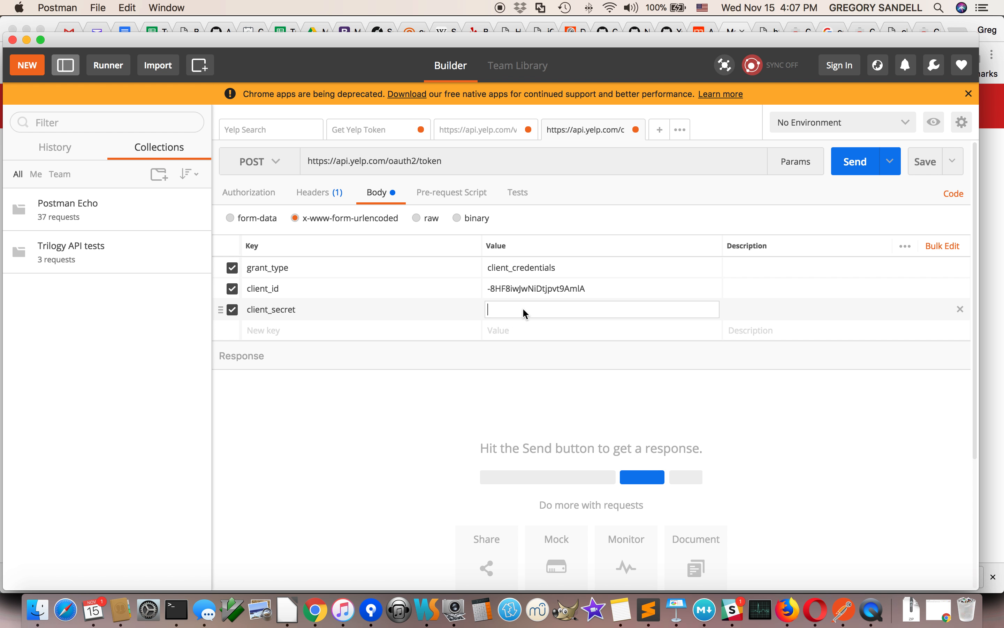
type("****")
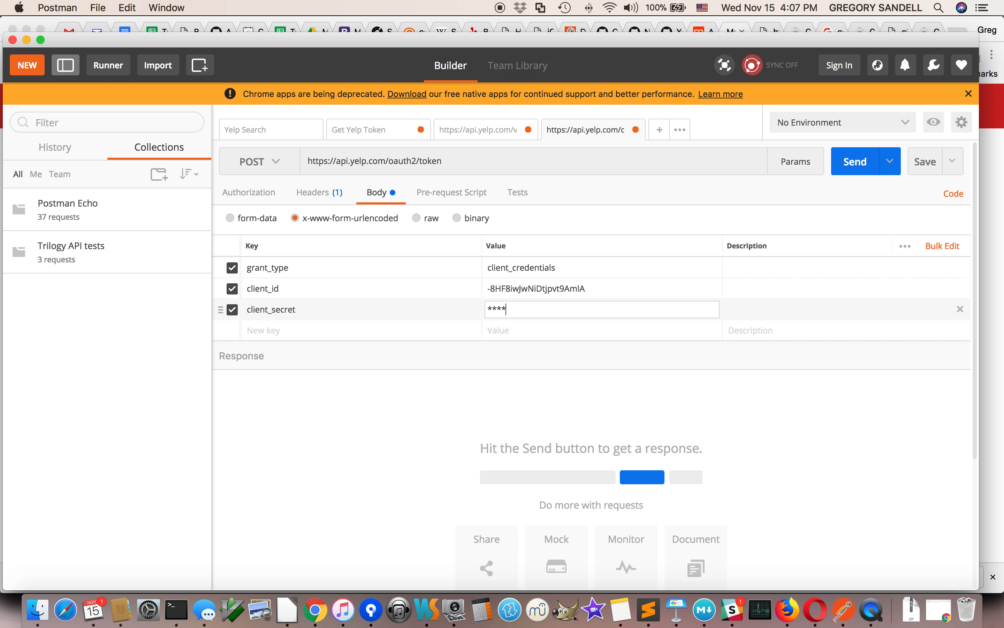
mouse_move(496, 282)
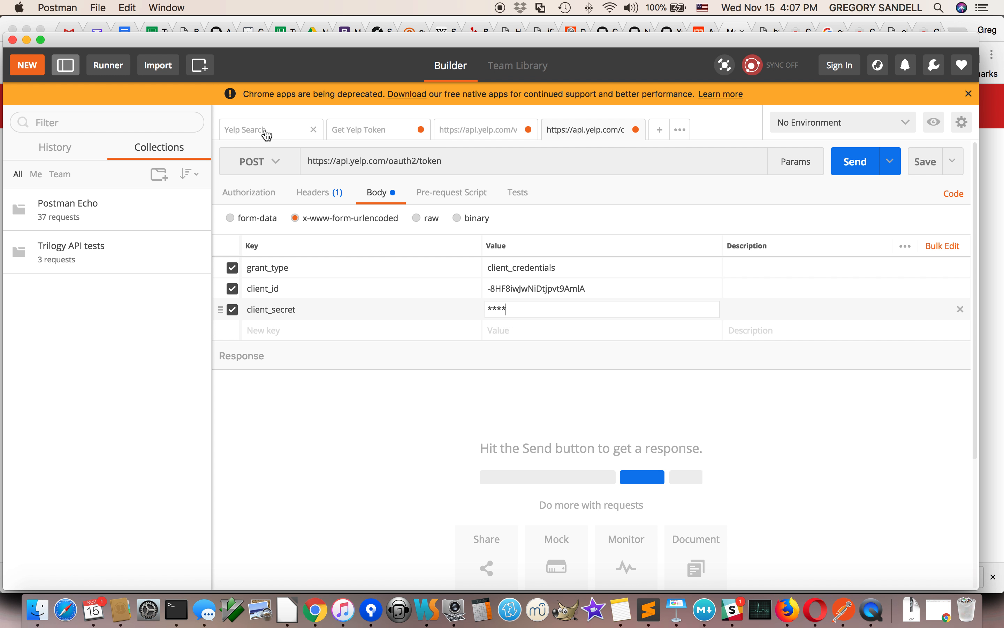
mouse_move(367, 134)
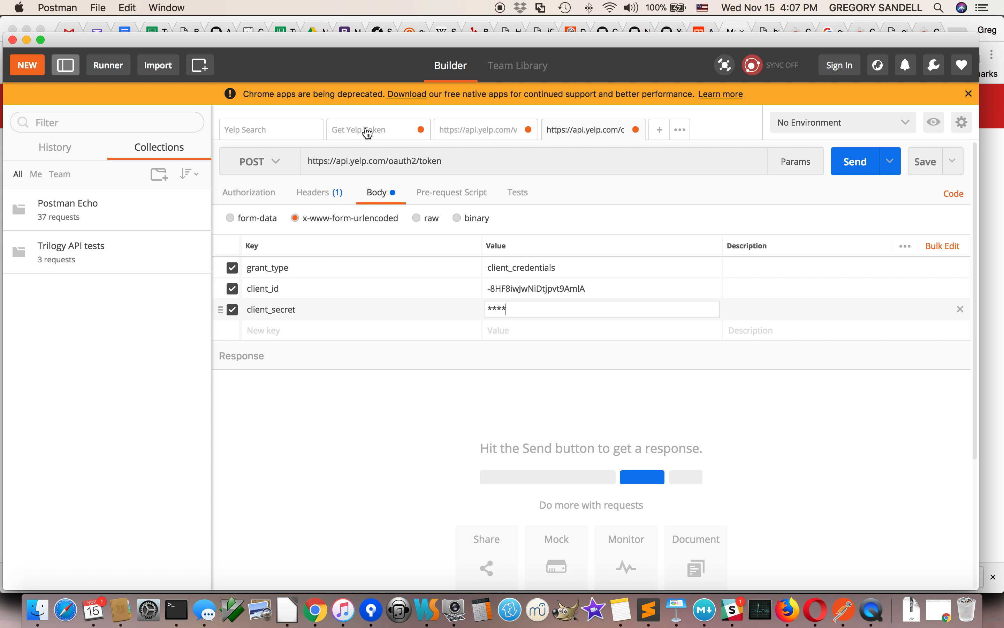
- In Get Yelp Token's 200 OK response, select the Bearer access_token value for copying
left_click(855, 161)
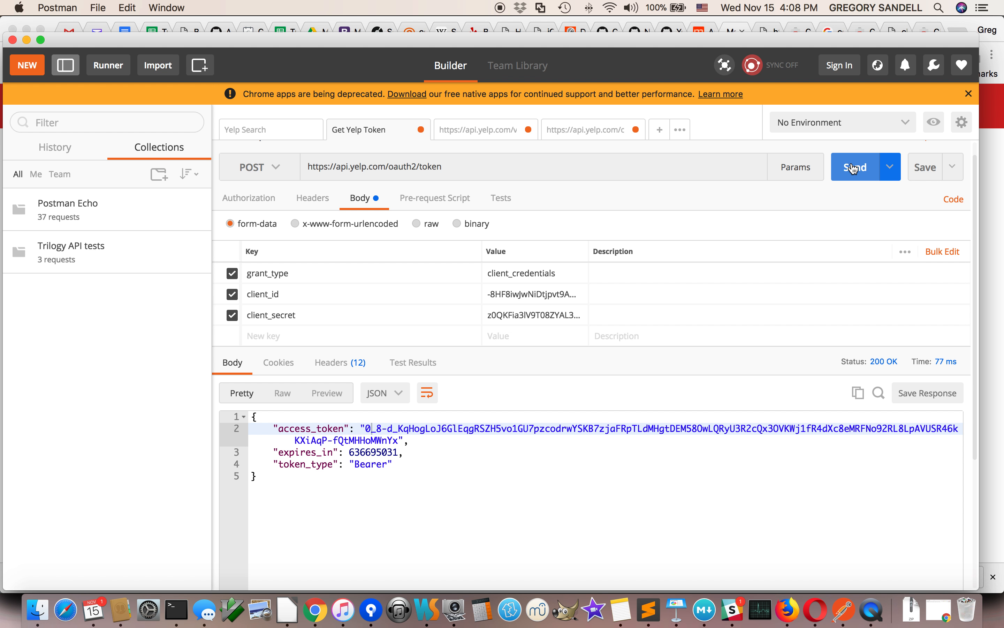
left_click(855, 167)
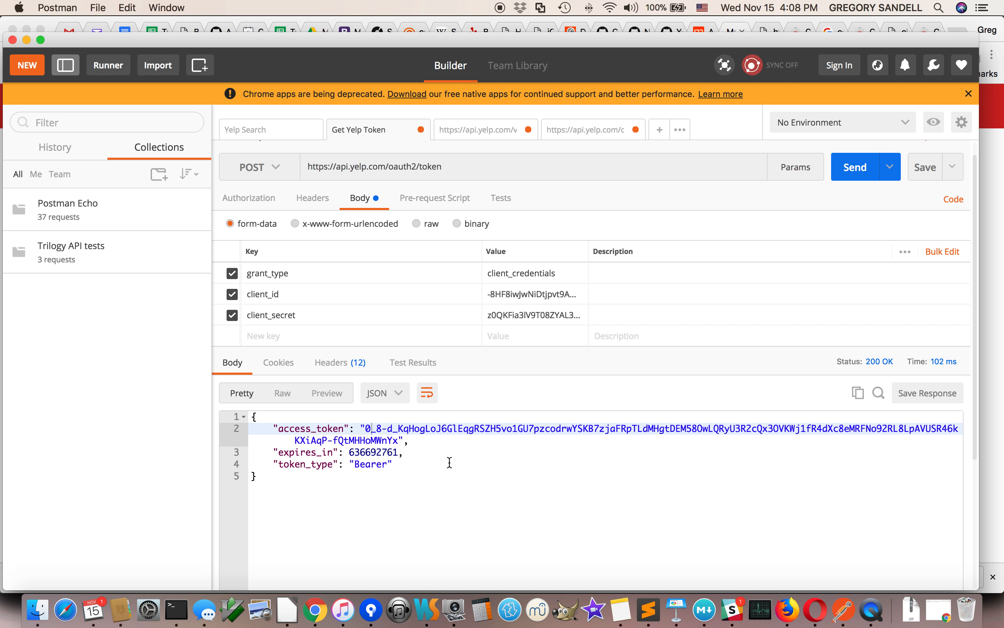
mouse_move(547, 499)
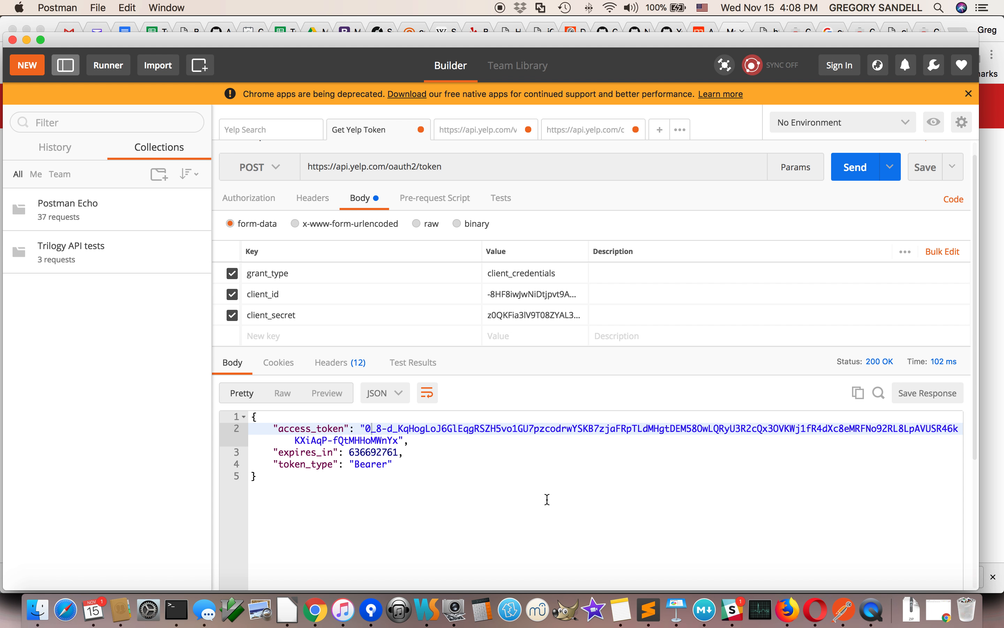
left_click_drag(372, 428, 396, 440)
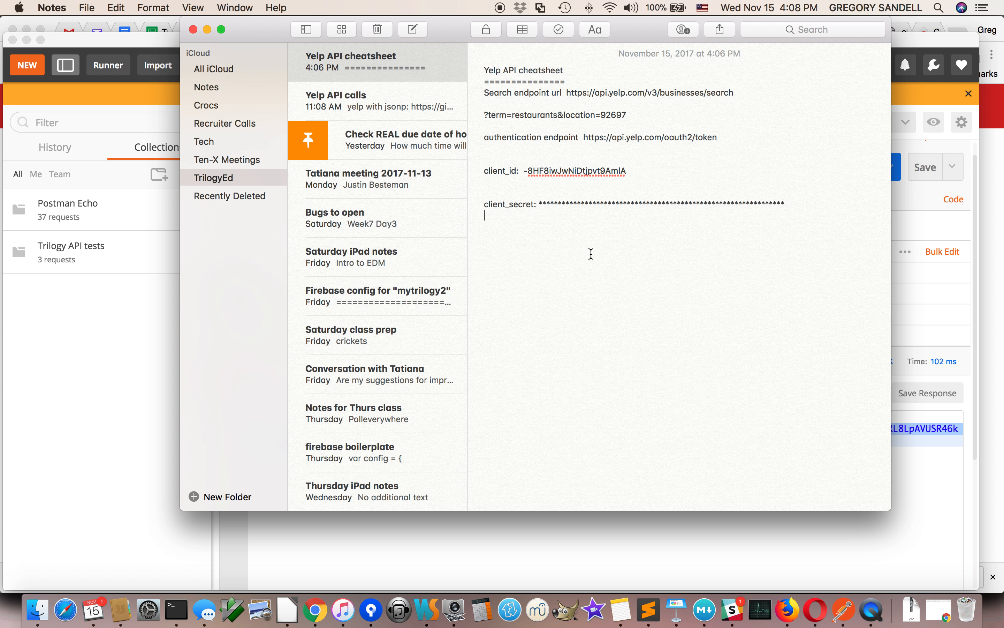
- Add an 'Access token' line below client_secret in the cheatsheet
type("Acc")
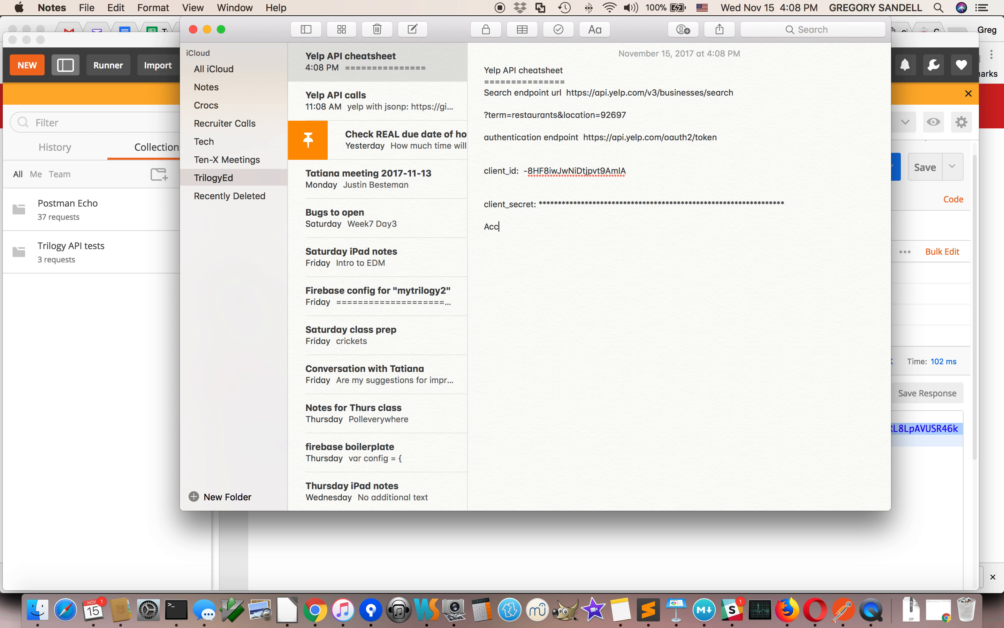
type("ess token")
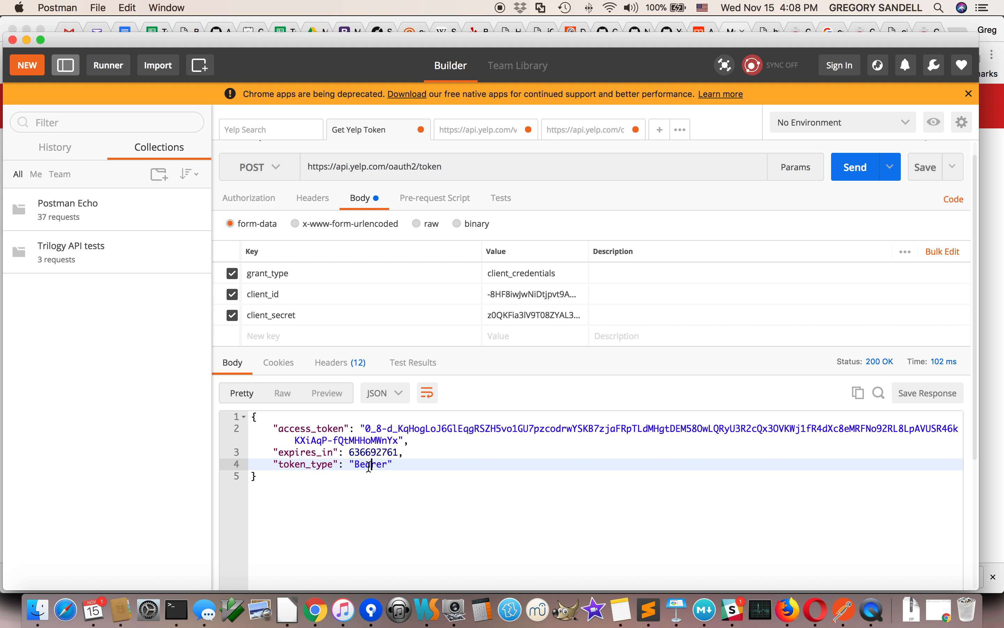
- Select the expires_in value 636692761 in Postman's token response for copying
double_click(371, 464)
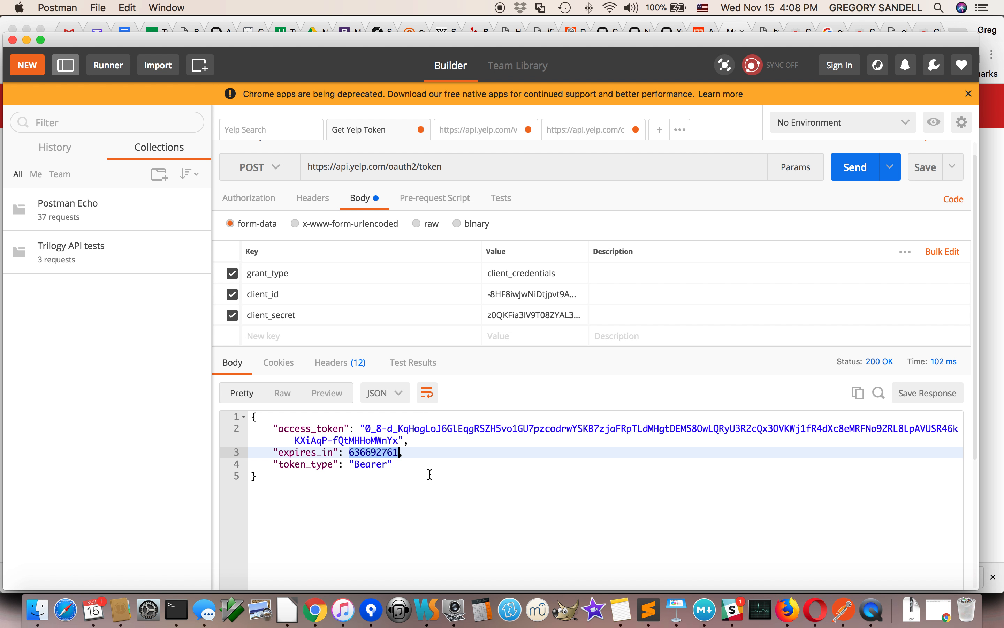
mouse_move(973, 189)
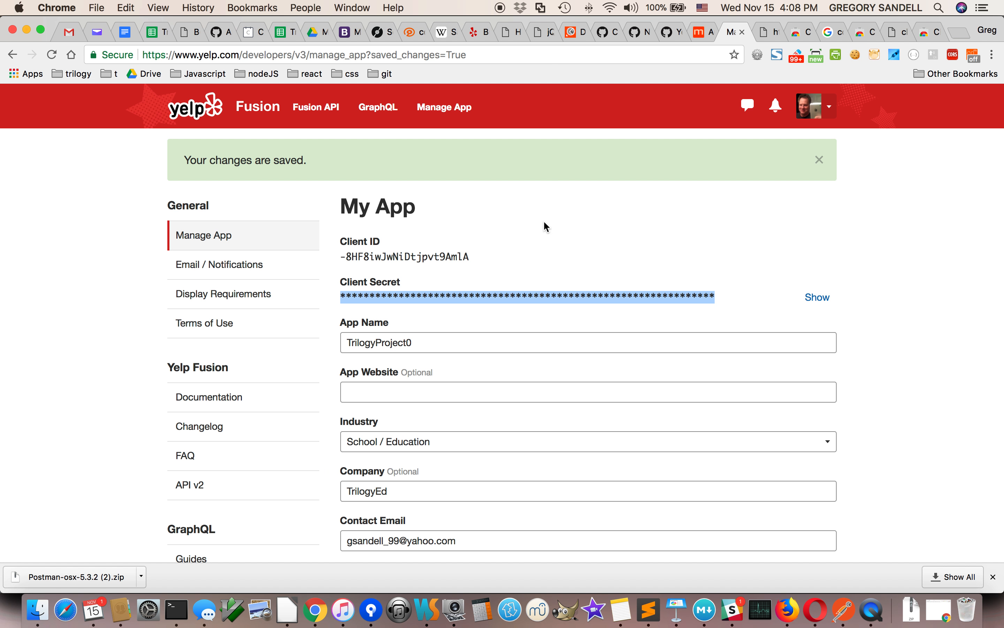
- Evaluate expires_in 636692761 in the console as about 176.86 hours and then 7.37 days
key("F12")
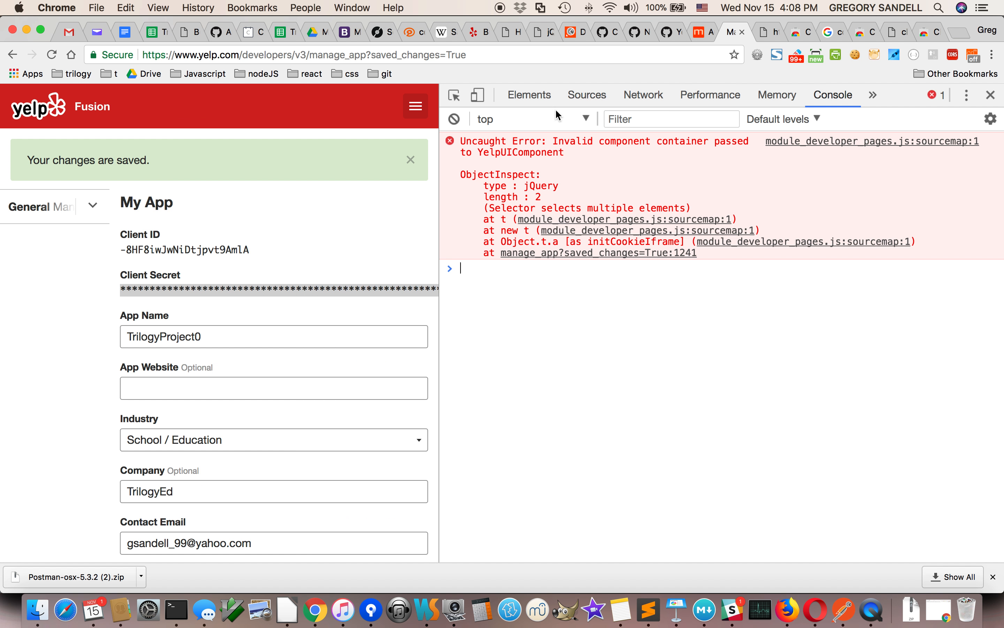
left_click(453, 118)
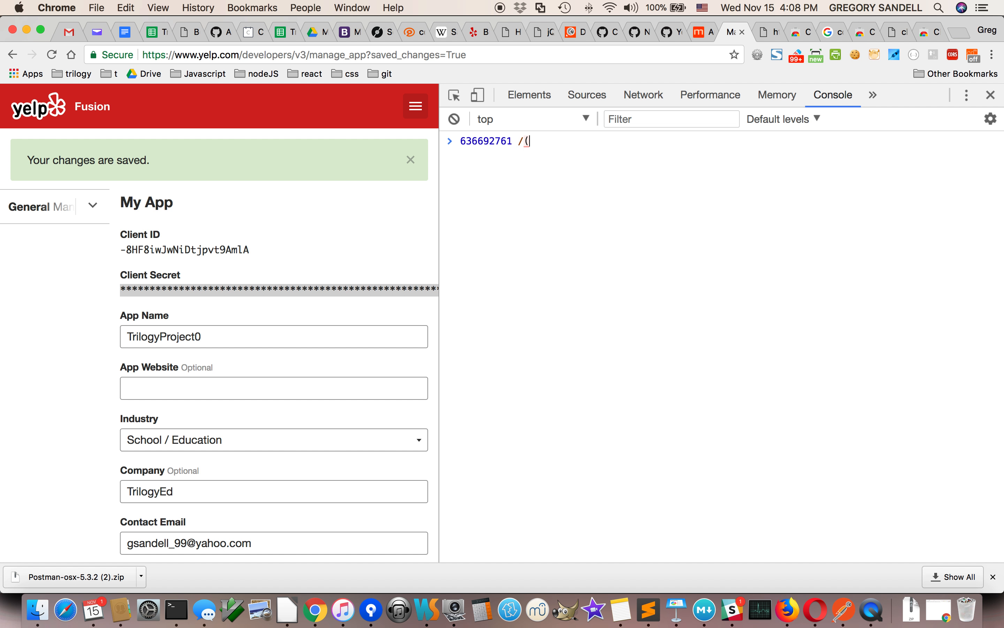
type("1000")
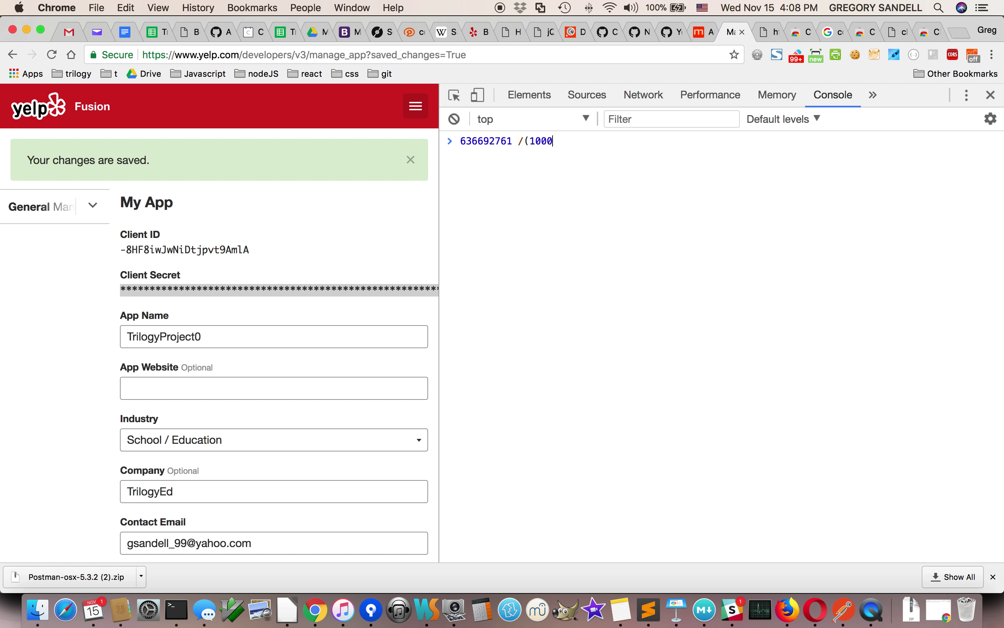
type("*")
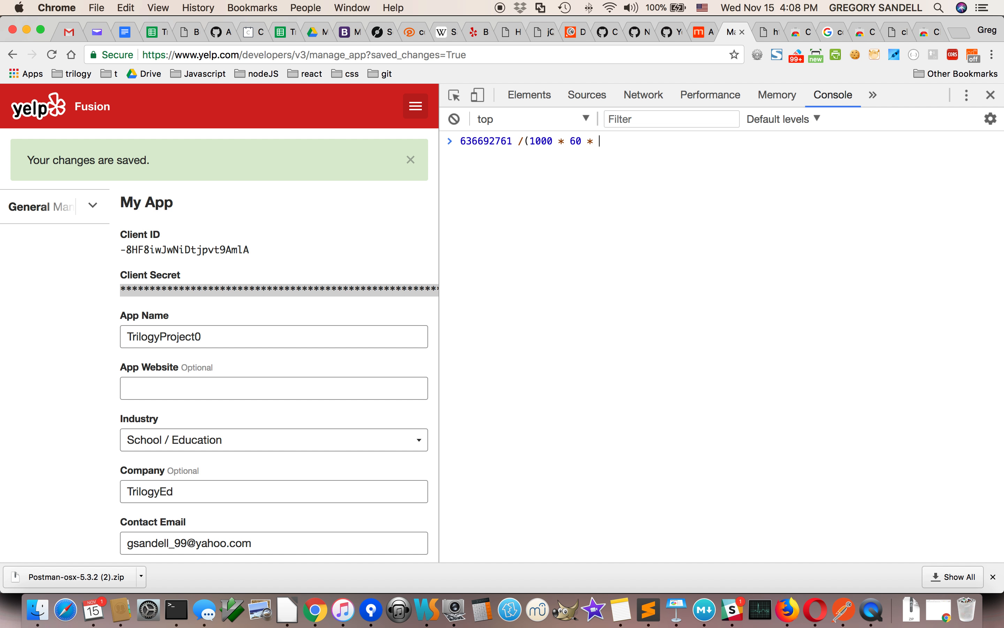
type("60")
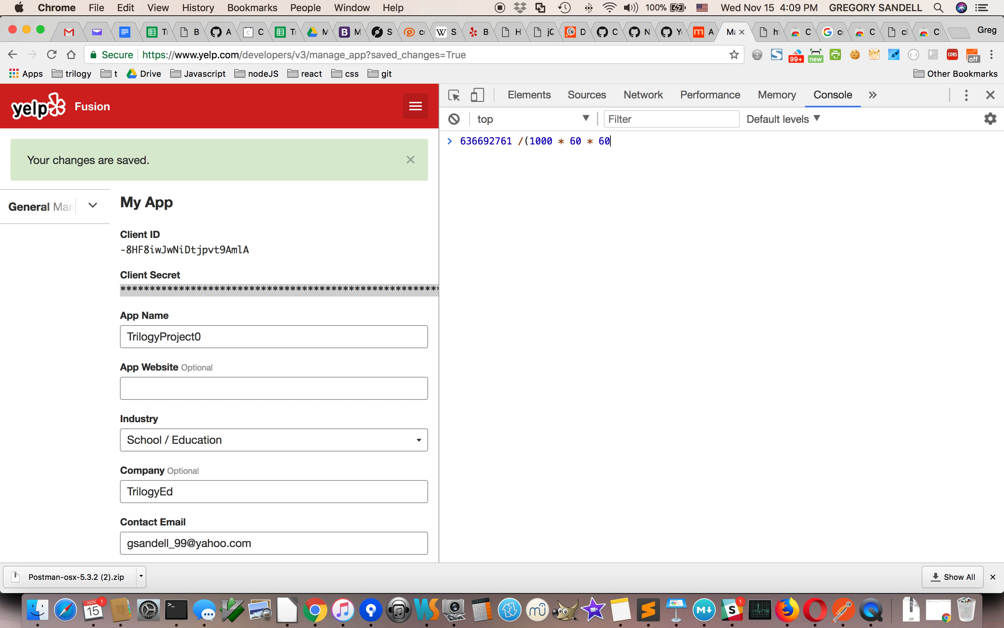
key("Enter")
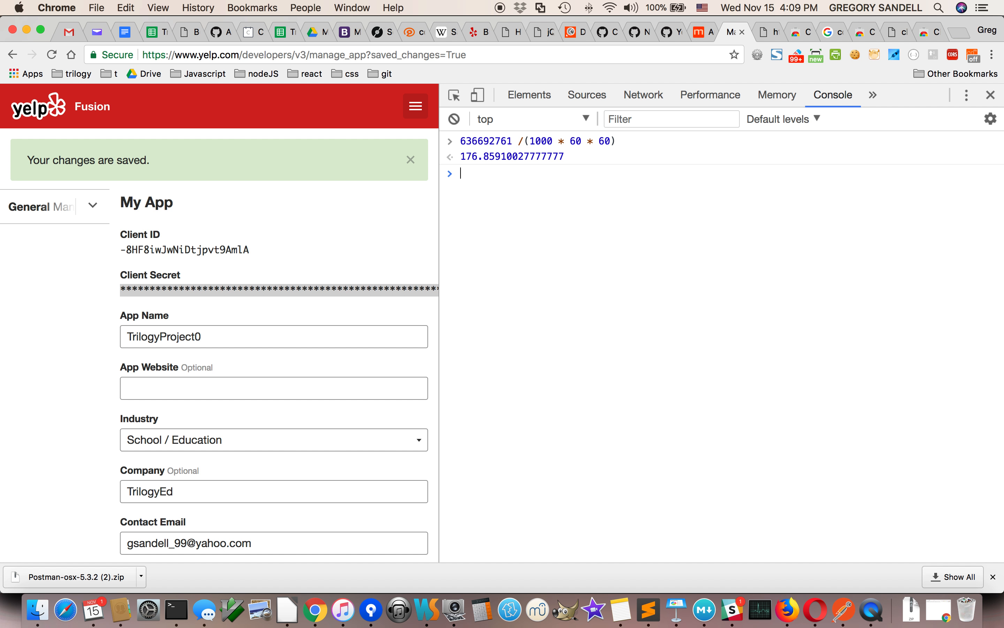
mouse_move(568, 178)
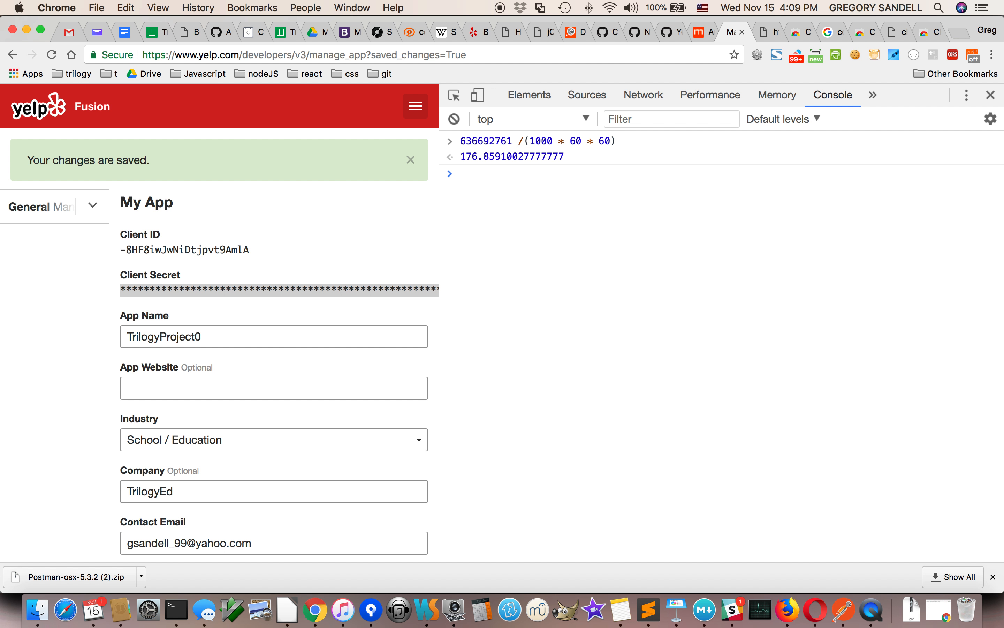
type("636692761 /(1000 * 60 * 60 )")
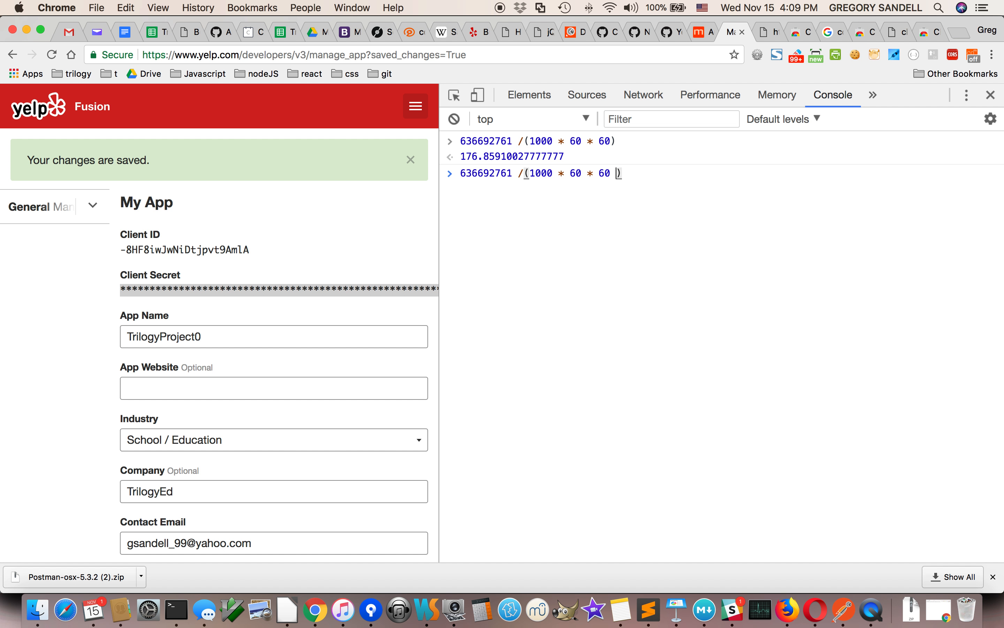
key("Enter")
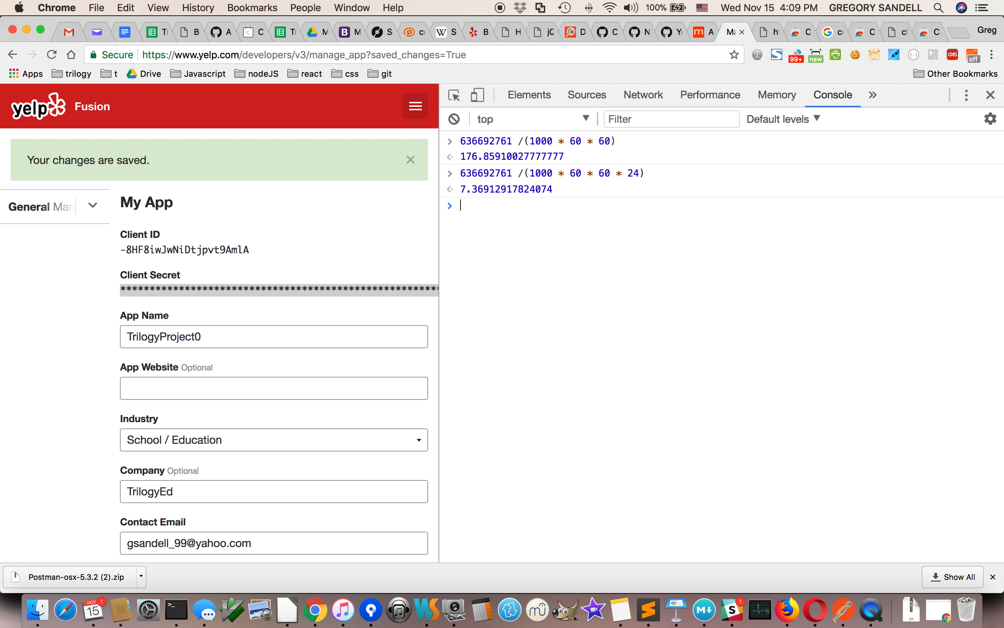
mouse_move(571, 235)
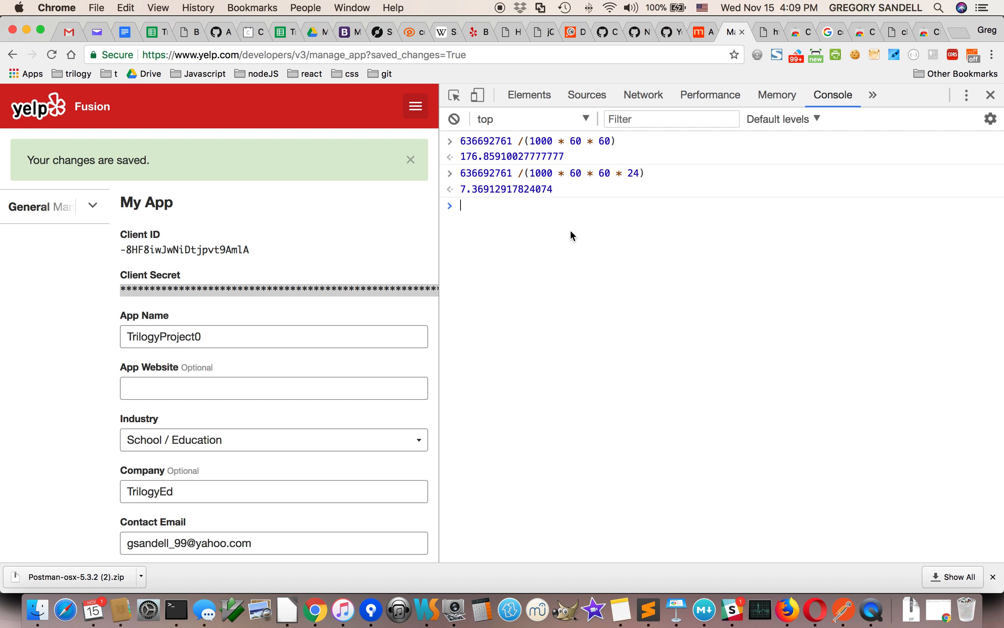
mouse_move(522, 264)
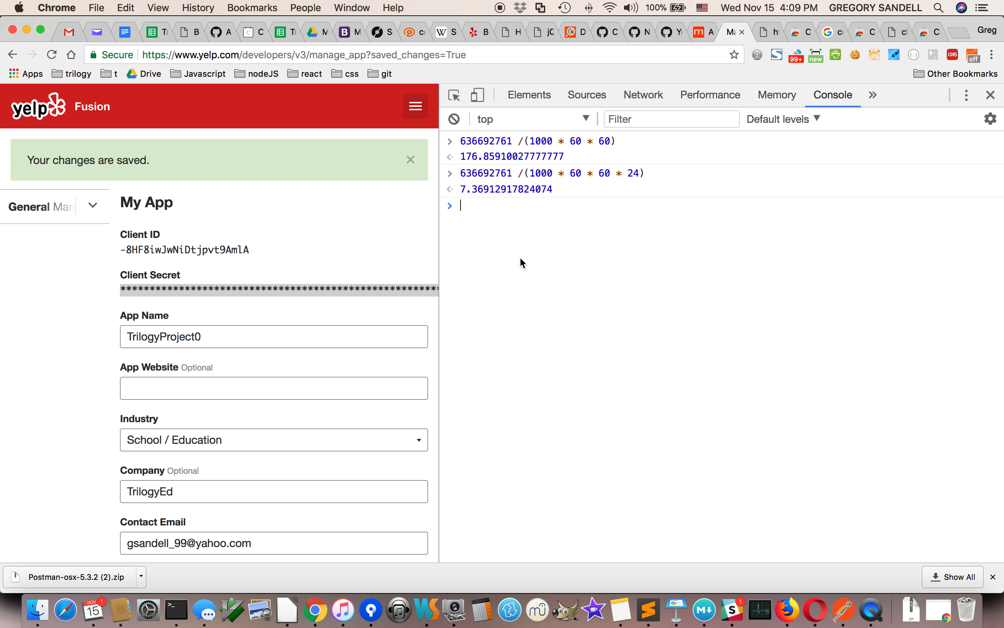
mouse_move(796, 122)
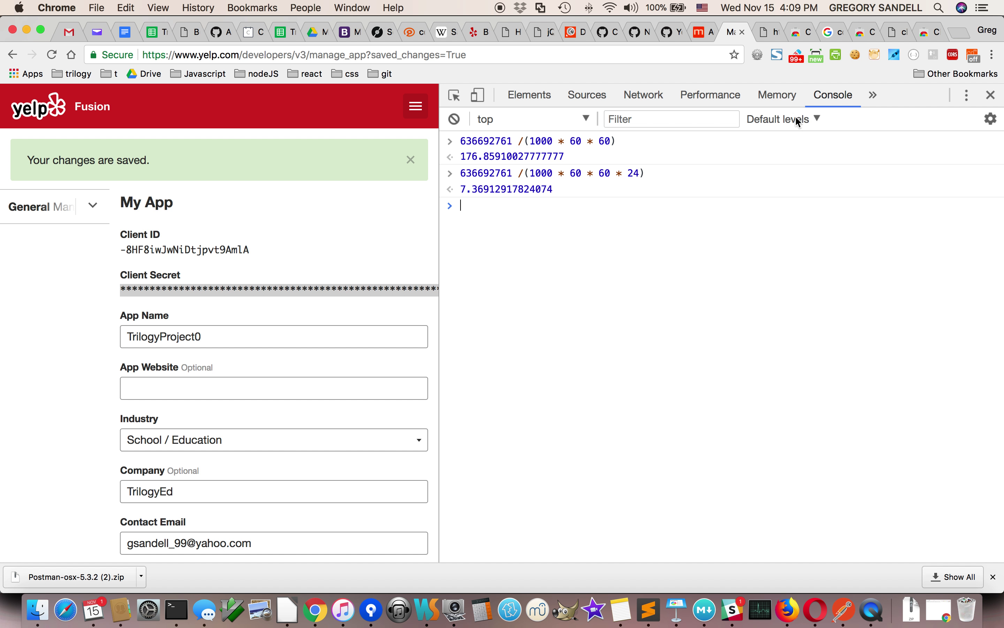
mouse_move(586, 259)
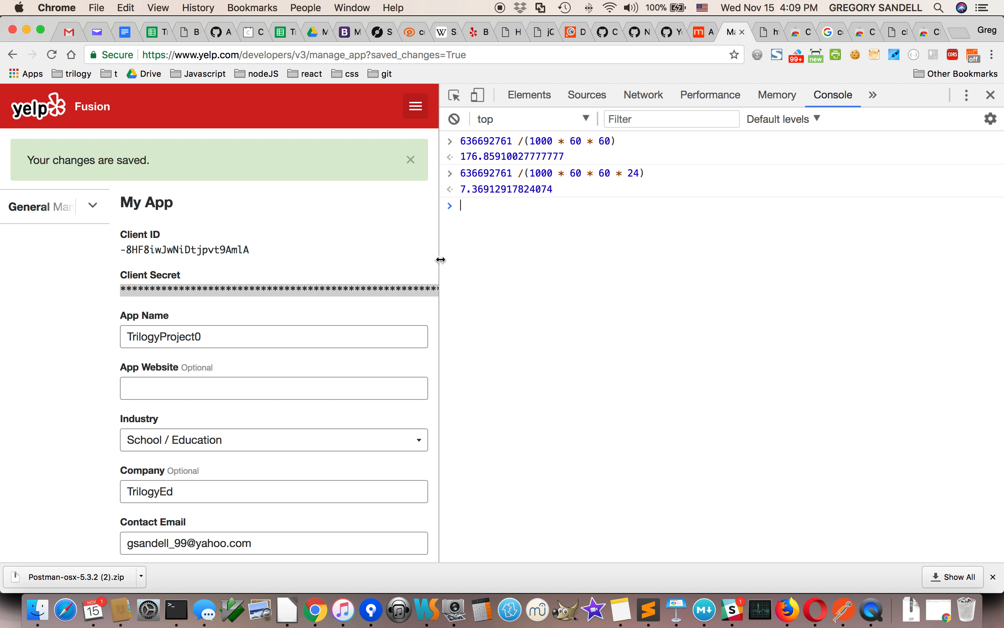
mouse_move(511, 308)
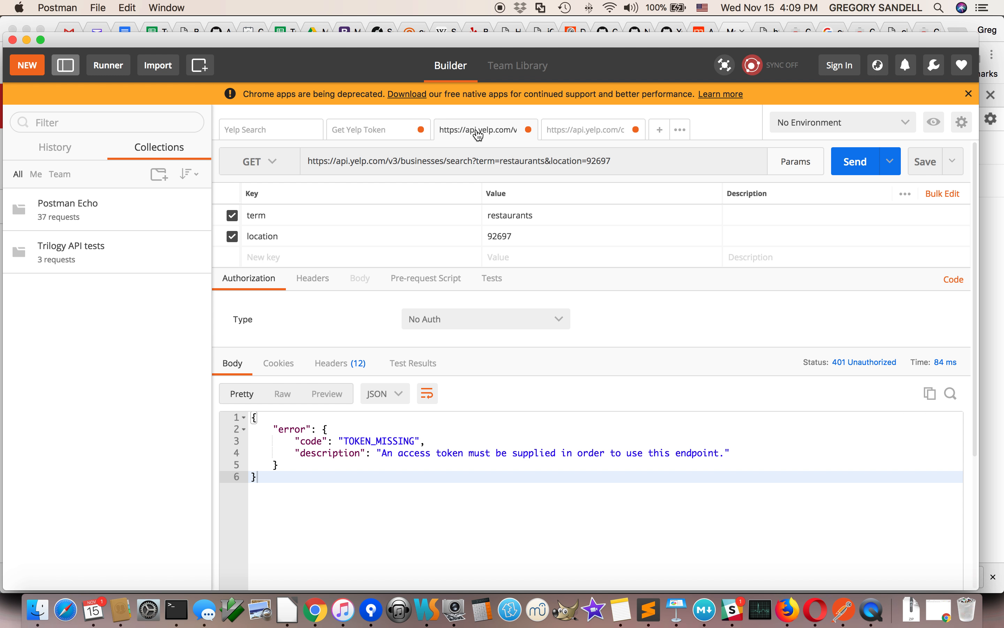
mouse_move(125, 219)
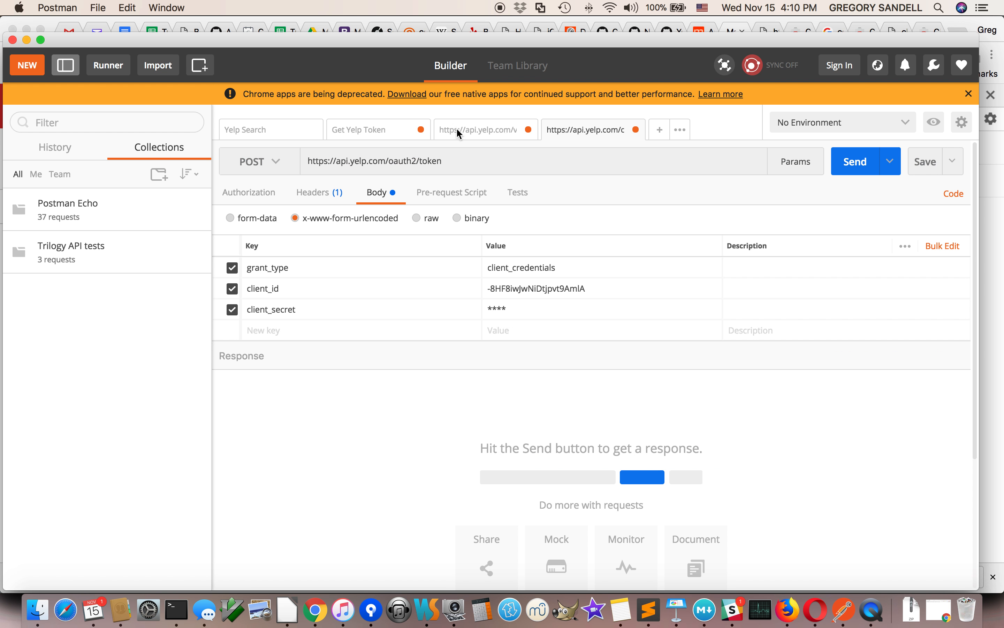
- Start saving the business search request under the name 'Yelp Search Endpoint'
left_click(477, 130)
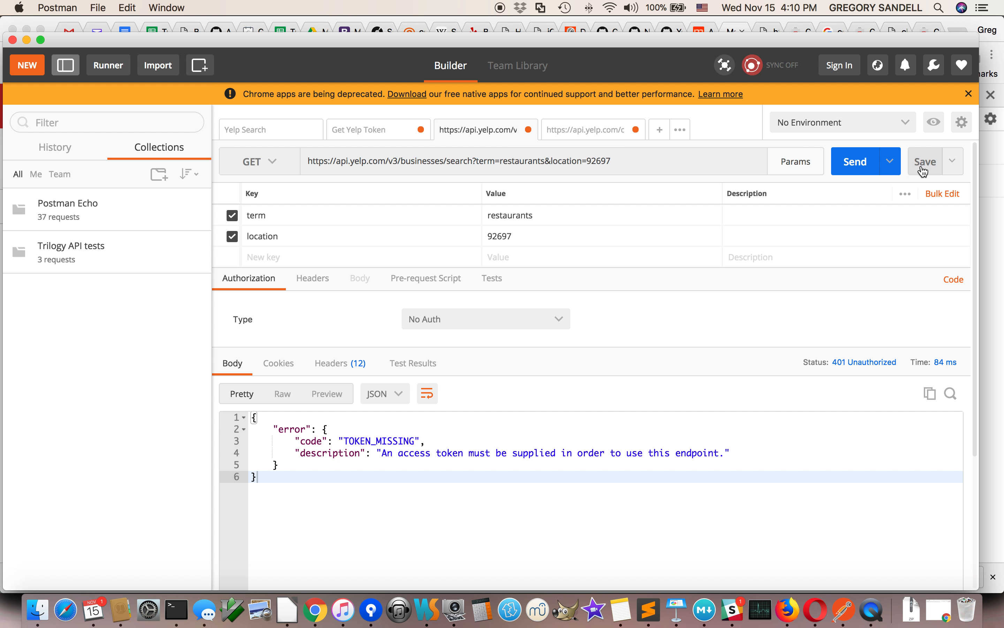
mouse_move(930, 170)
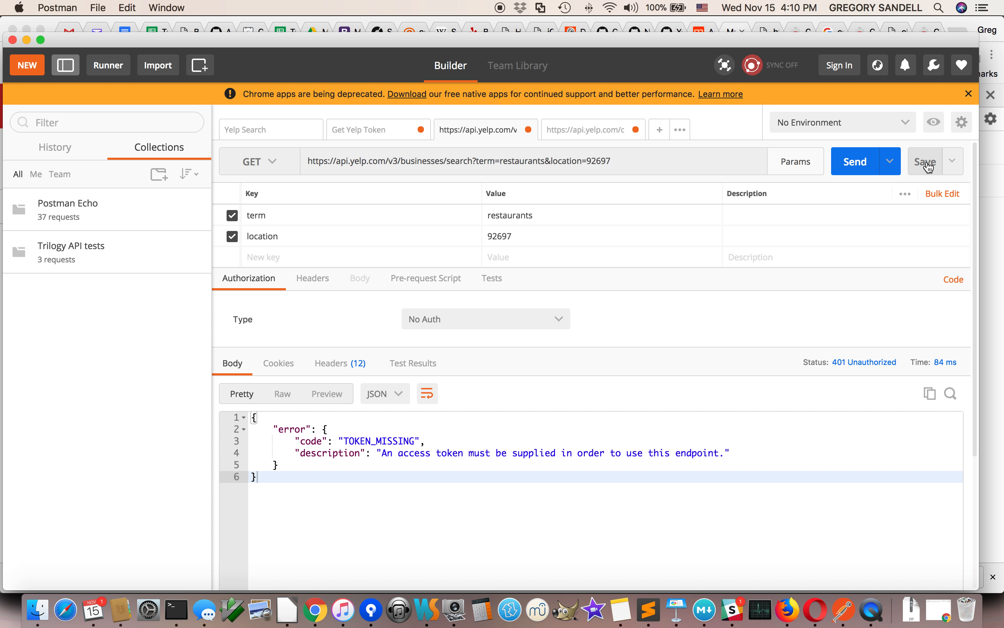
left_click(925, 162)
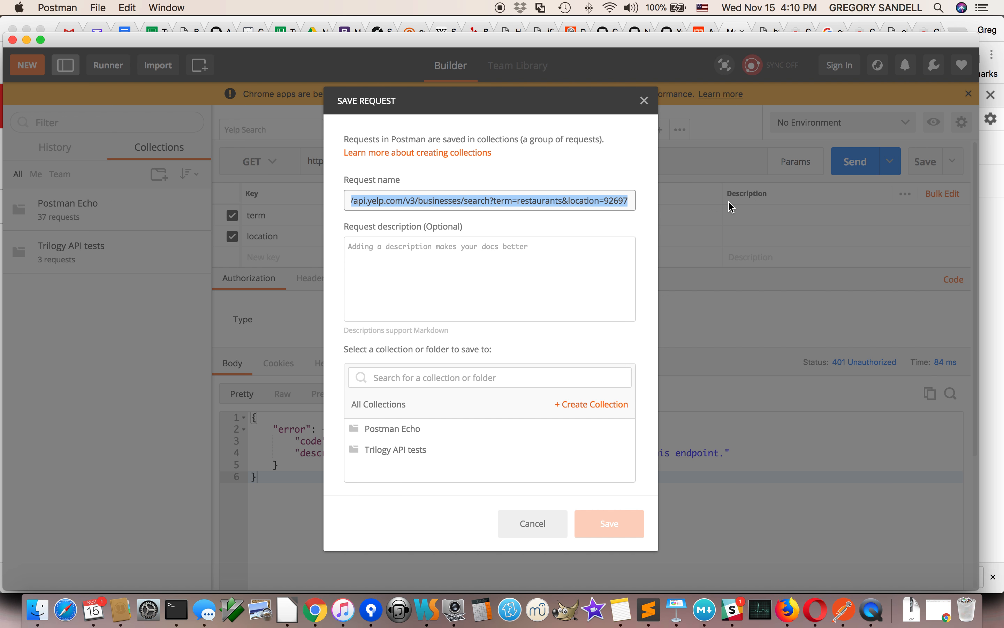
type("Yelp Search Endpoint")
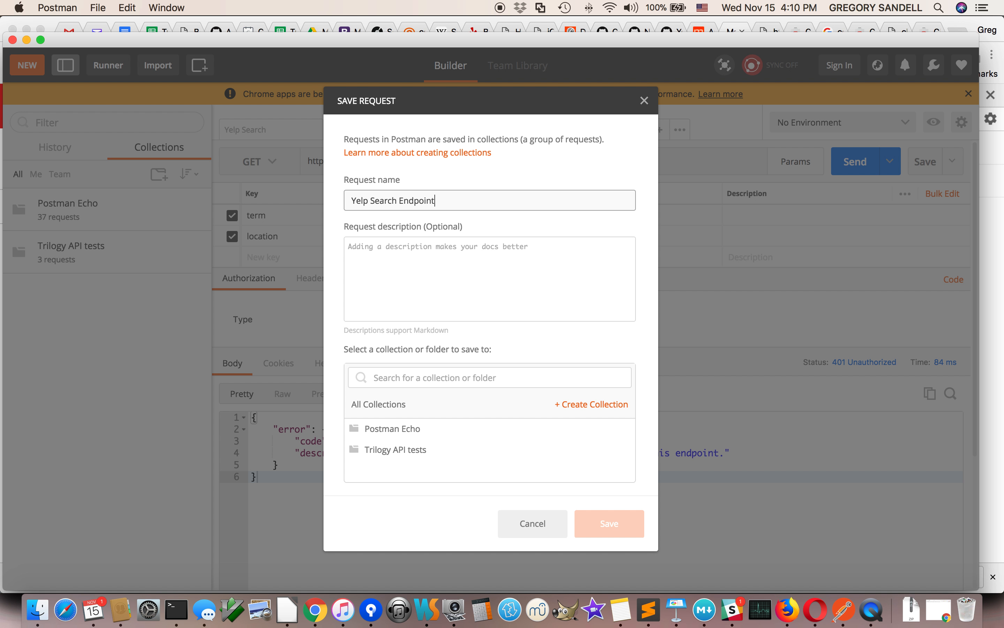
mouse_move(589, 409)
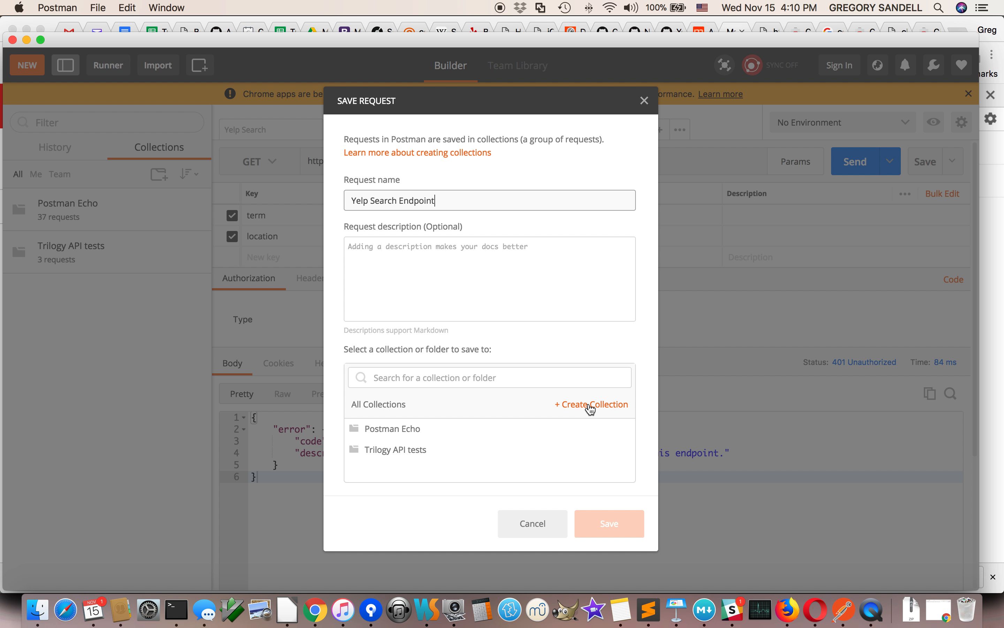
- Create a new 'Project 1' collection and save the request into it
left_click(592, 405)
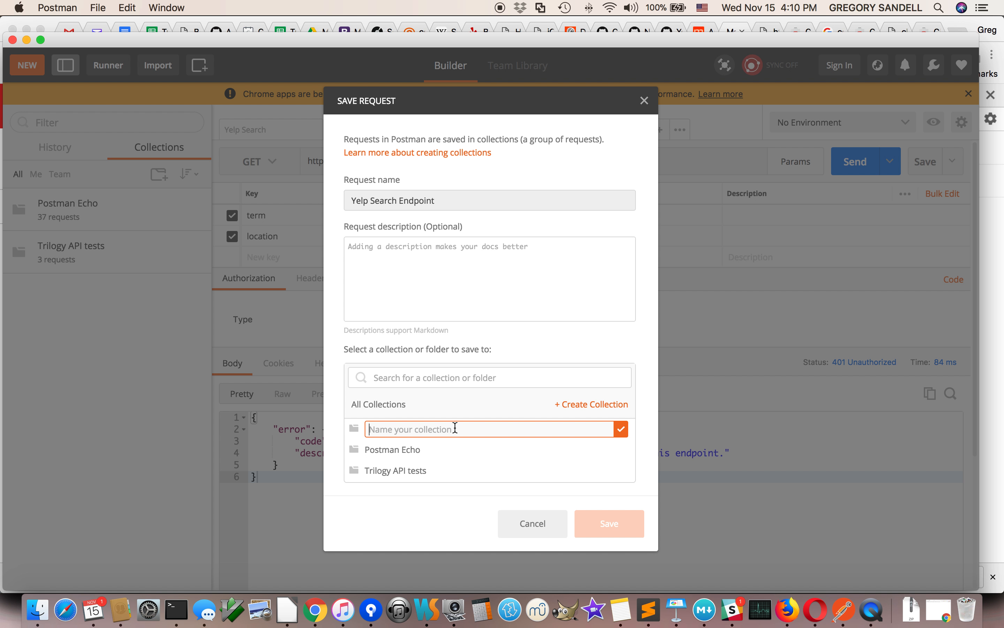
type("Project 1")
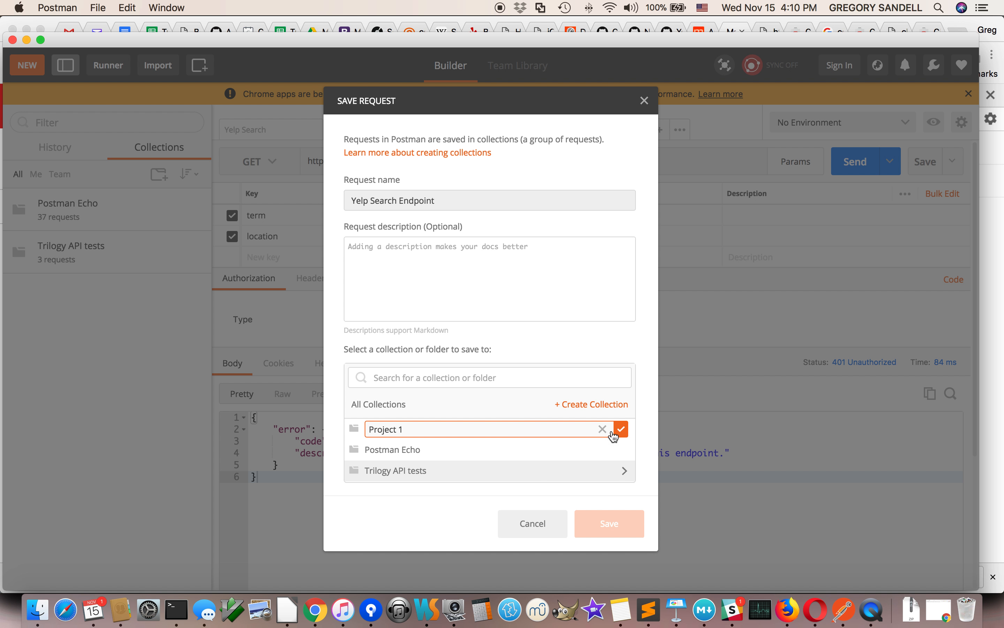
left_click(622, 428)
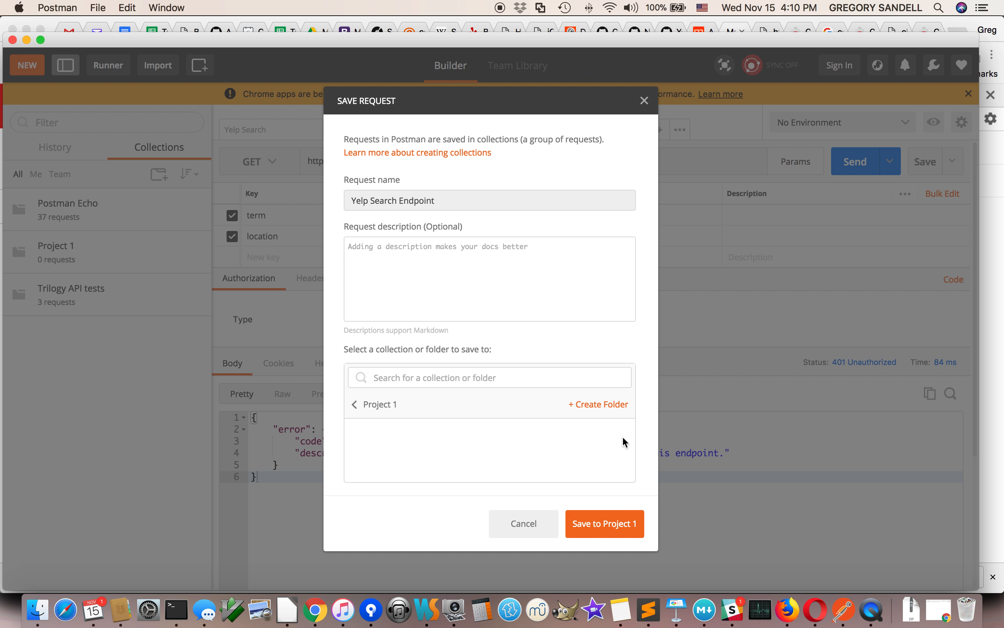
left_click(604, 523)
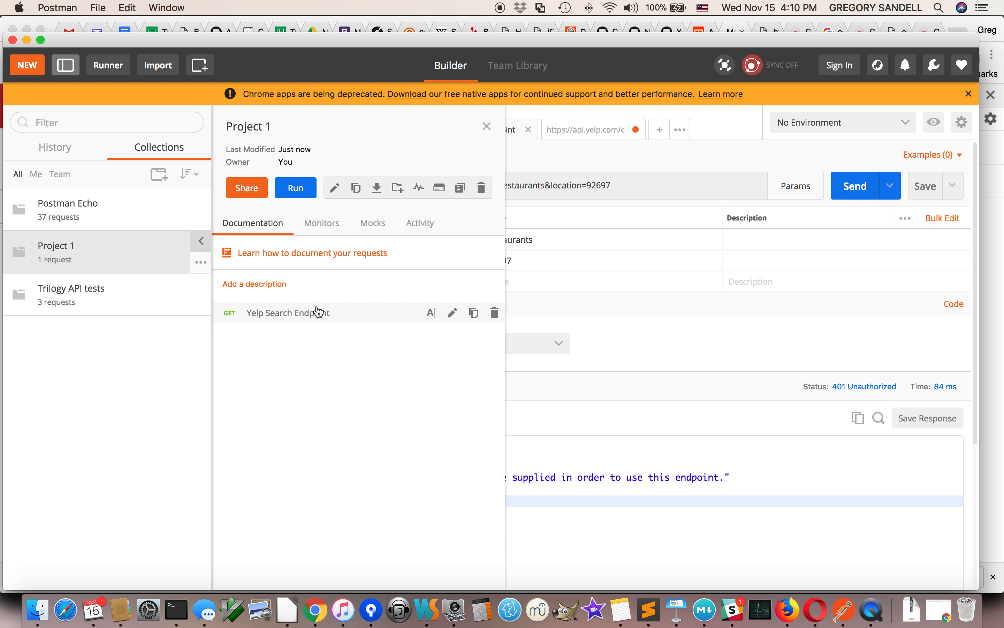
- Save the token POST request as 'Yelp Autho Token generator' into the Project 1 collection
left_click(486, 127)
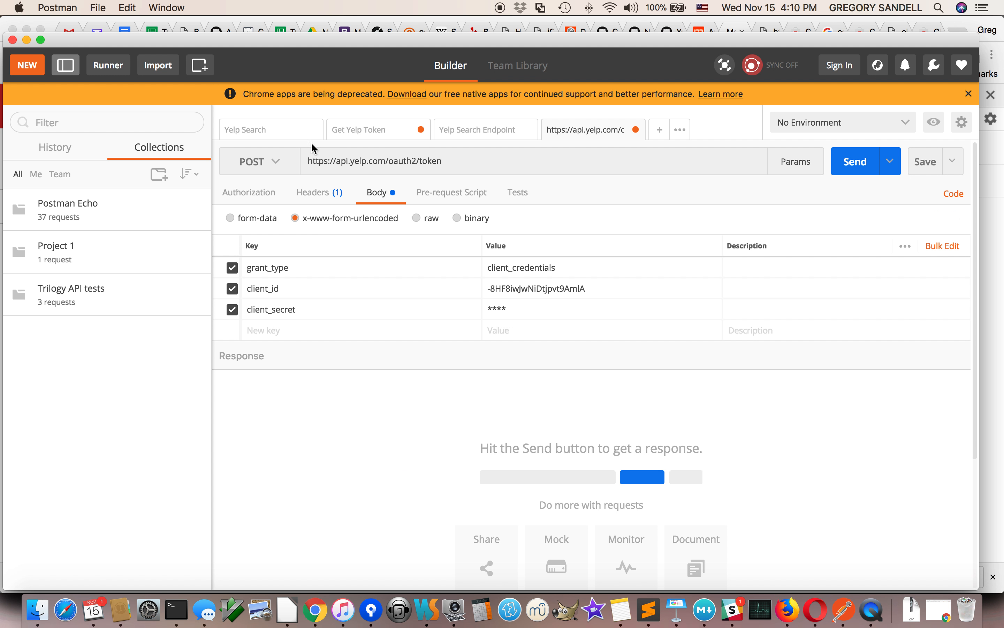
mouse_move(784, 168)
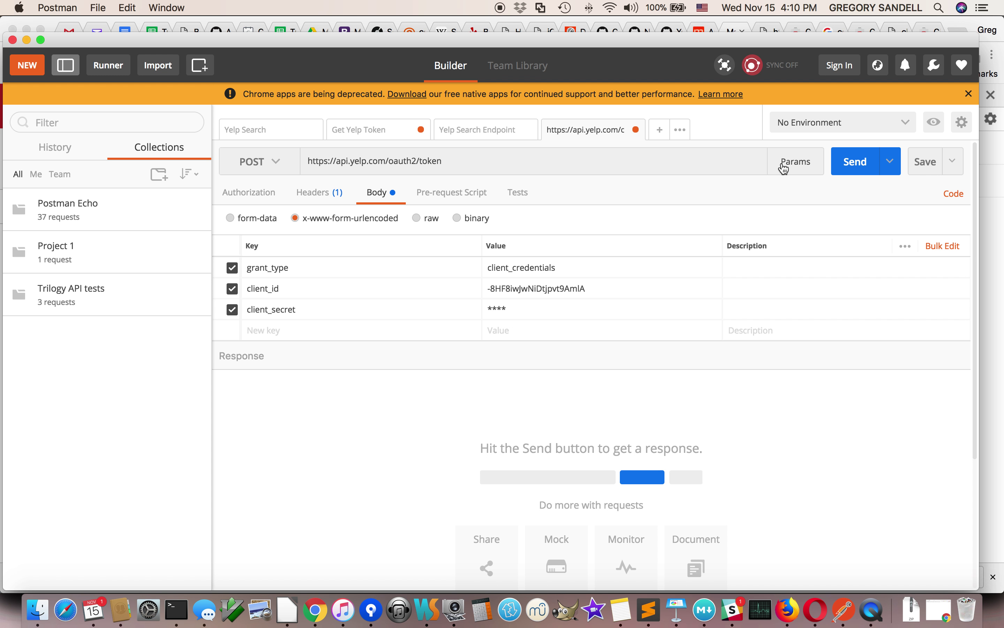
left_click(925, 161)
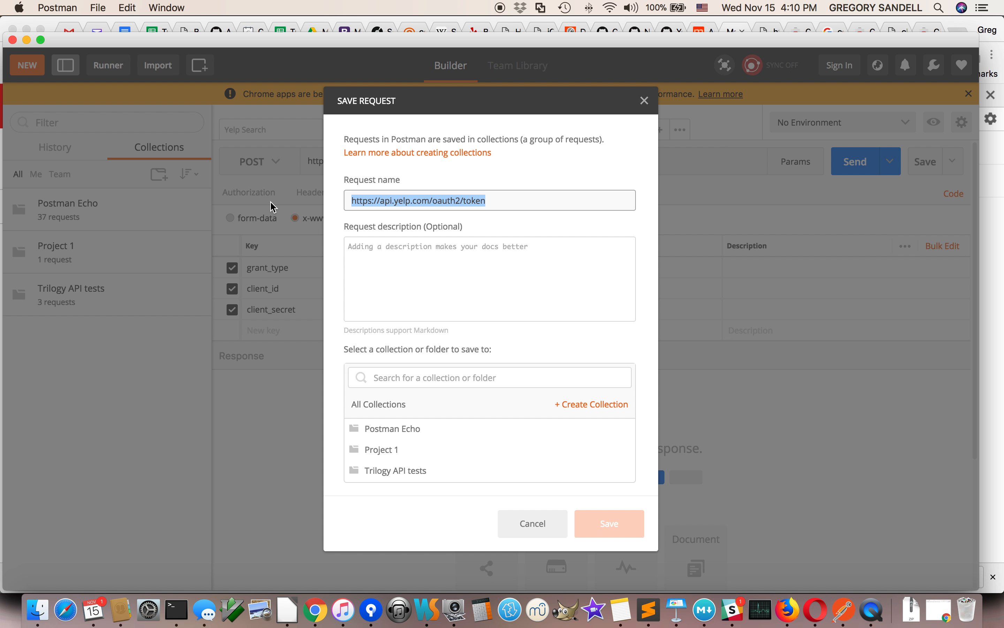
type("Yelp Autho Token")
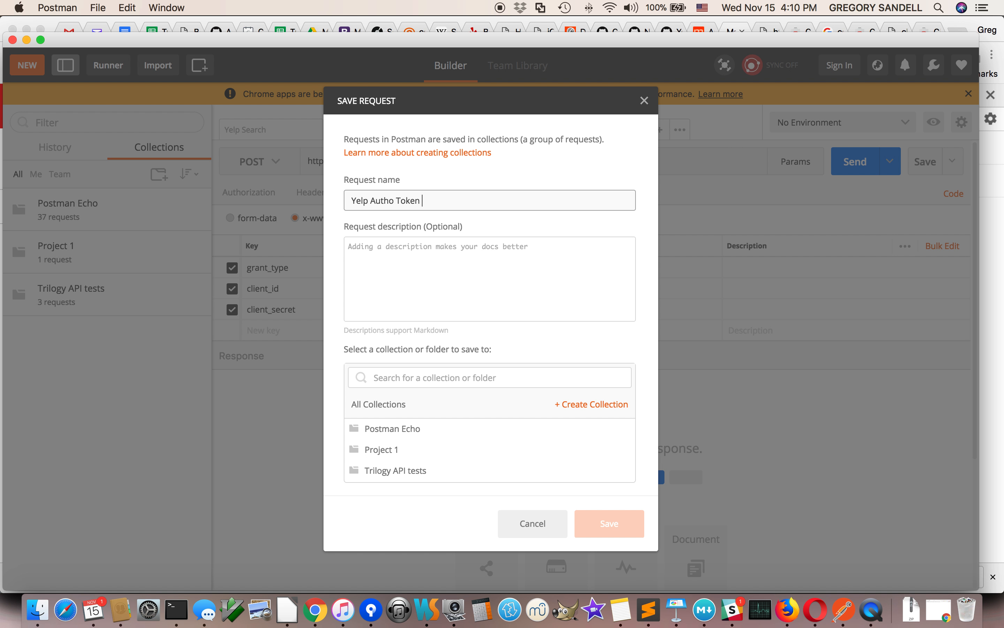
type("generator")
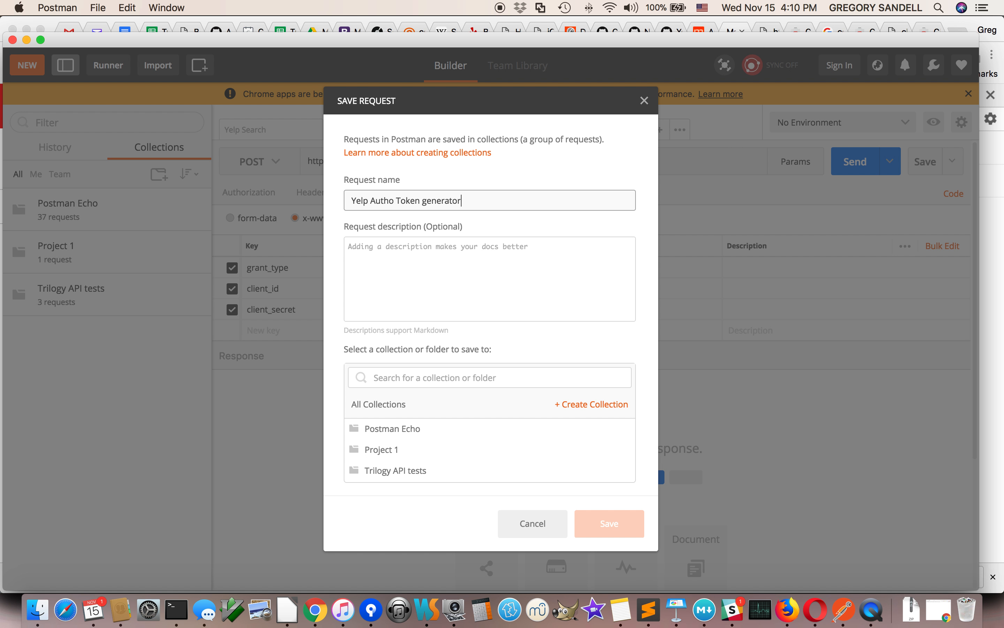
mouse_move(393, 463)
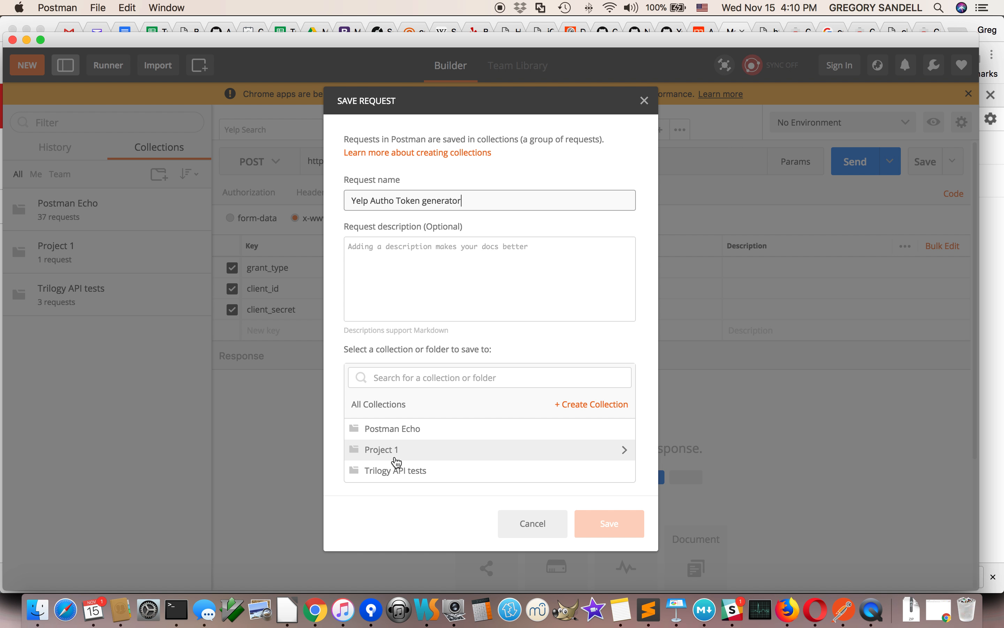
left_click(382, 449)
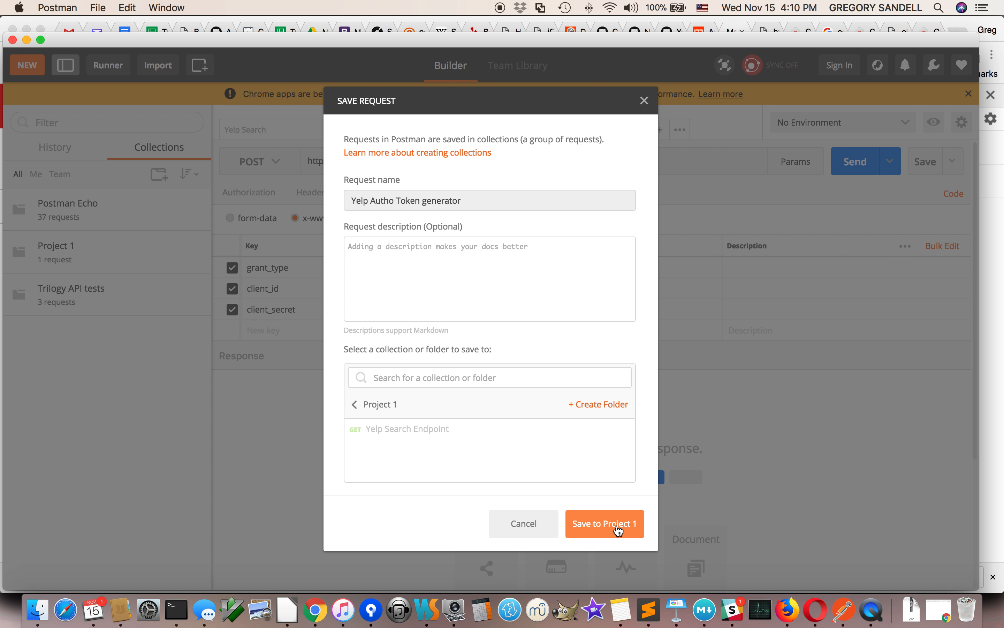
left_click(605, 523)
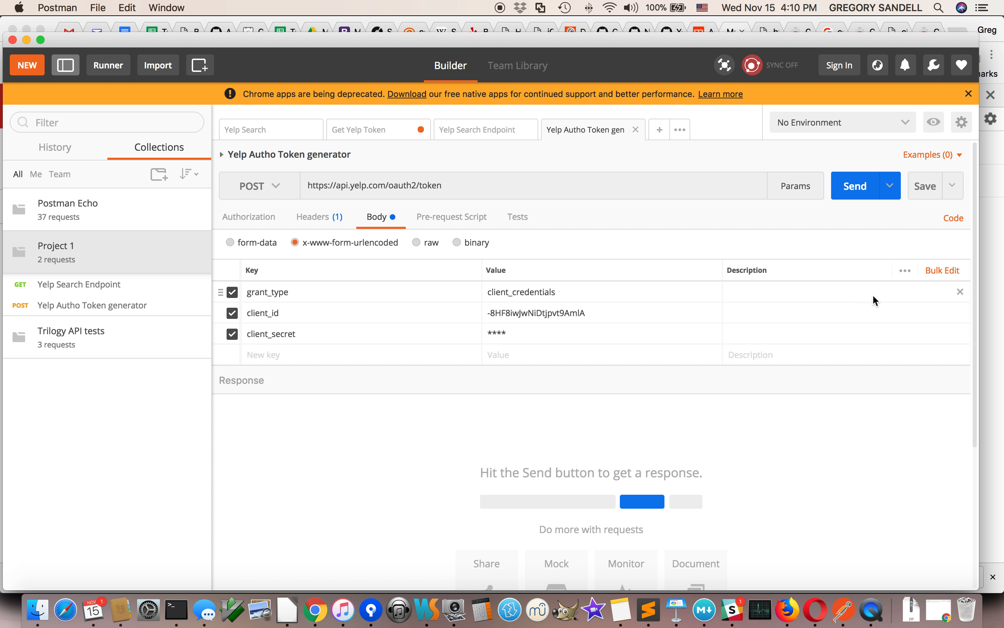
mouse_move(533, 155)
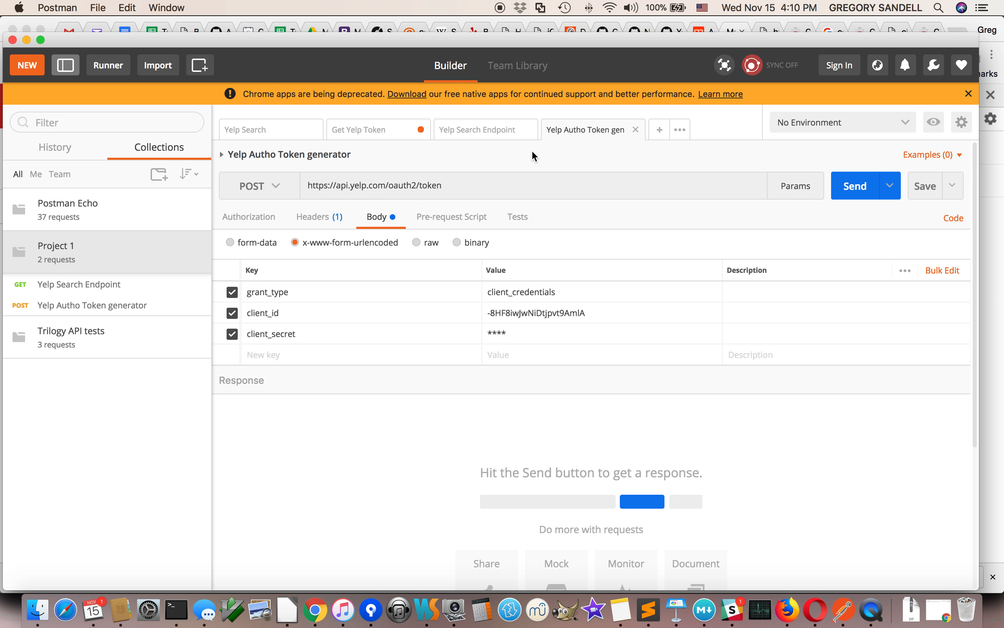
- Add an Authorization header key to the Yelp Search Endpoint request
left_click(477, 130)
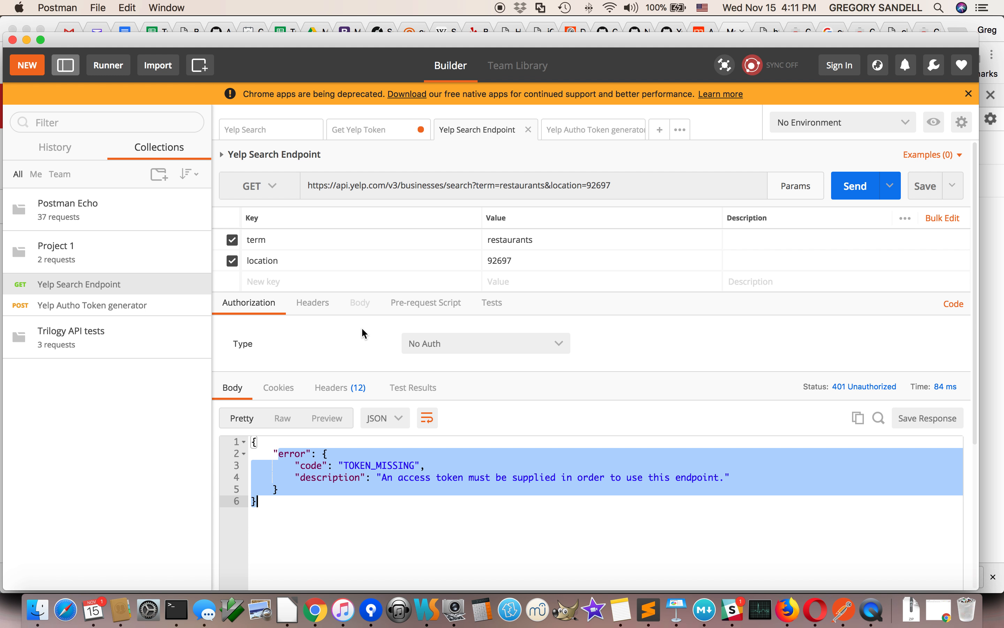
mouse_move(246, 310)
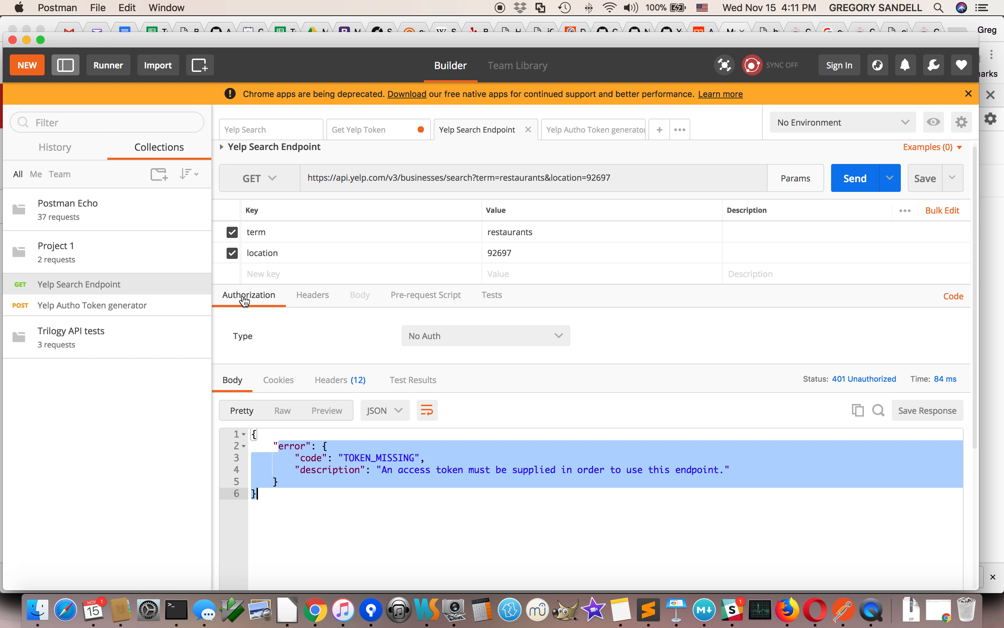
mouse_move(313, 300)
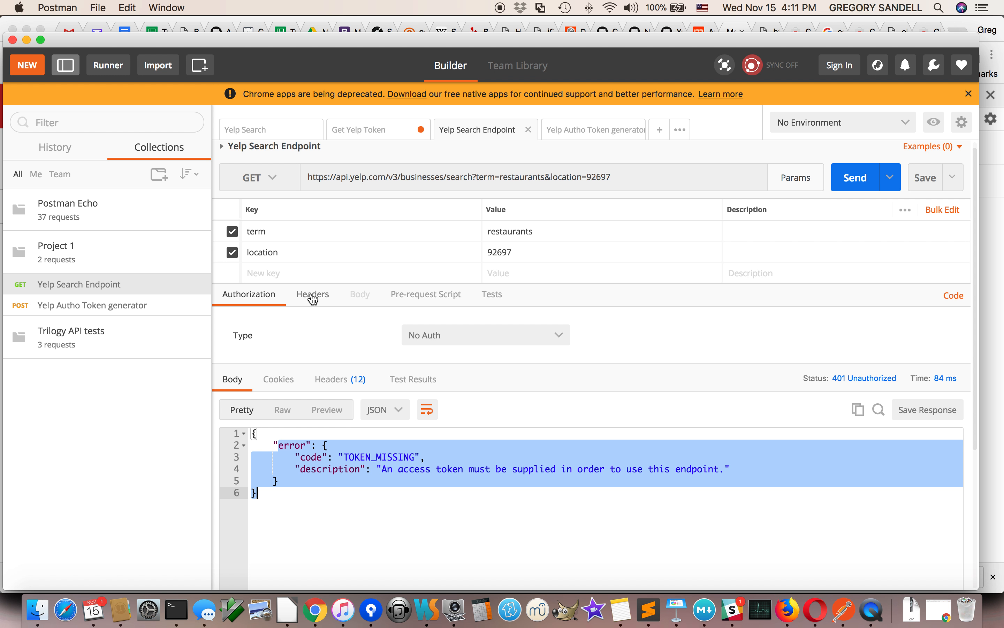
left_click(312, 294)
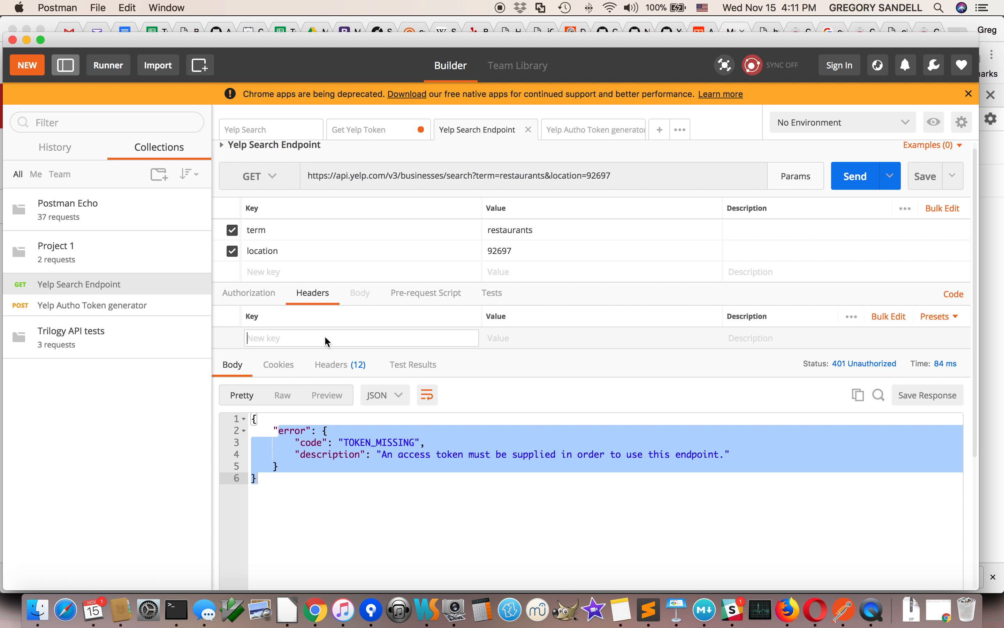
type("Authorization")
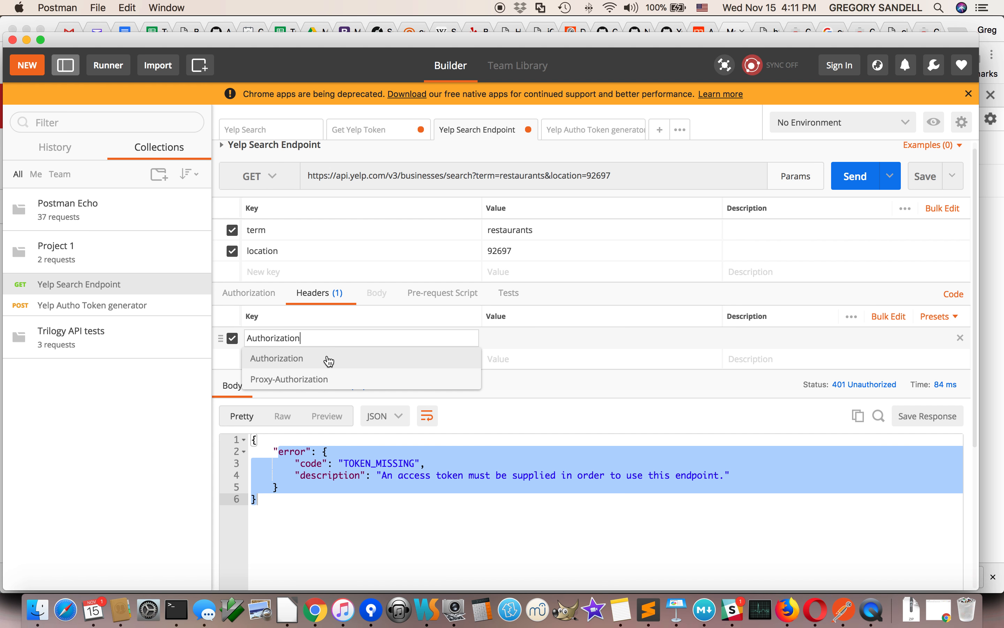
left_click(276, 358)
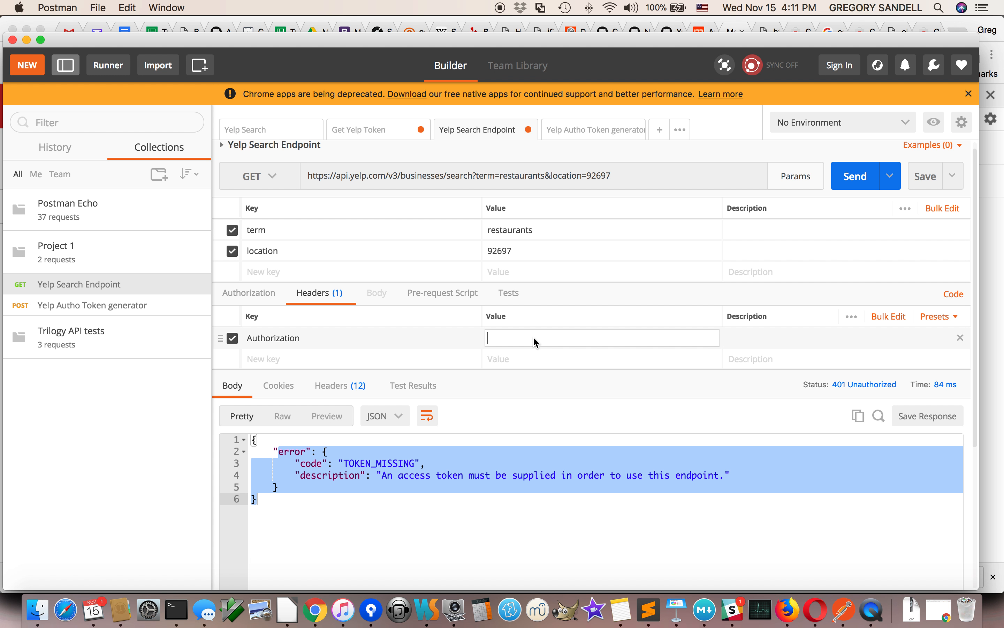
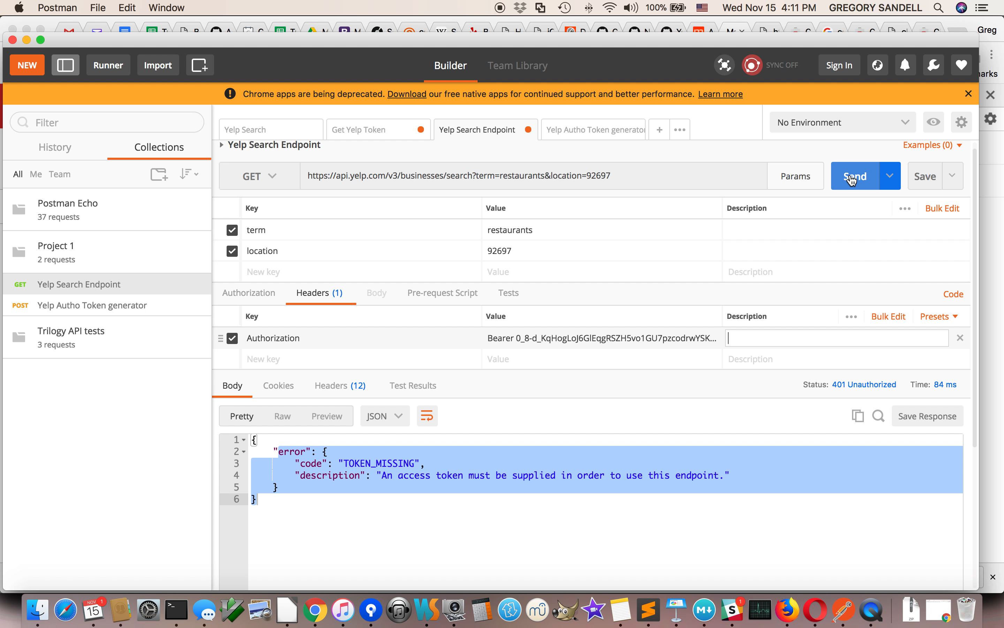
- Send the authorized search, review the 200 OK businesses JSON, then bring Sublime Text forward
left_click(855, 176)
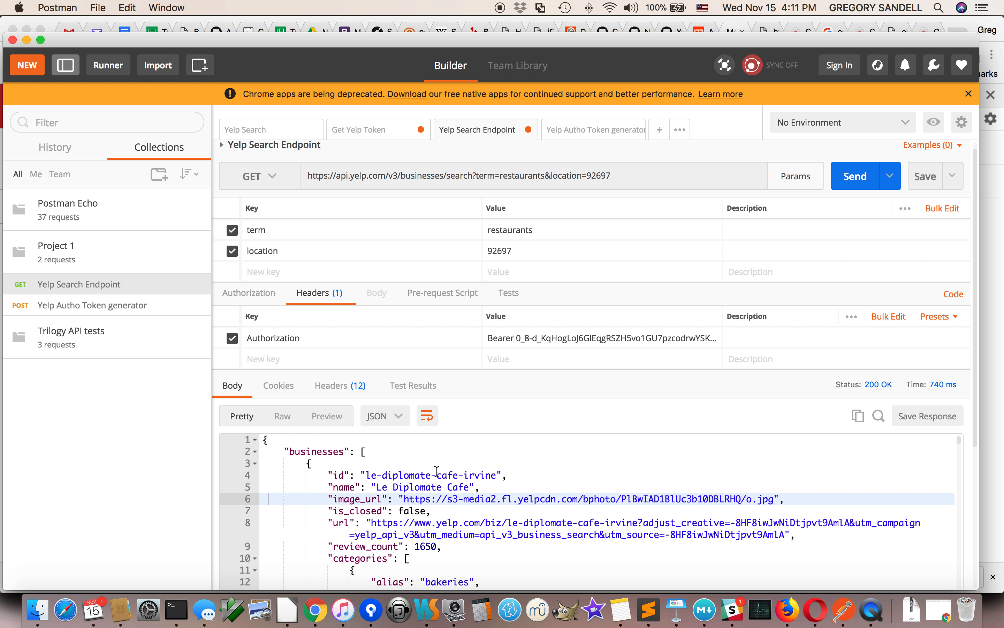
mouse_move(441, 465)
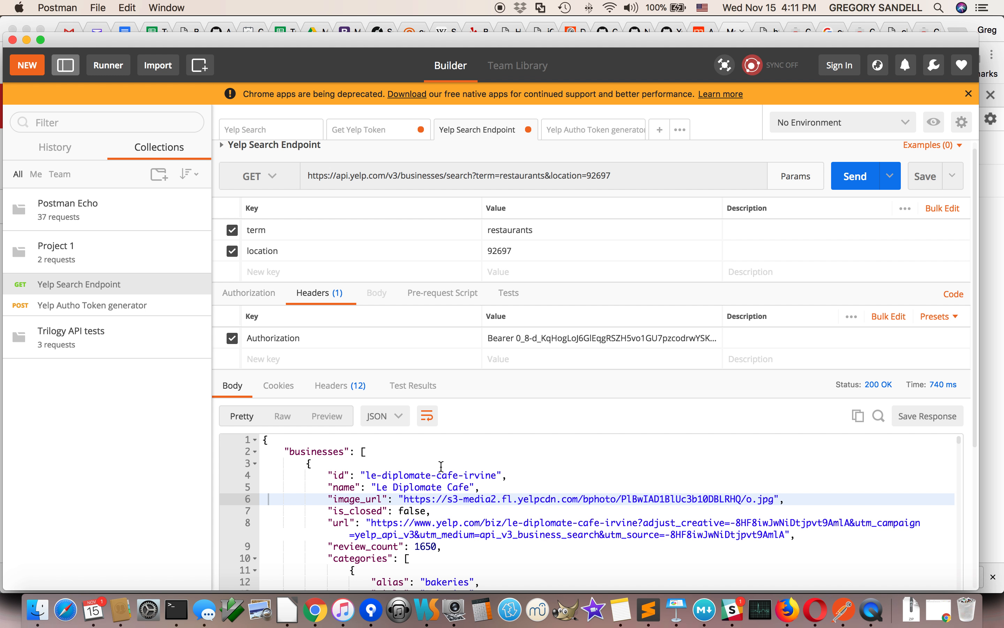
scroll("down", 3)
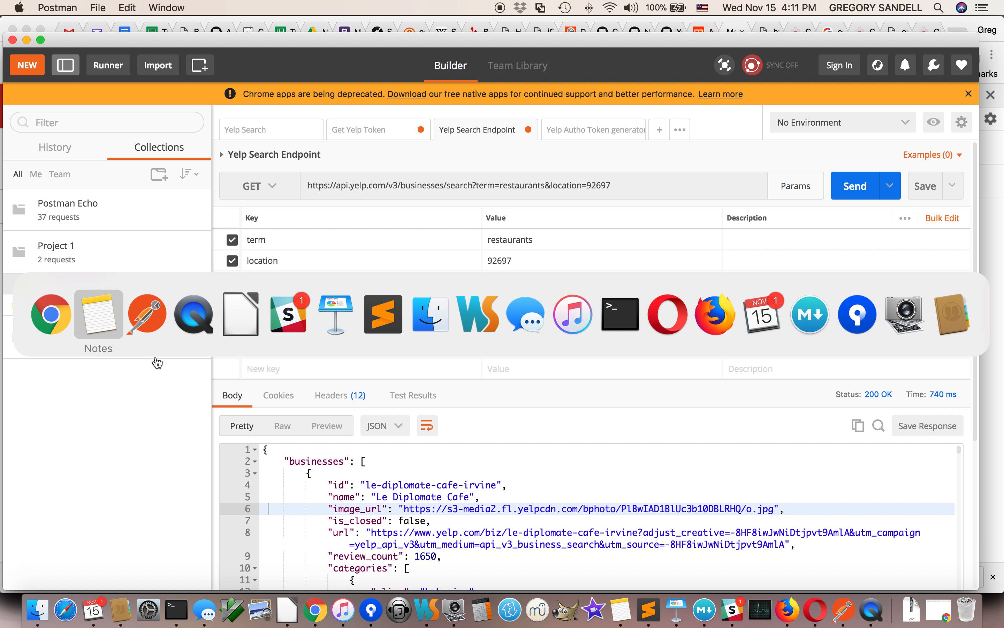
mouse_move(378, 319)
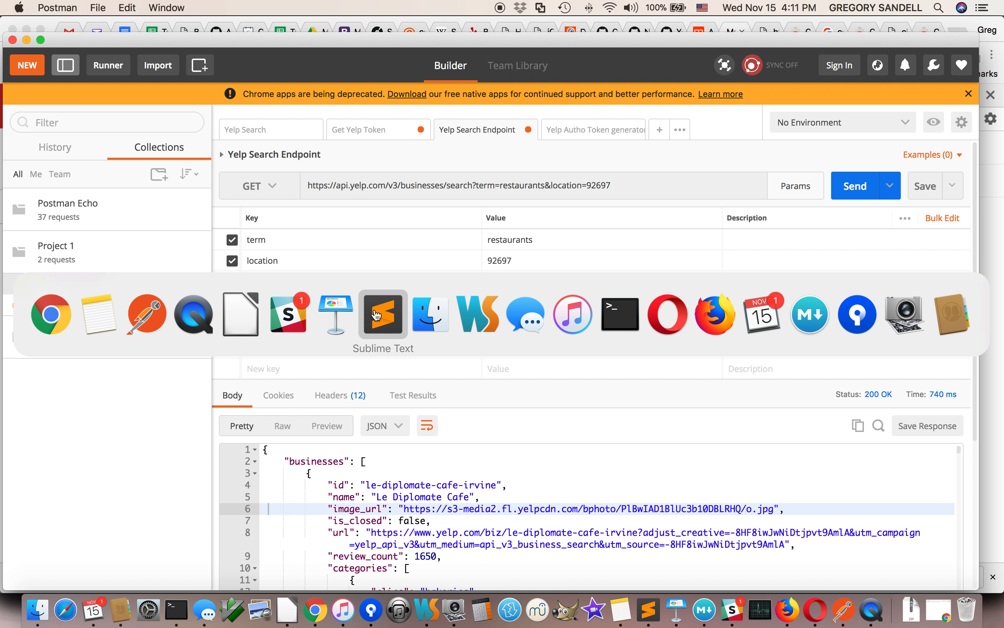
left_click(383, 314)
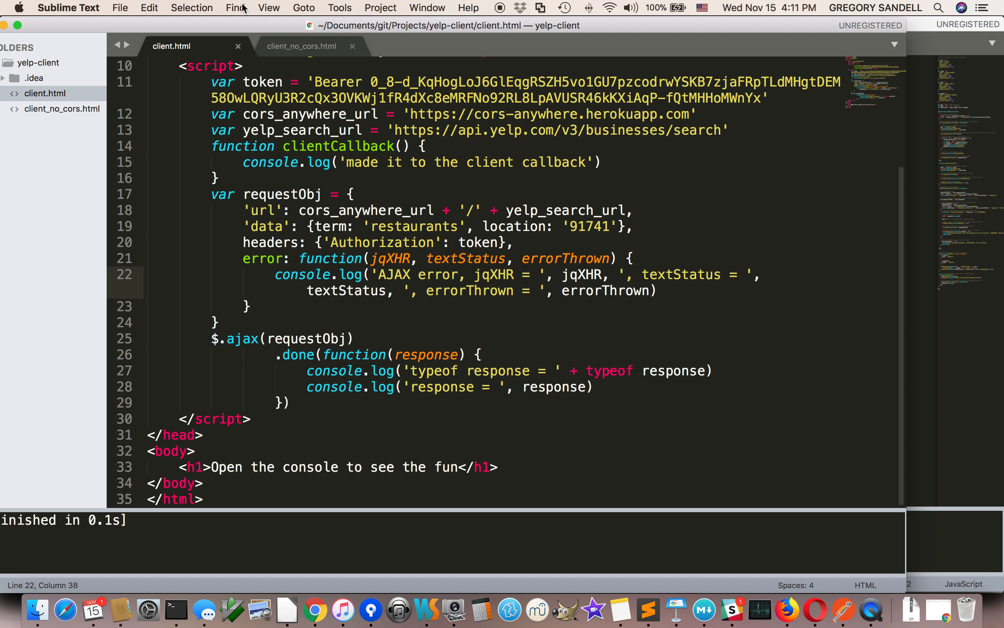
- Review client_no_cors.html's request object keys and open the page in Chrome
left_click(301, 46)
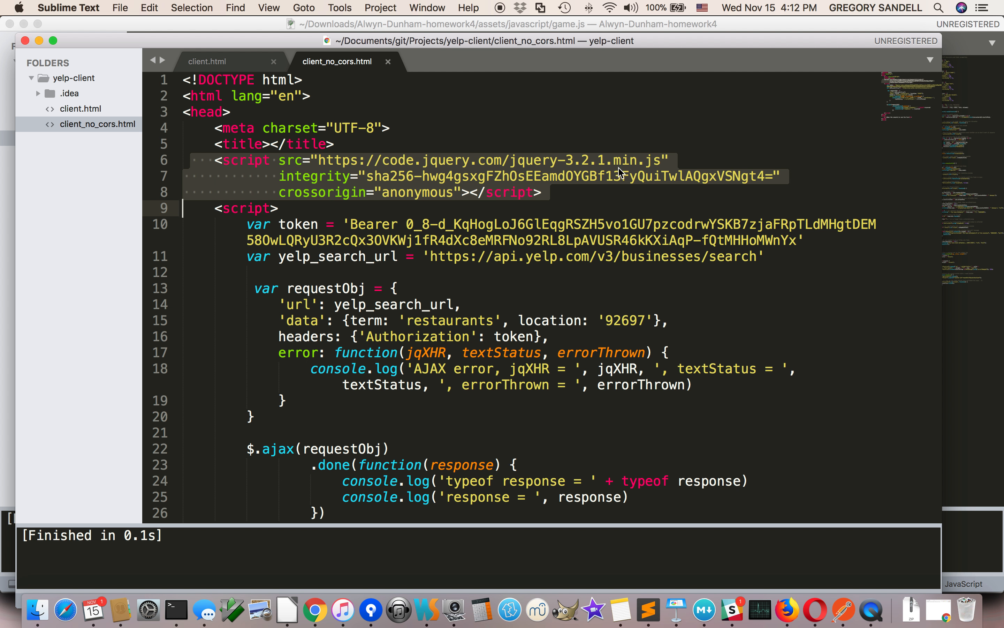
mouse_move(586, 171)
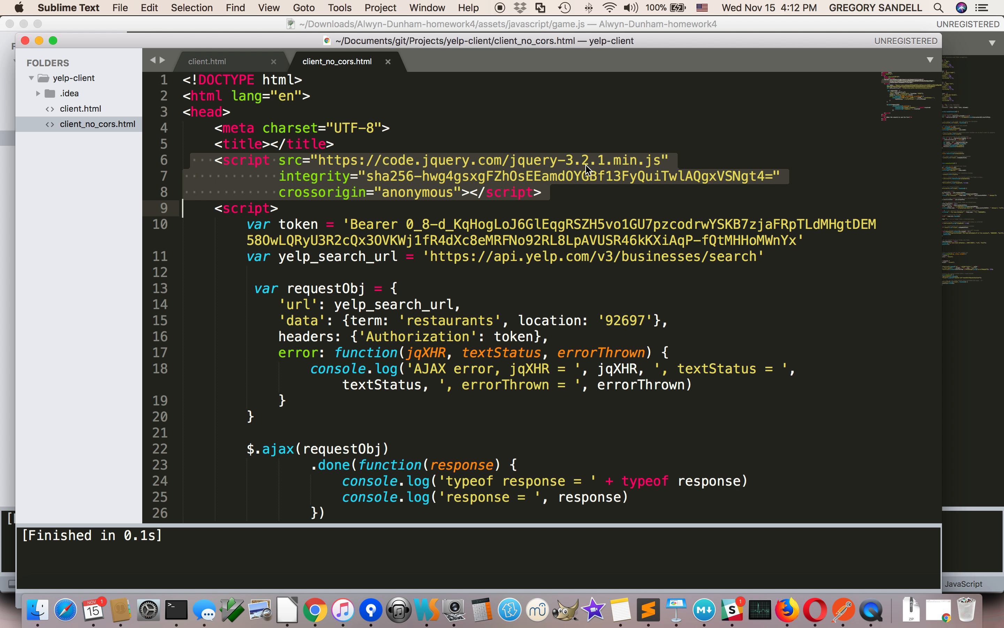
mouse_move(574, 177)
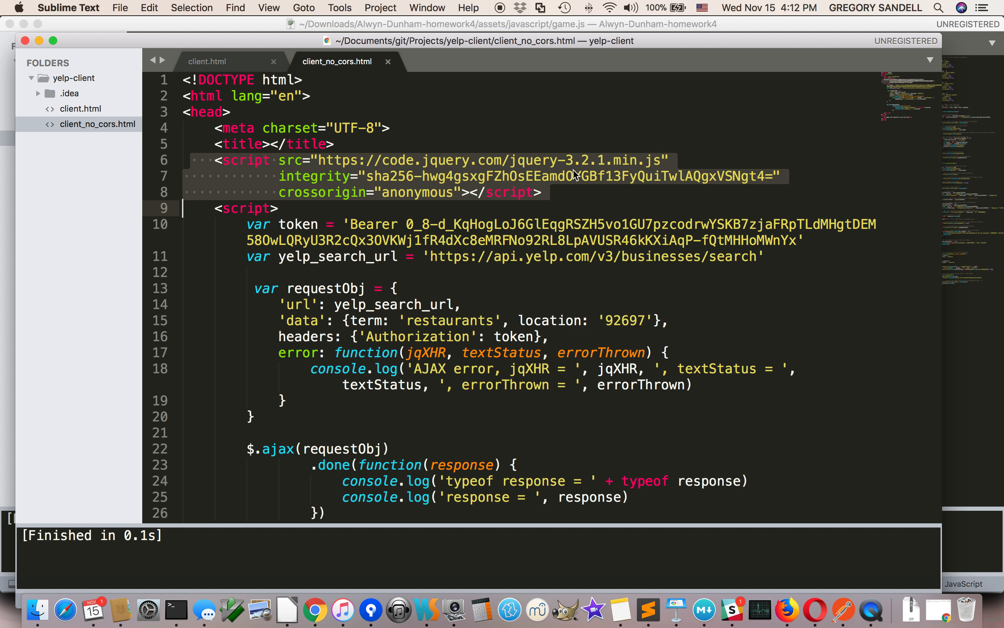
scroll("down", 3)
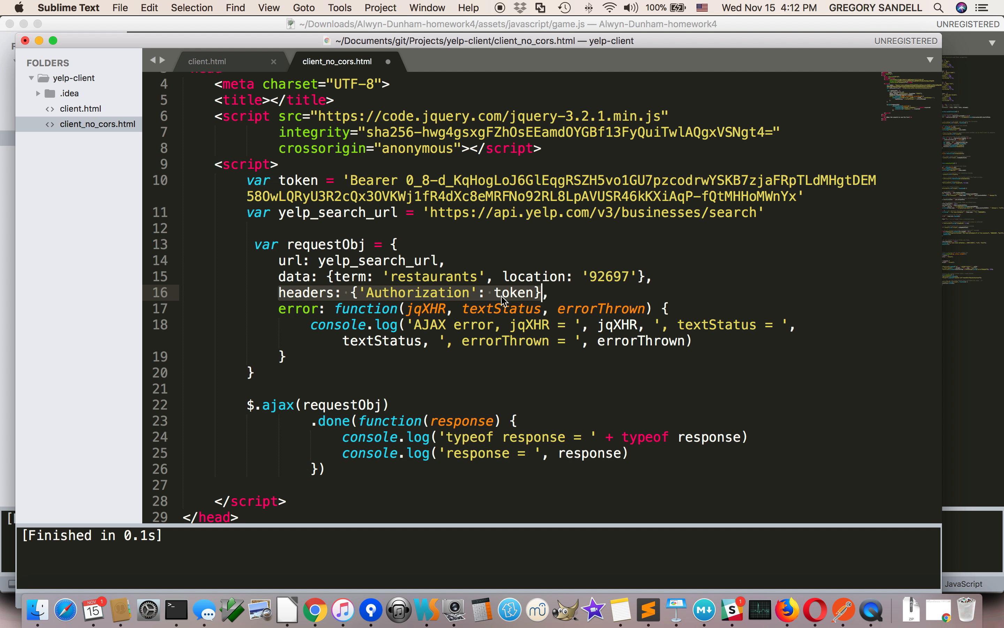
mouse_move(336, 302)
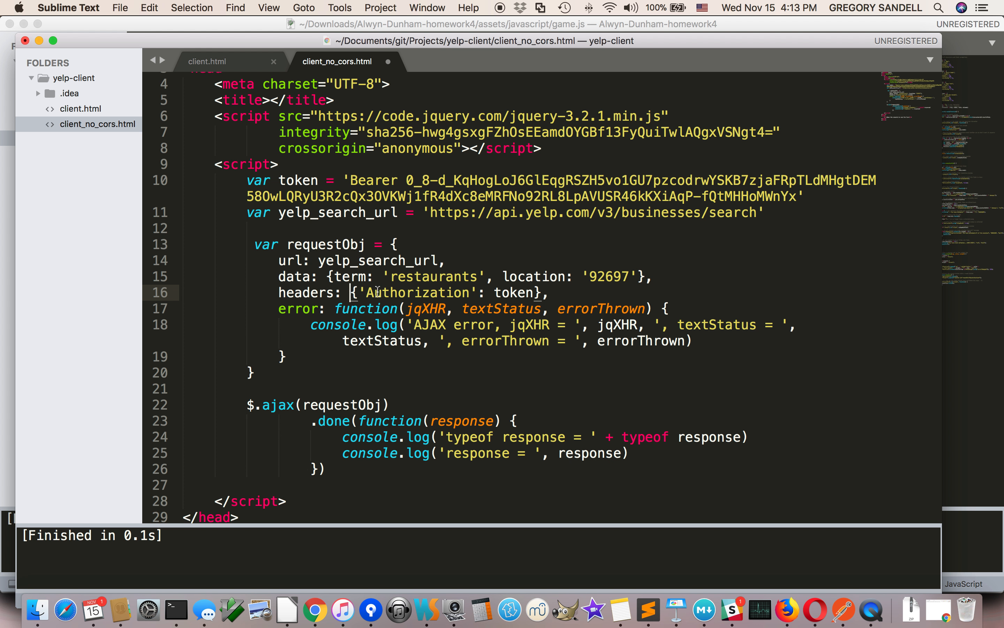
double_click(416, 291)
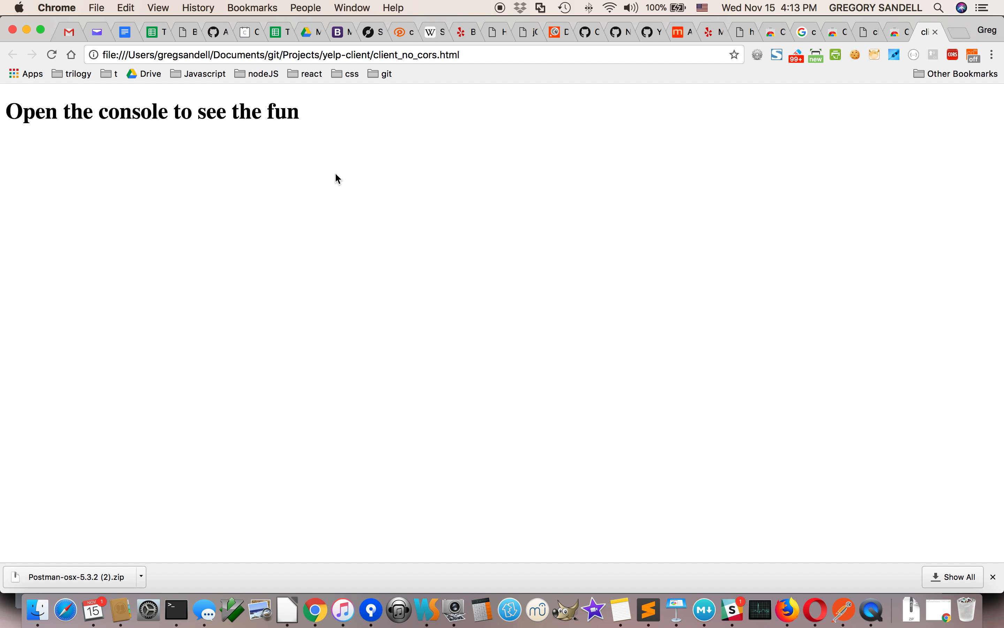
- Highlight the missing Access-Control-Allow-Origin header message in Chrome's console
key("F12")
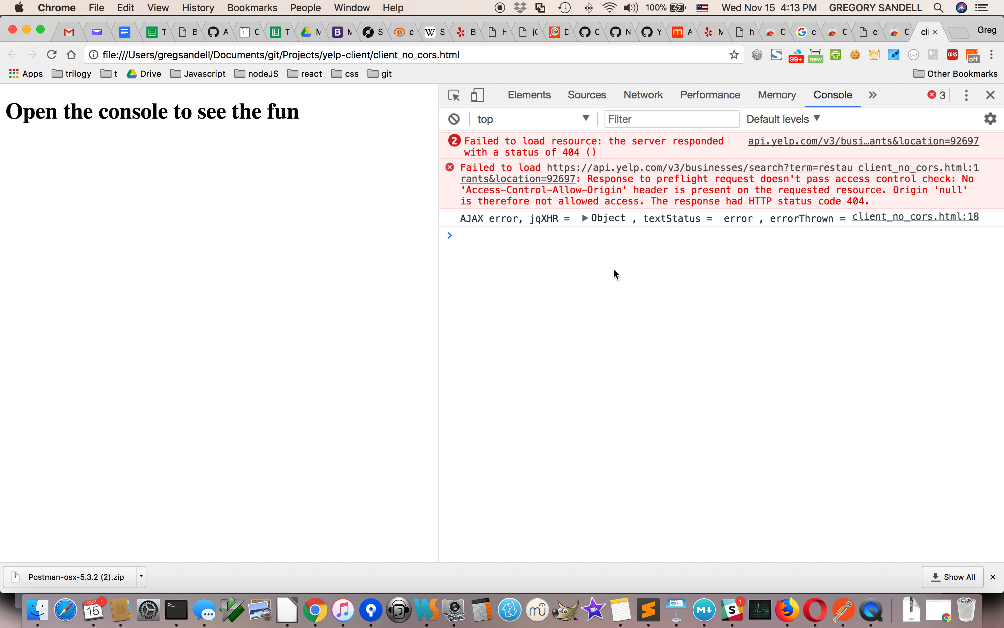
double_click(480, 189)
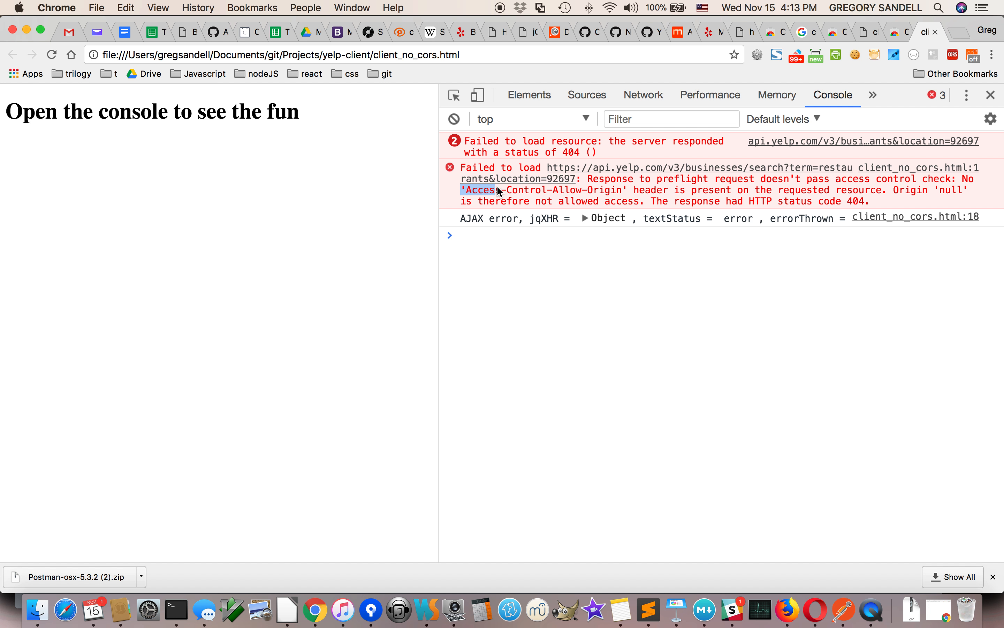
left_click_drag(463, 190, 627, 189)
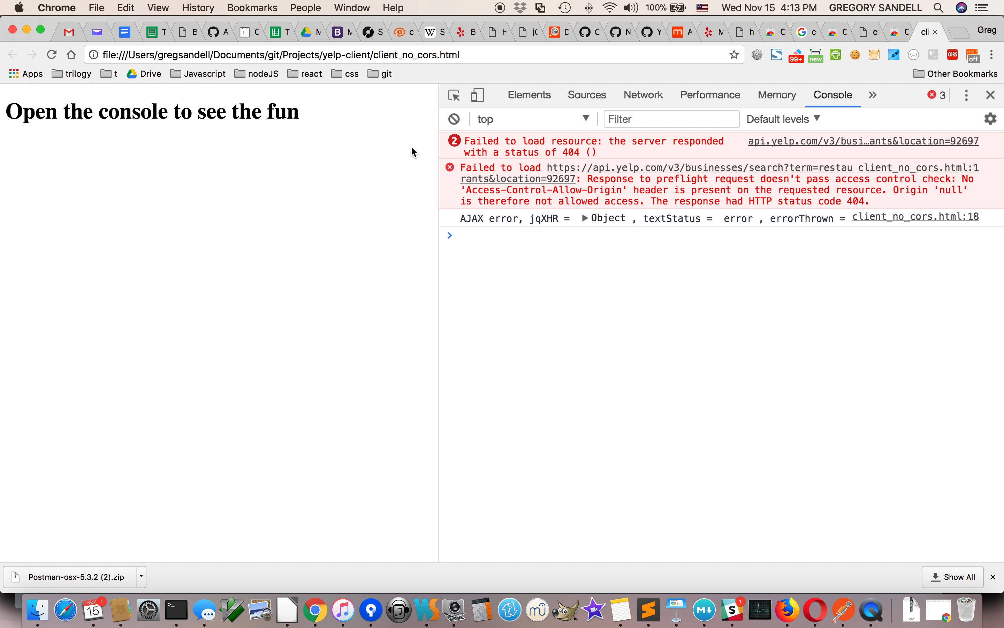
mouse_move(744, 34)
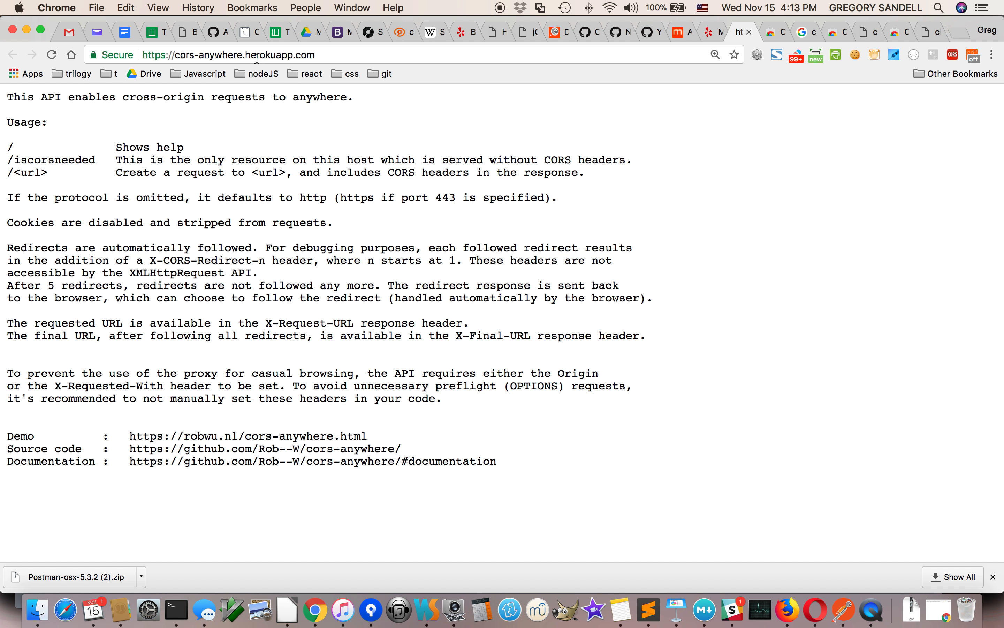
left_click(257, 56)
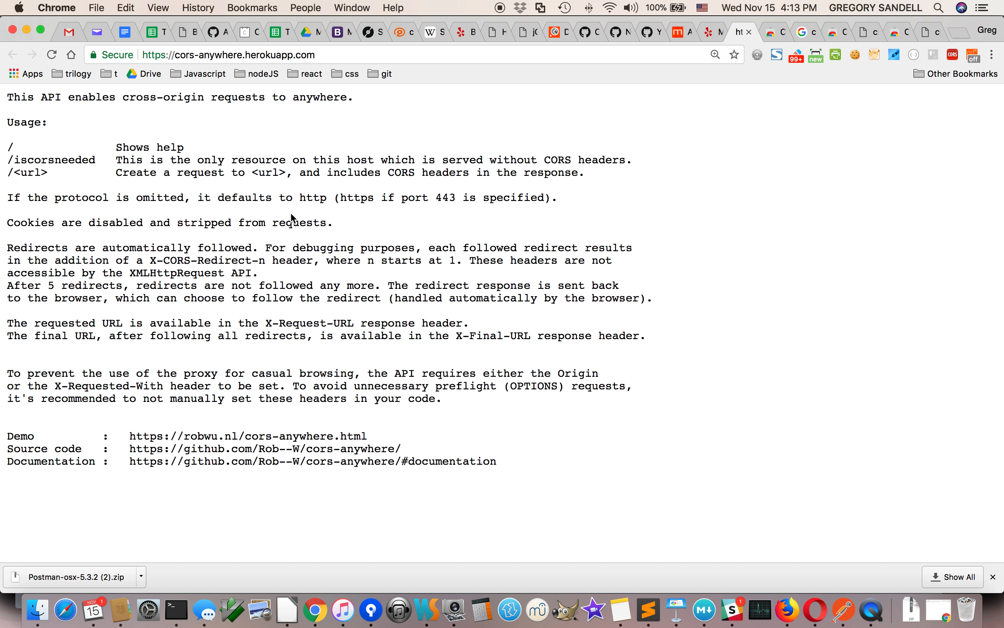
left_click(243, 54)
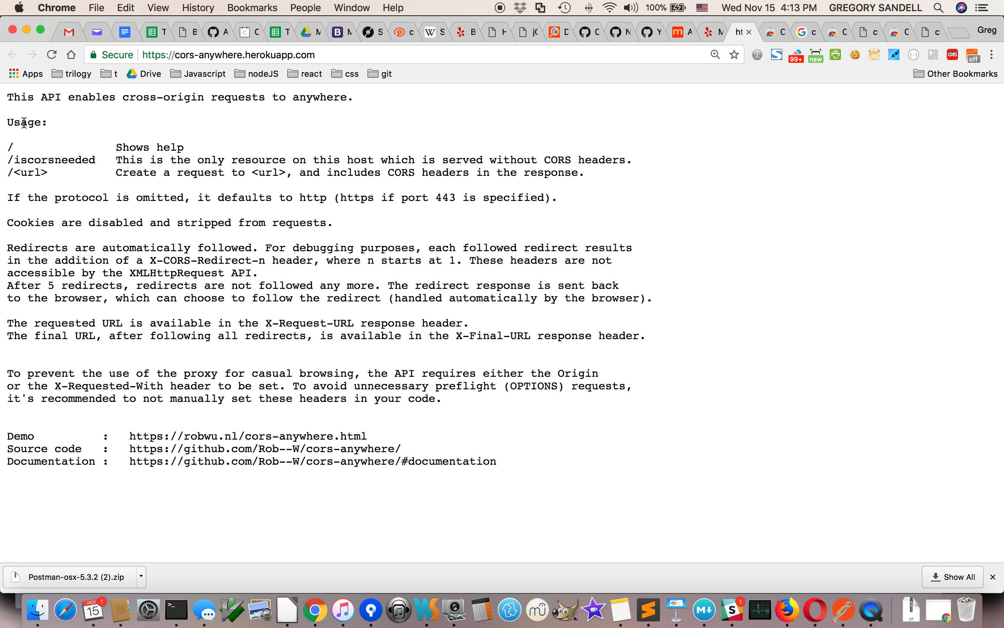
triple_click(152, 97)
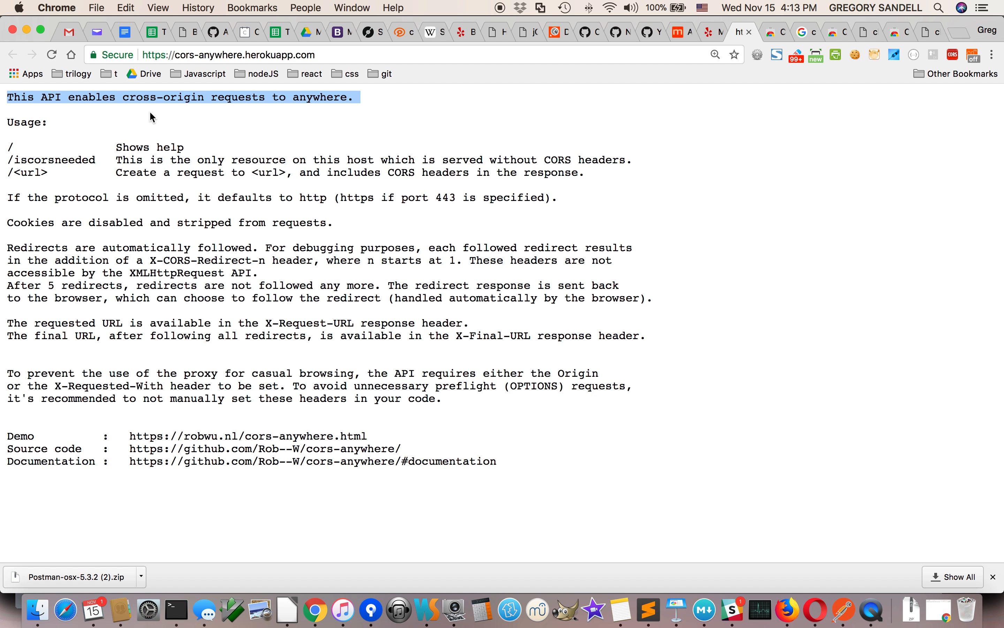
mouse_move(365, 105)
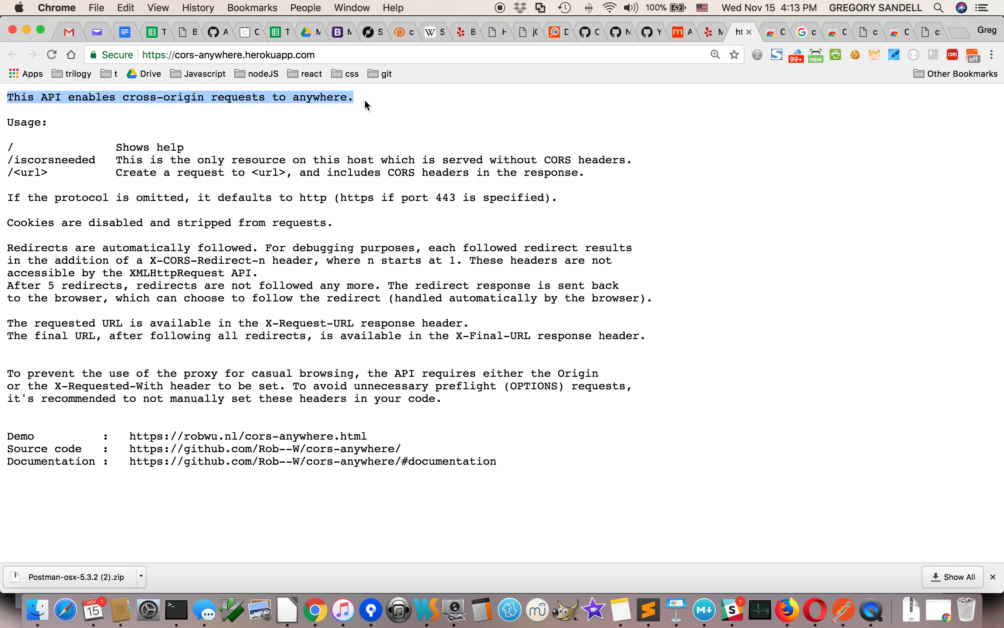
left_click(229, 54)
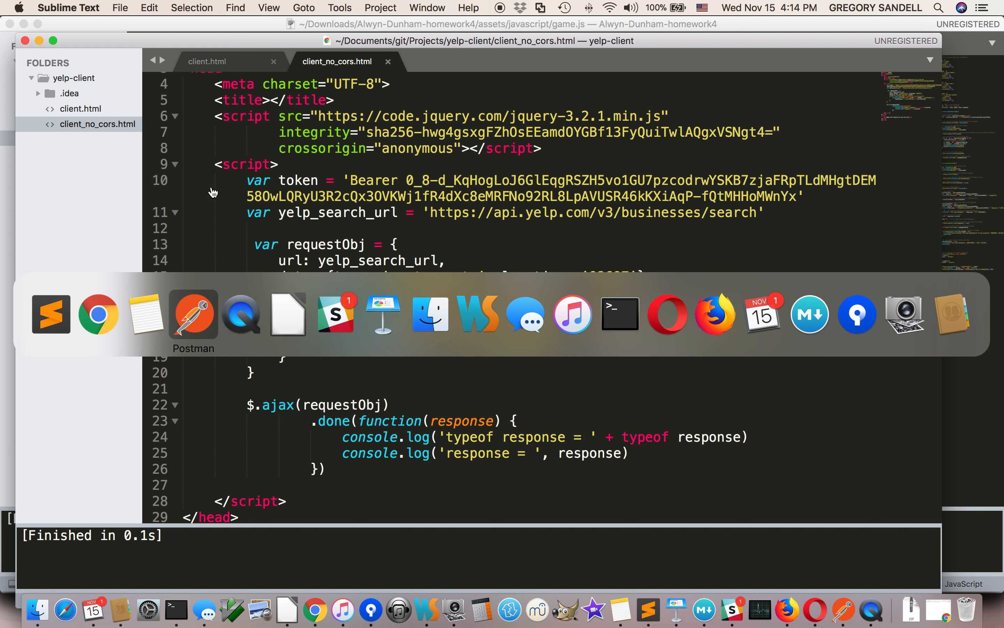
left_click(193, 315)
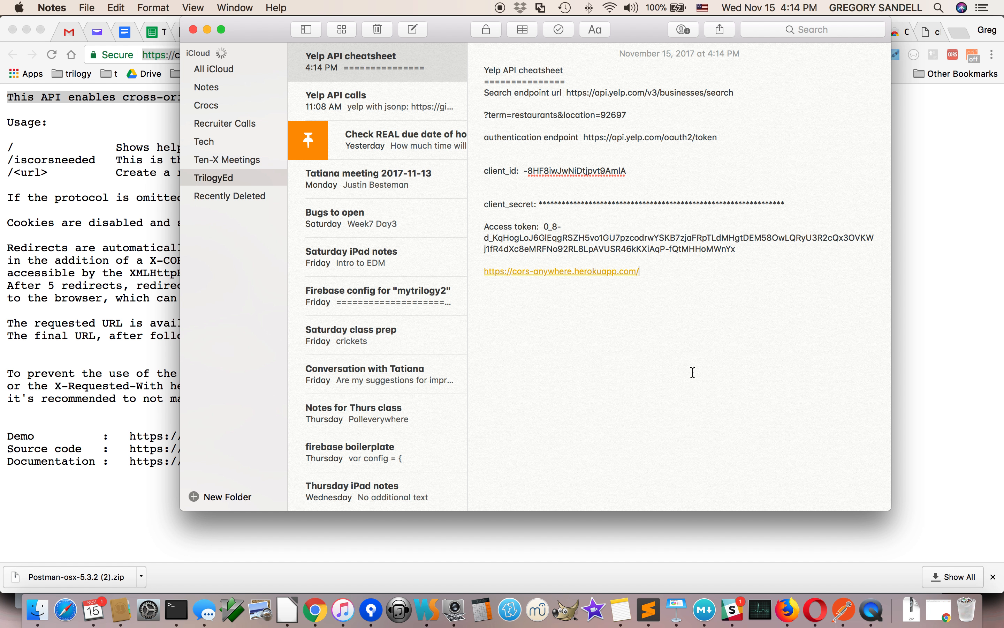
mouse_move(619, 360)
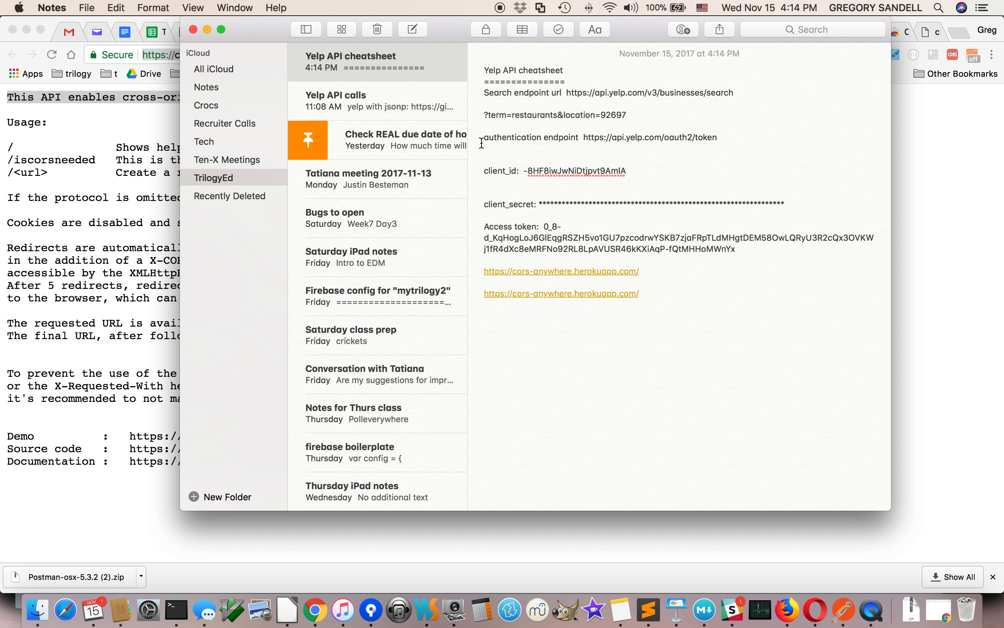
double_click(649, 93)
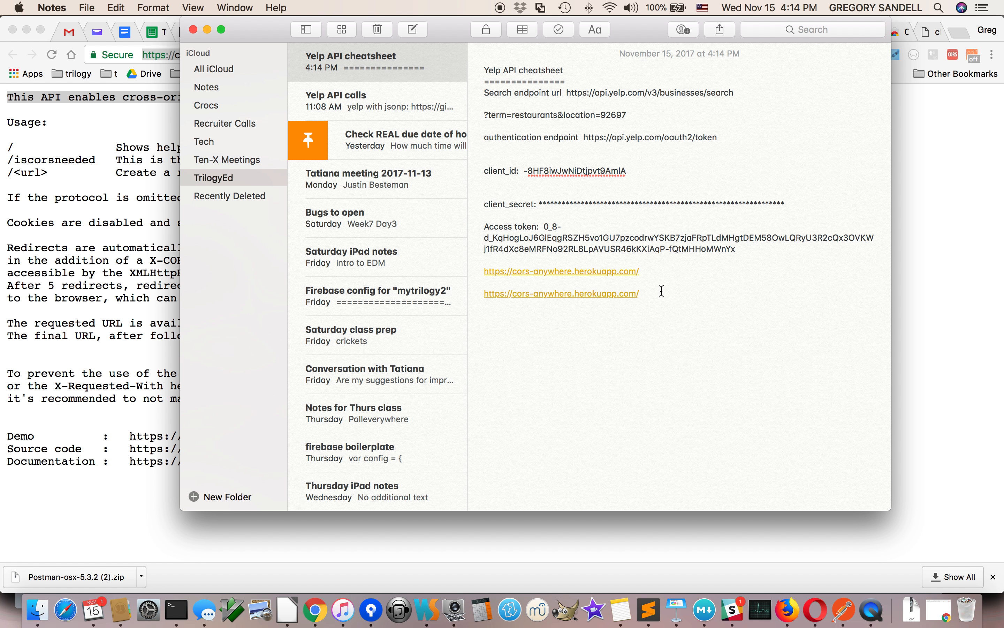
type("https://api.yelp.com/v3/businesses/search")
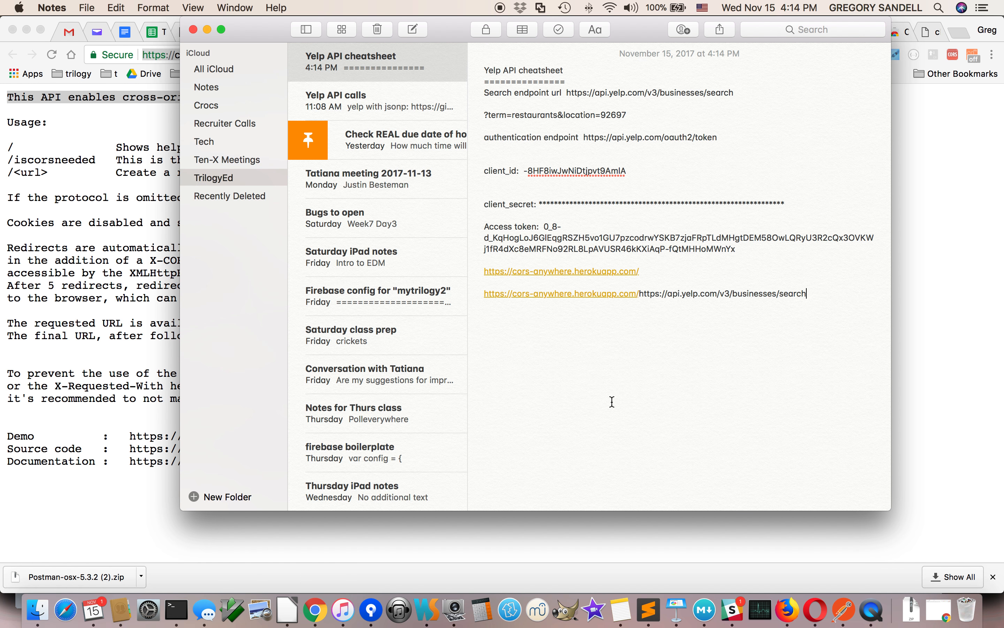
mouse_move(94, 320)
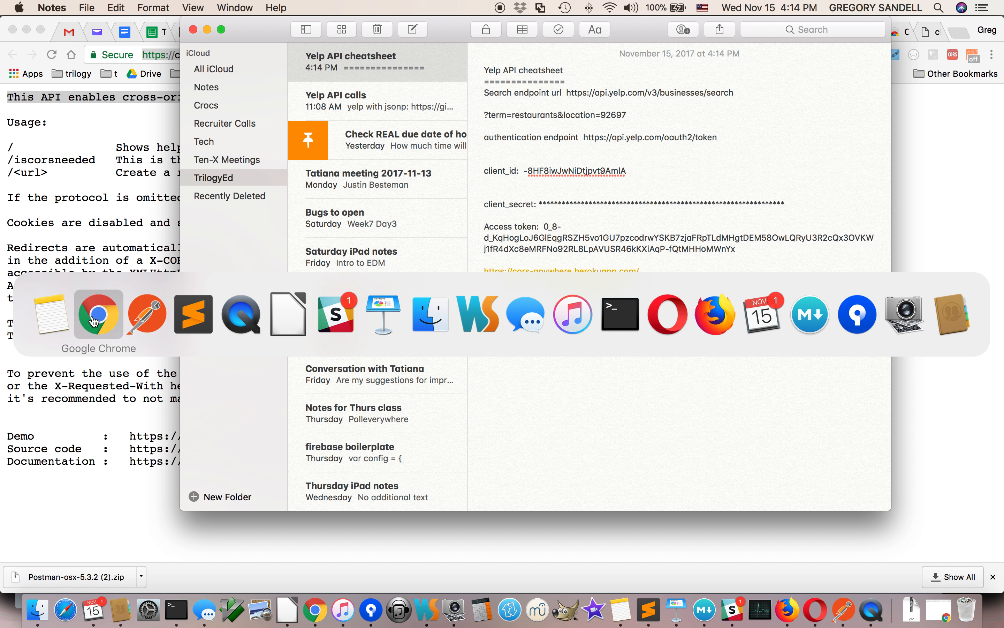
- Change client.html's proxied Yelp search location from 91741 to 92697
left_click(98, 314)
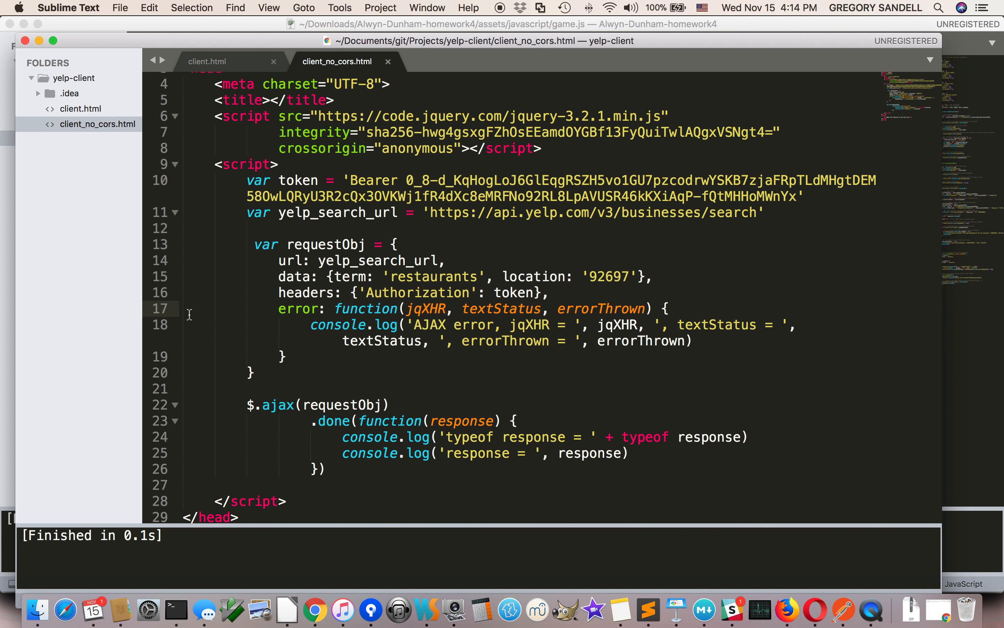
left_click(208, 61)
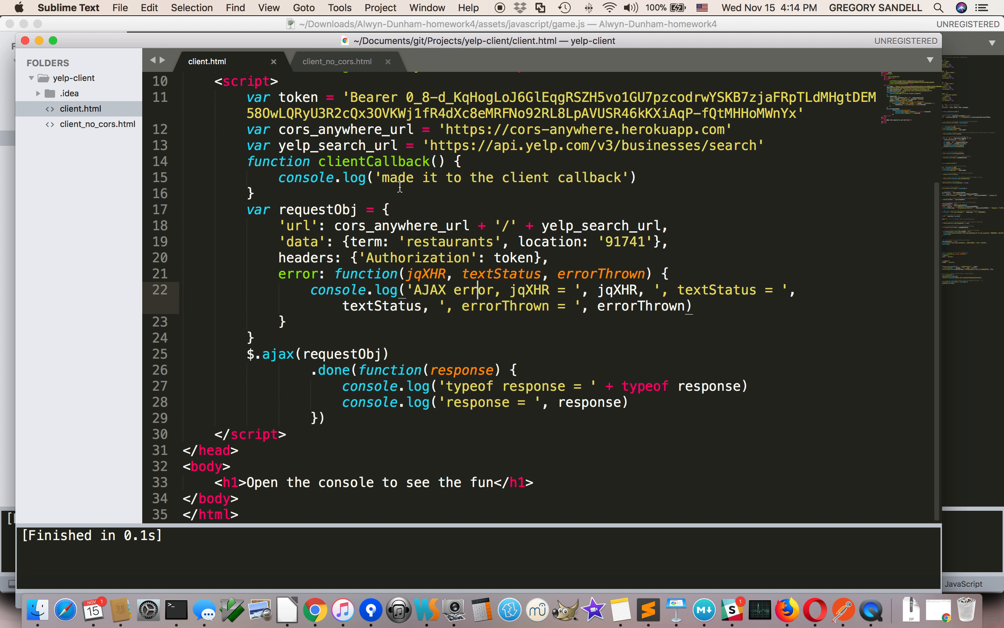
scroll("up", 3)
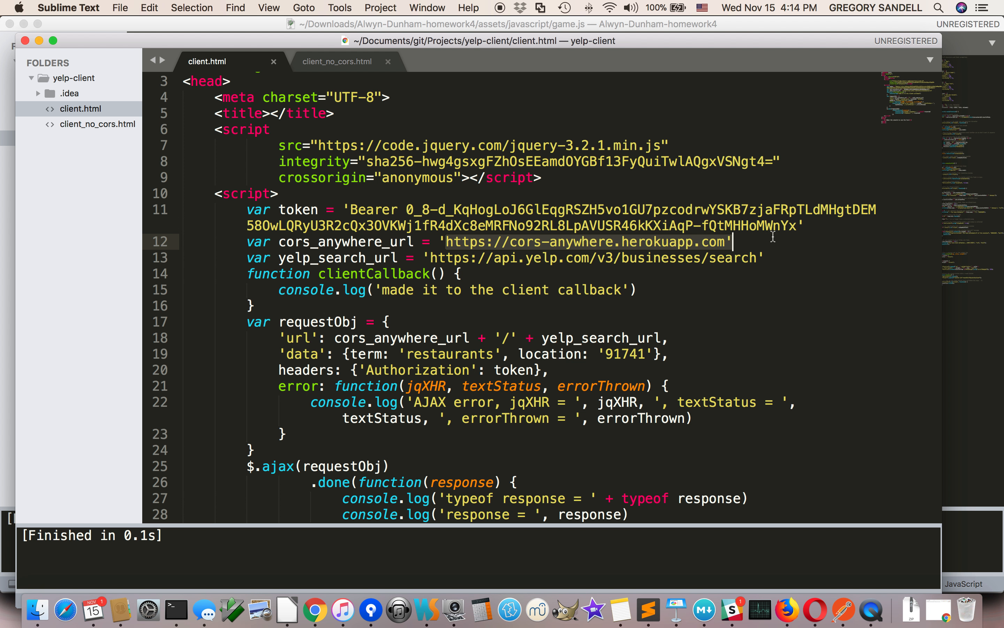
mouse_move(378, 304)
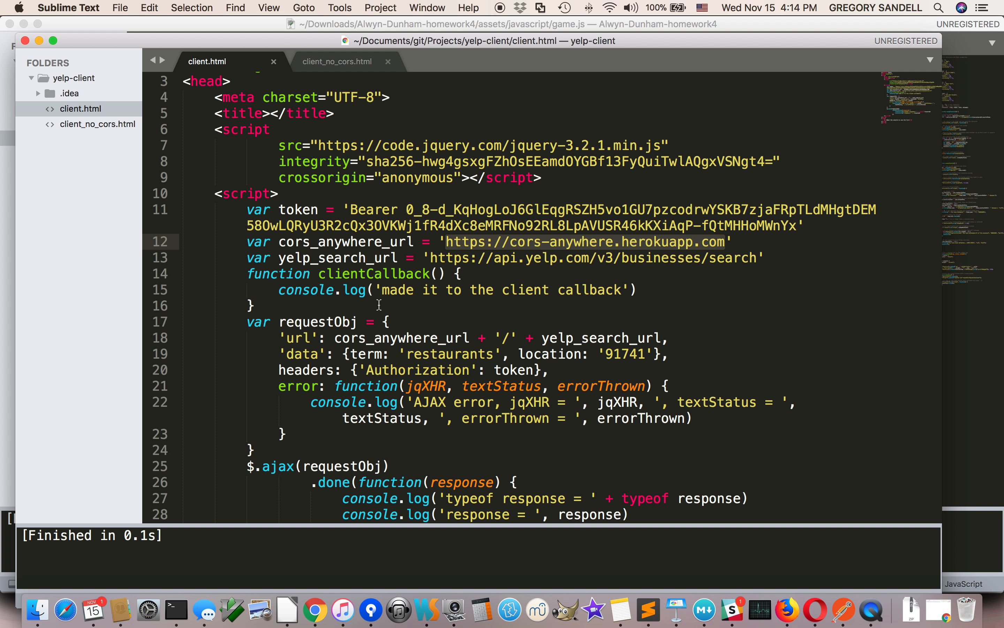
scroll("down", 3)
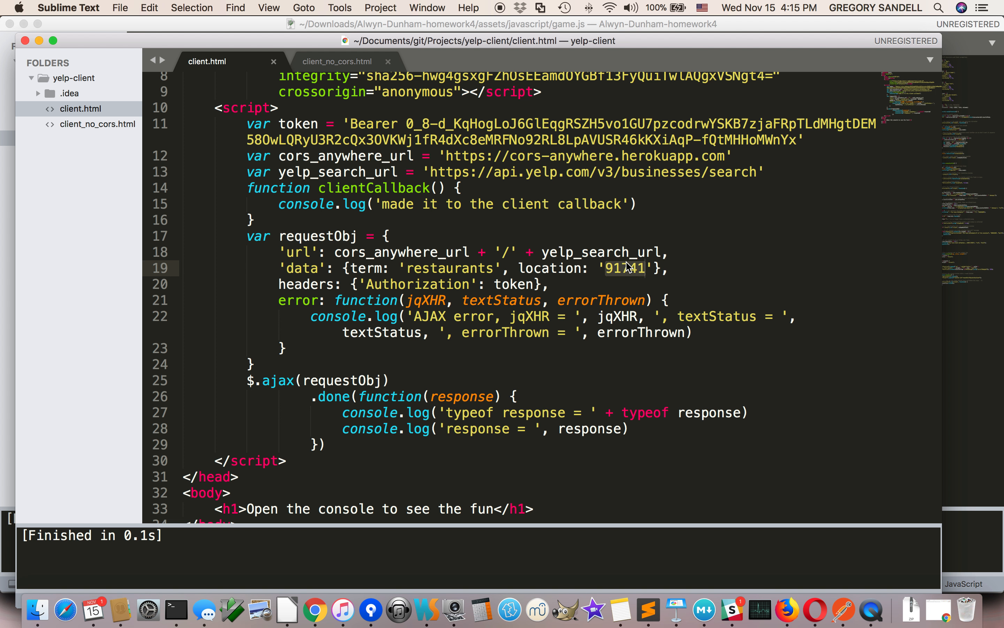
type("92697")
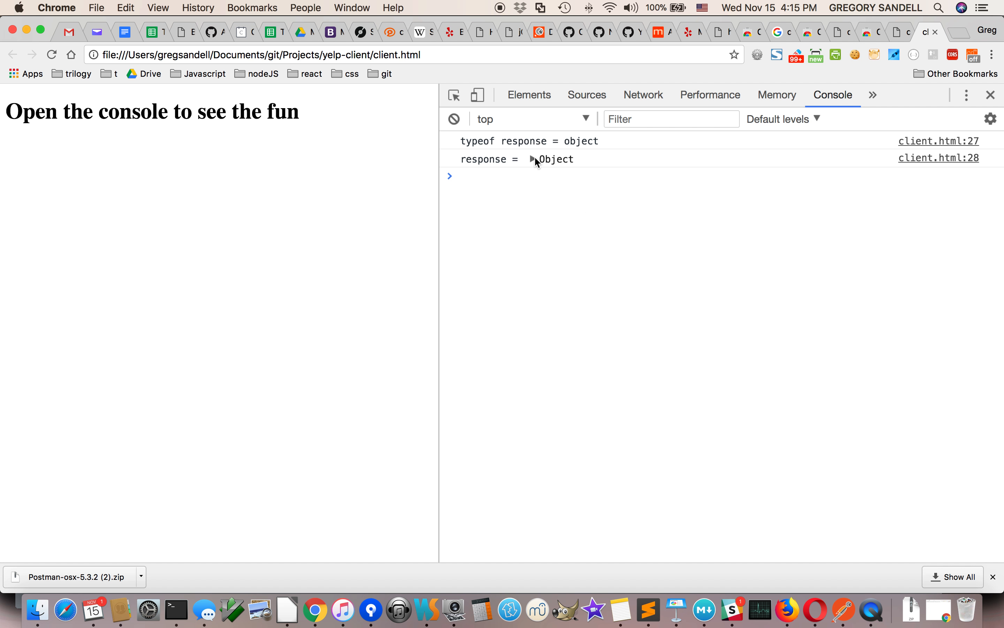
- Expand the logged response object showing 20 Irvine businesses of 54 total
left_click(532, 159)
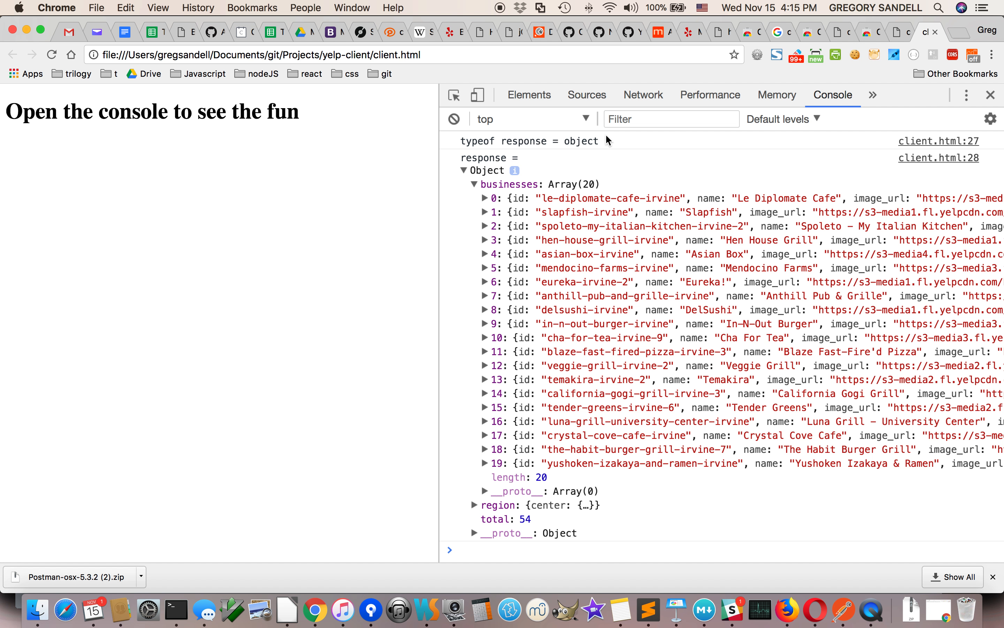
mouse_move(755, 127)
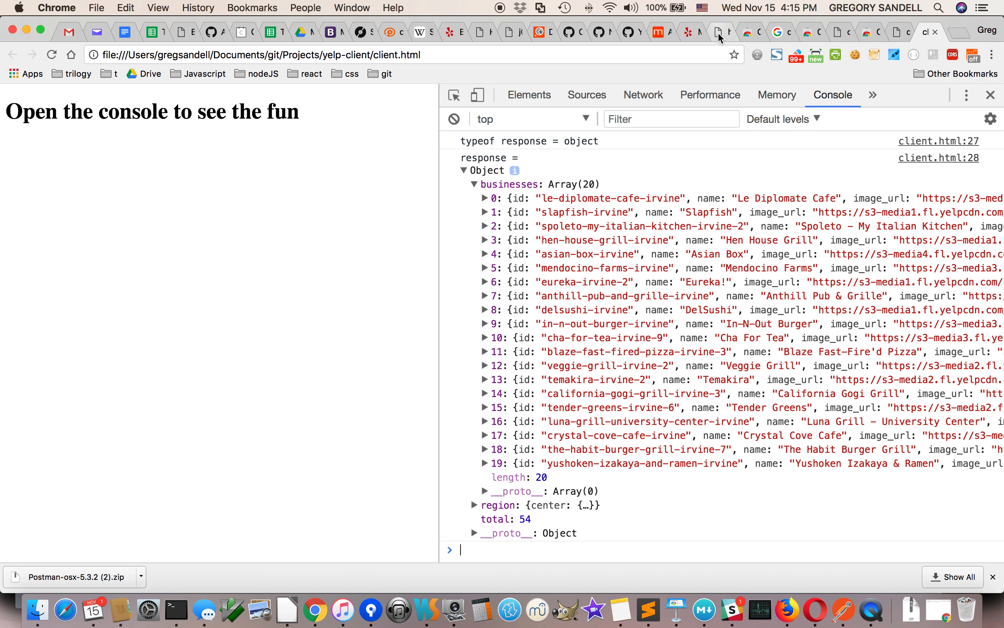
mouse_move(720, 35)
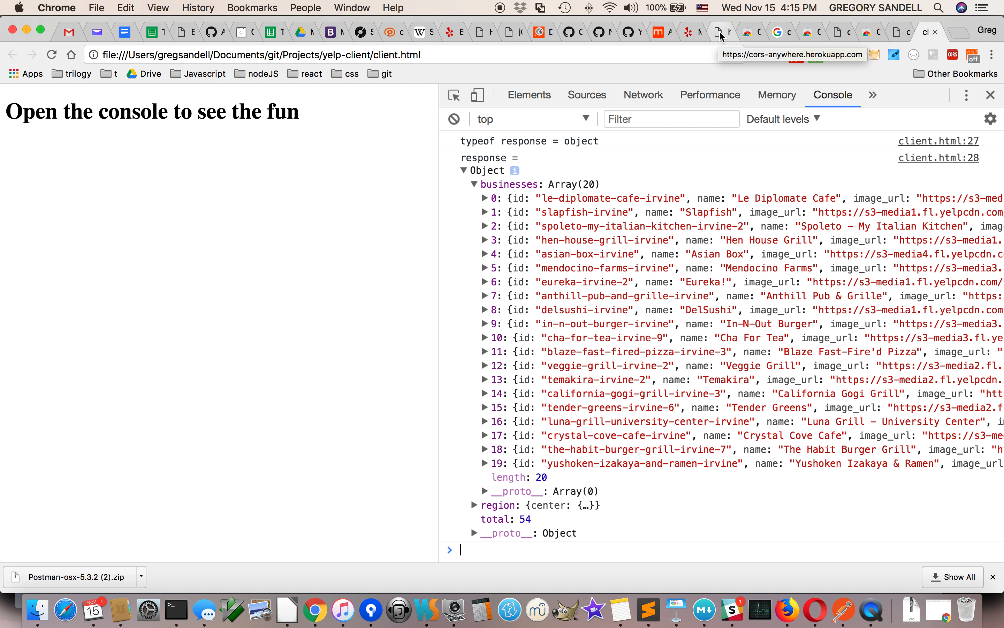
- Bring up the Moesif CORS guide and copy its URL from the address bar
left_click(716, 32)
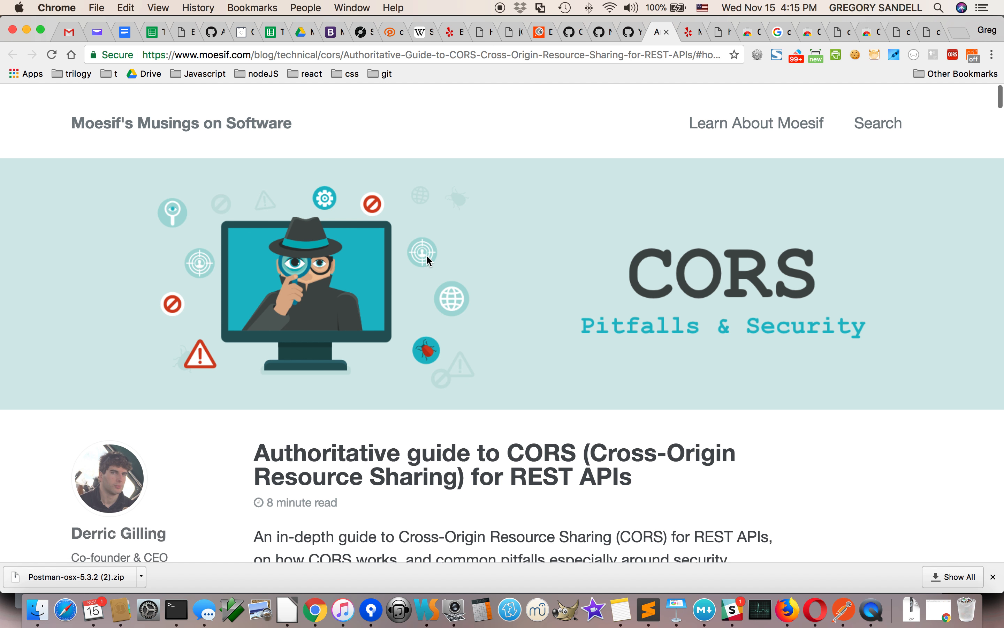
scroll("down", 3)
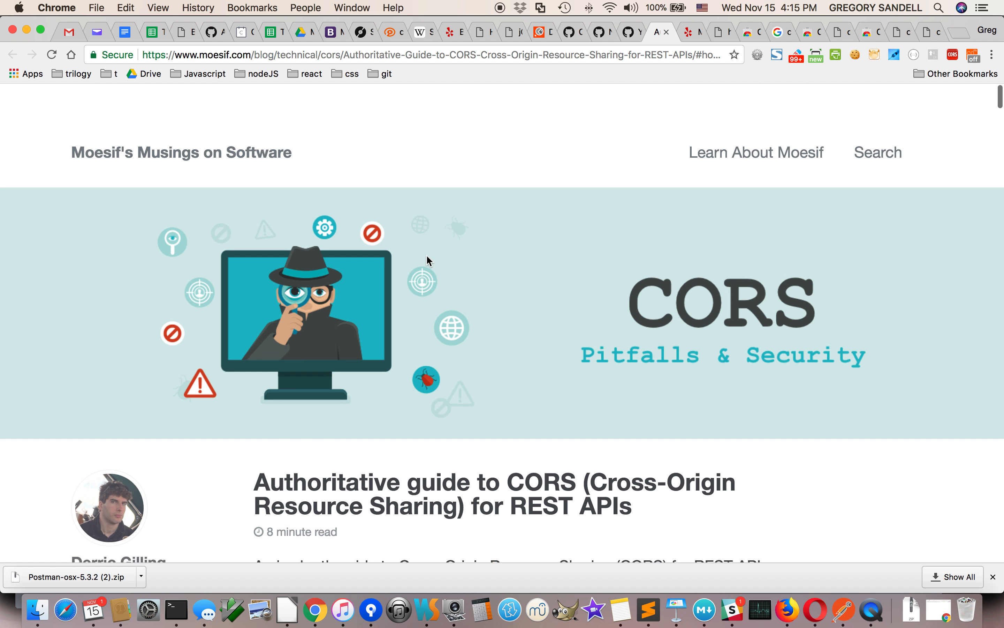
scroll("down", 3)
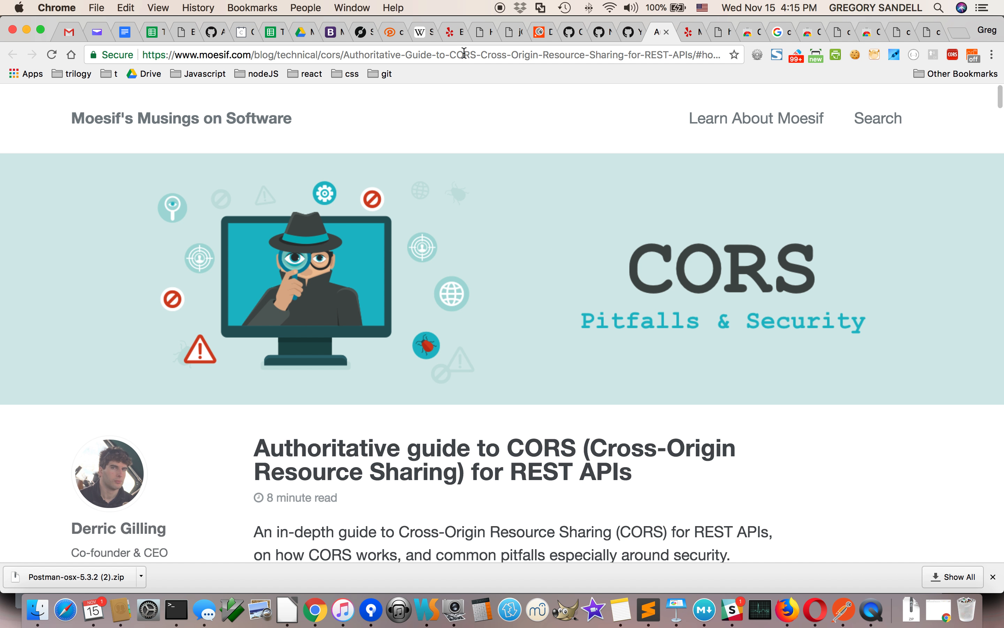
left_click(462, 54)
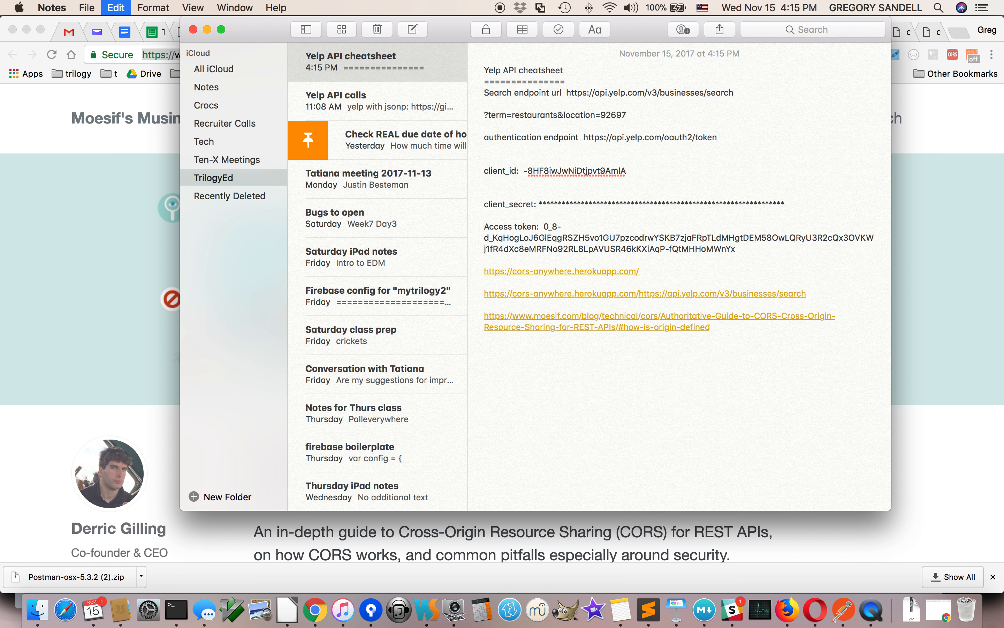
- Return to the CORS guide in Chrome after adding its link to the Notes cheatsheet
left_click(710, 327)
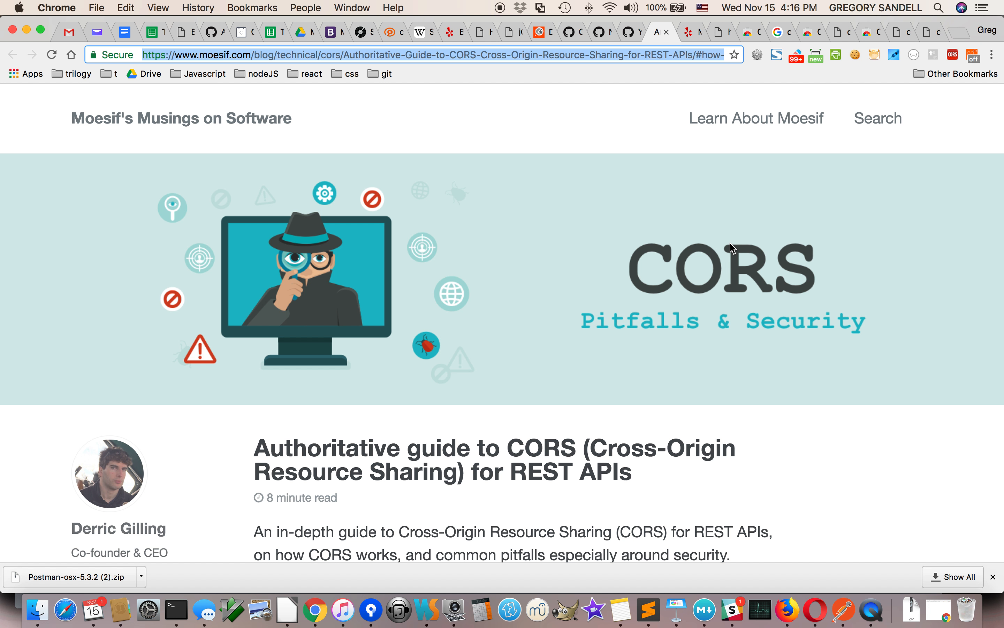
mouse_move(658, 71)
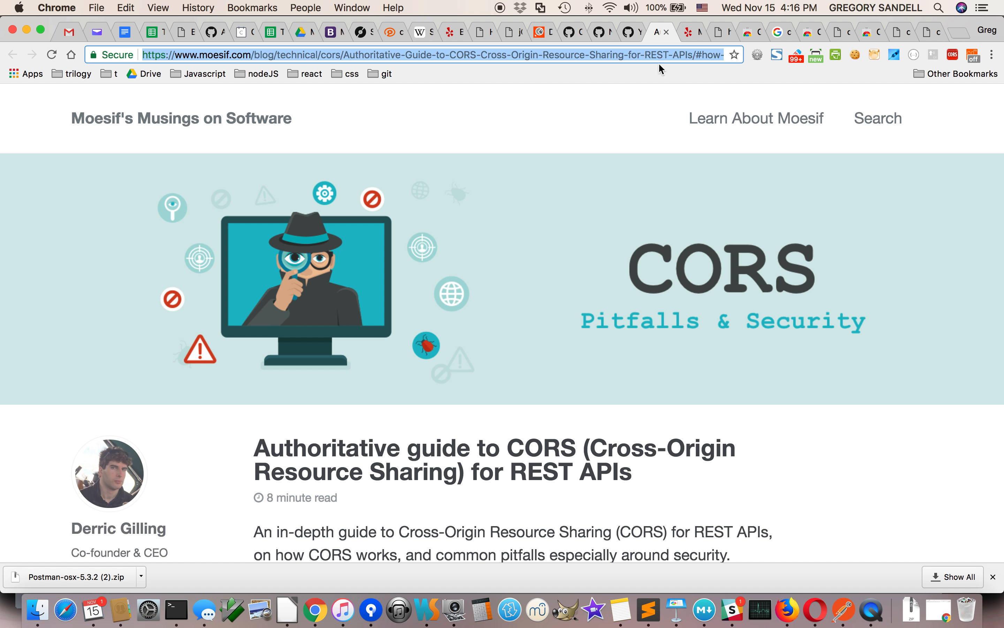